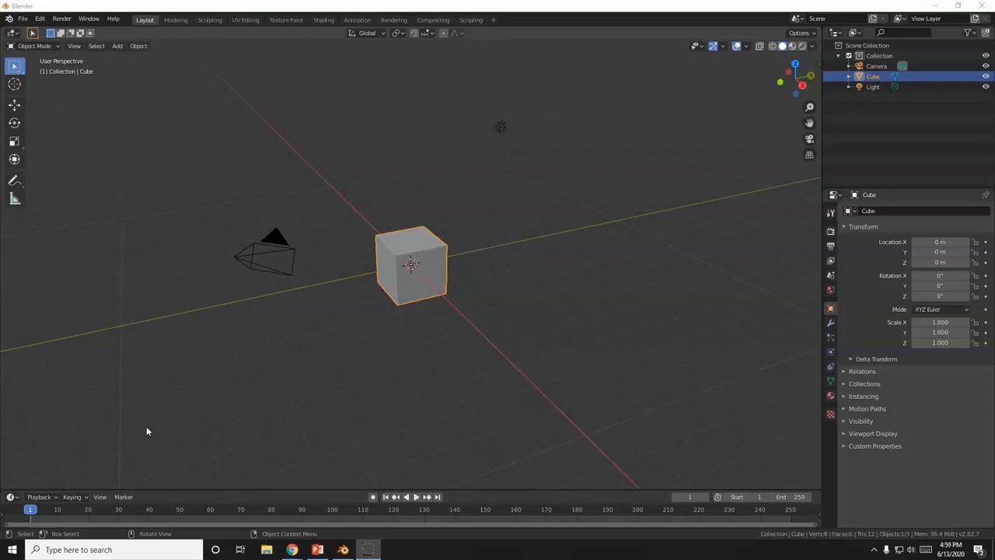
mouse_move(461, 371)
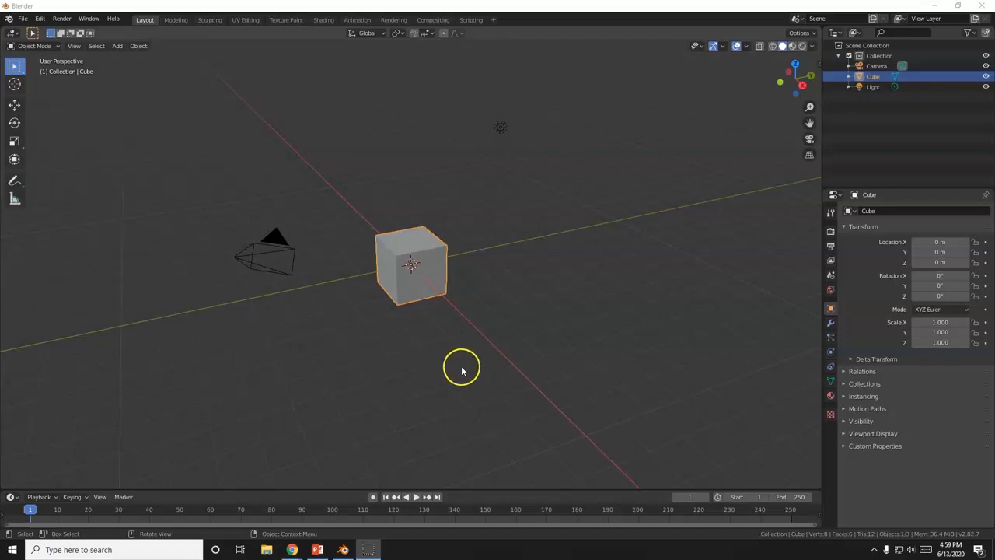
- Select the default cube for deletion, leaving only the camera and light
scroll("up", 3)
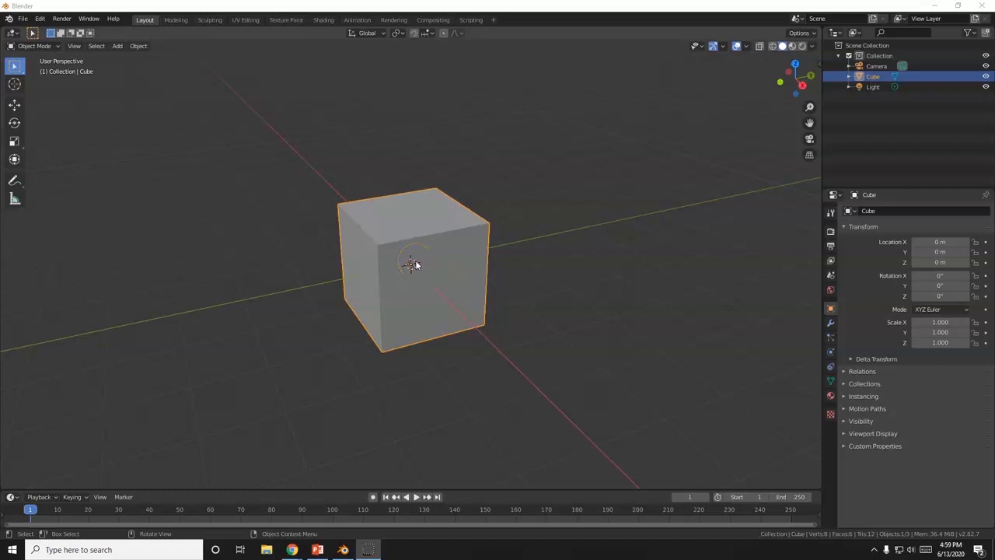
scroll("down", 3)
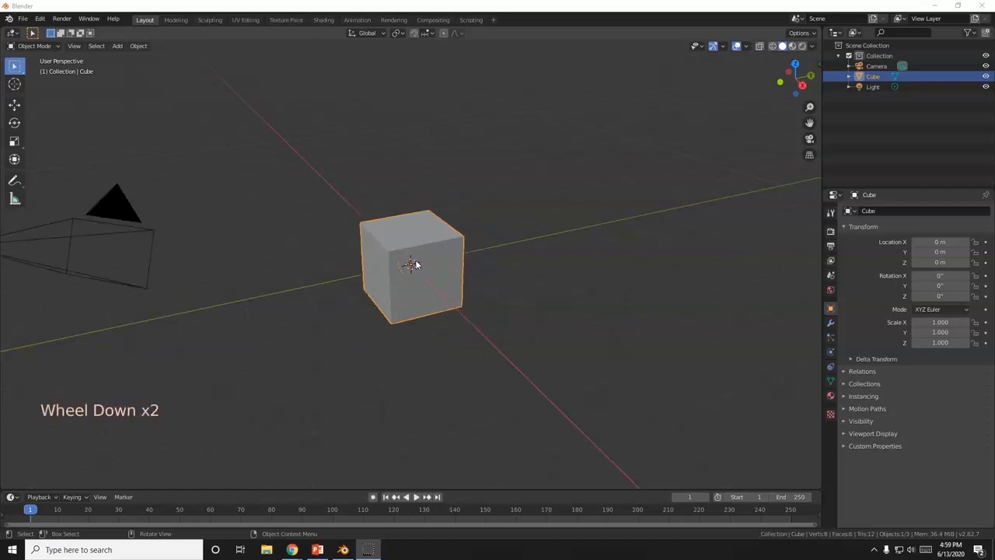
left_click(414, 262)
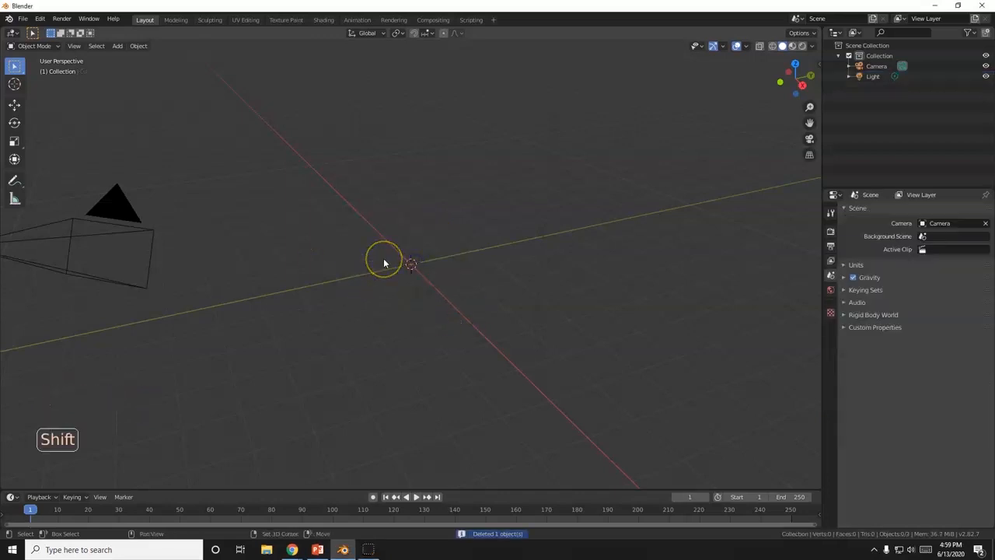
- Add a mesh plane and scale it up by 15 into a large ground surface
key("shift+a")
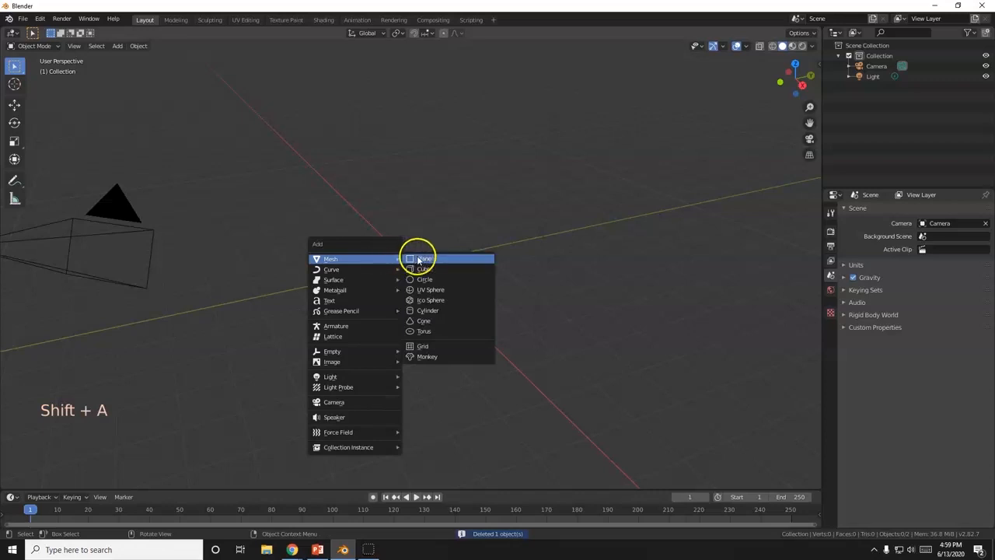
left_click(424, 258)
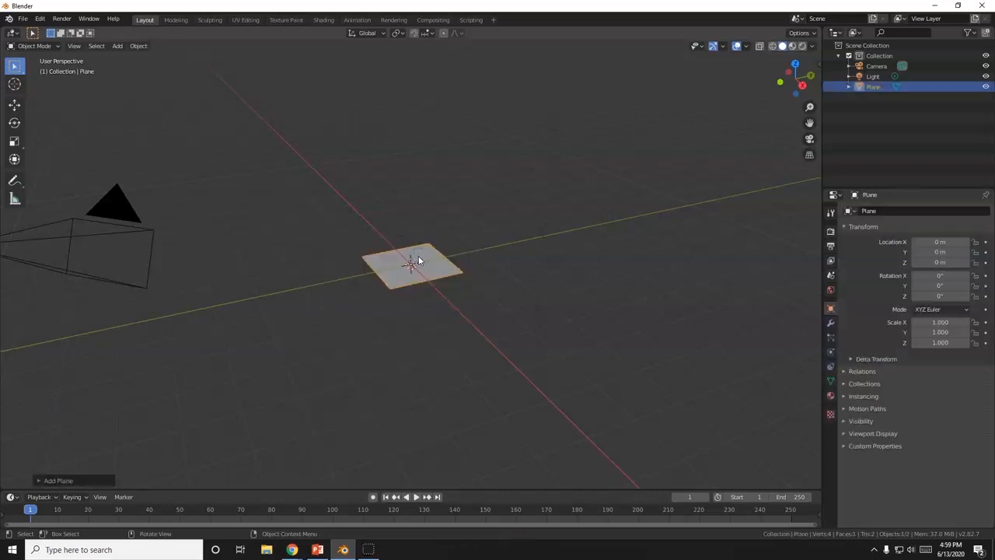
key("s")
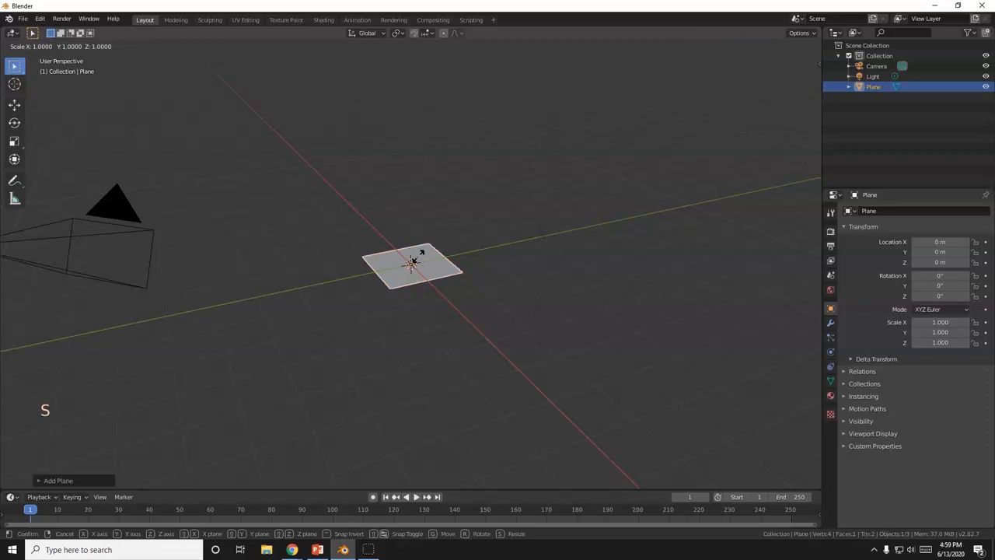
left_click(412, 264)
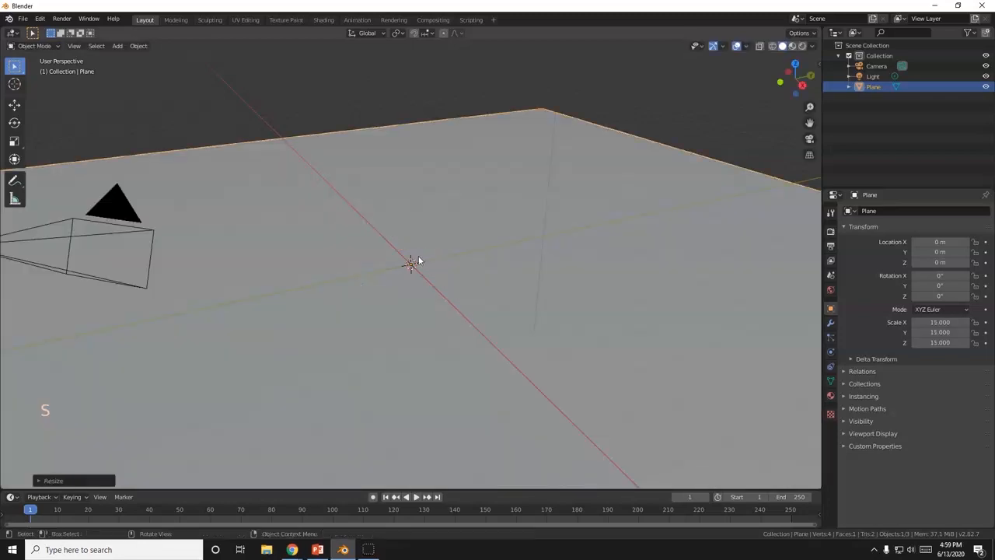
scroll("down", 3)
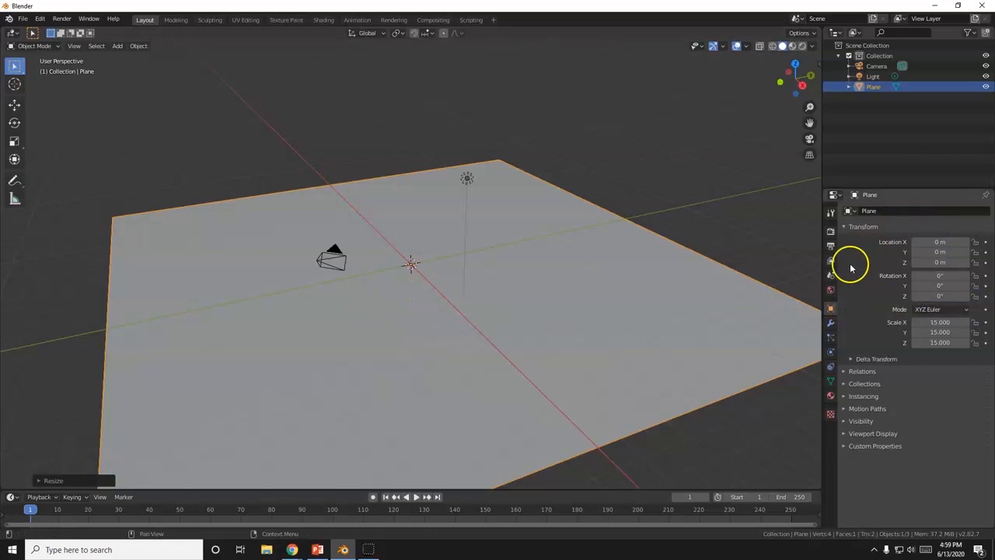
mouse_move(828, 359)
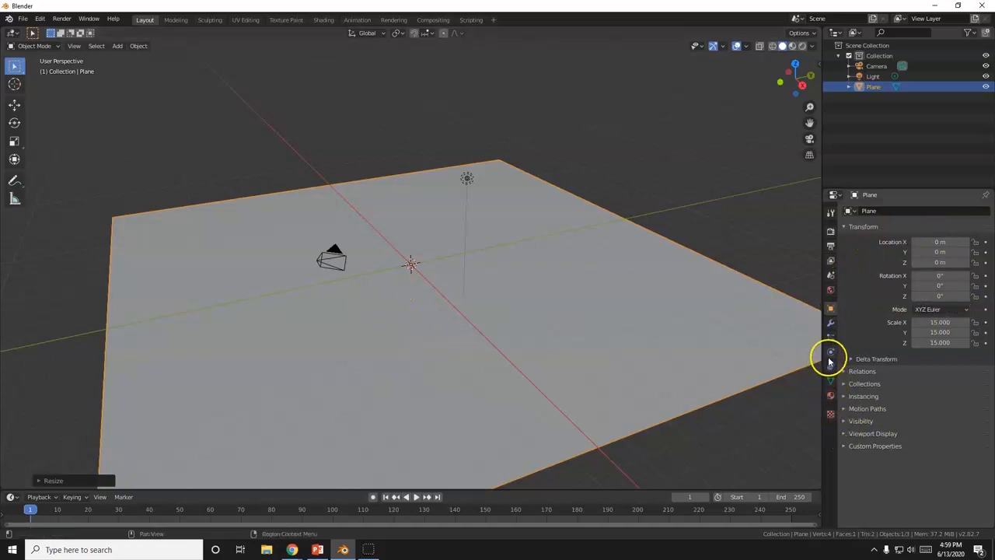
- Enable Dynamic Paint physics on the plane as a canvas with Waves surface type
left_click(830, 352)
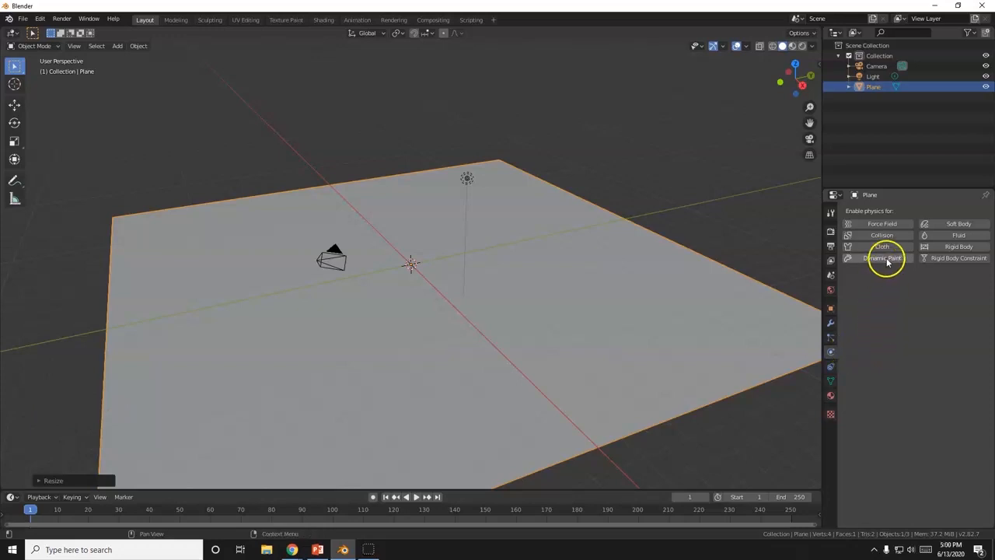
left_click(884, 257)
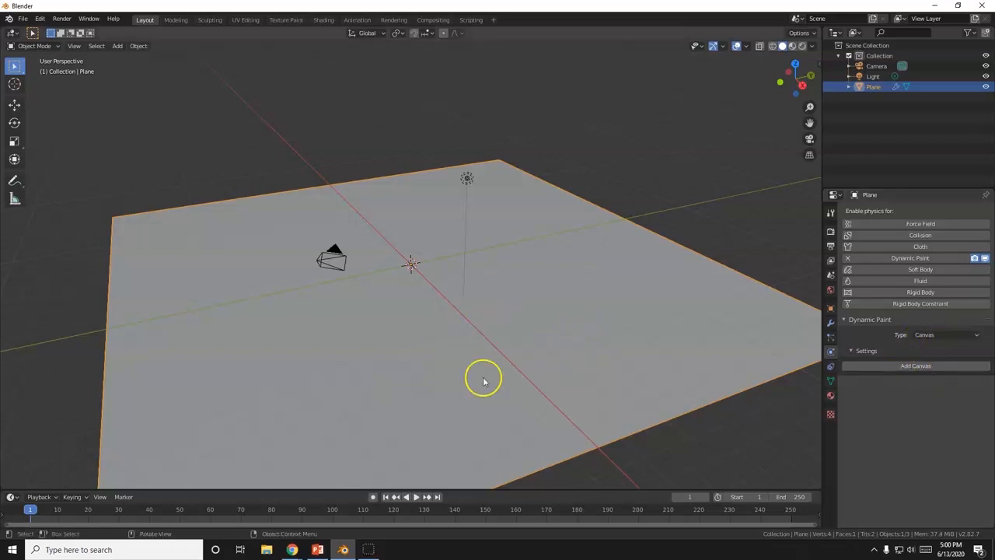
mouse_move(425, 266)
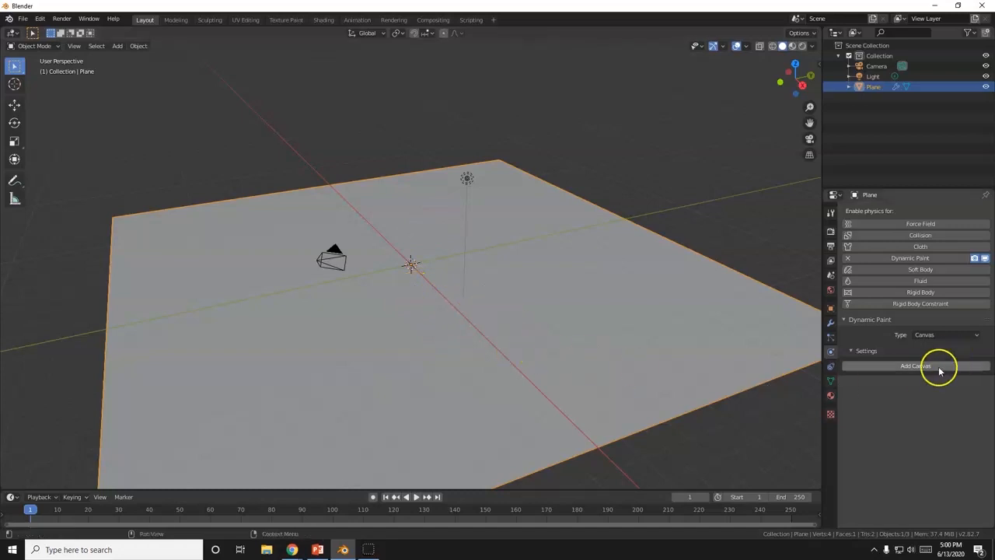
left_click(914, 365)
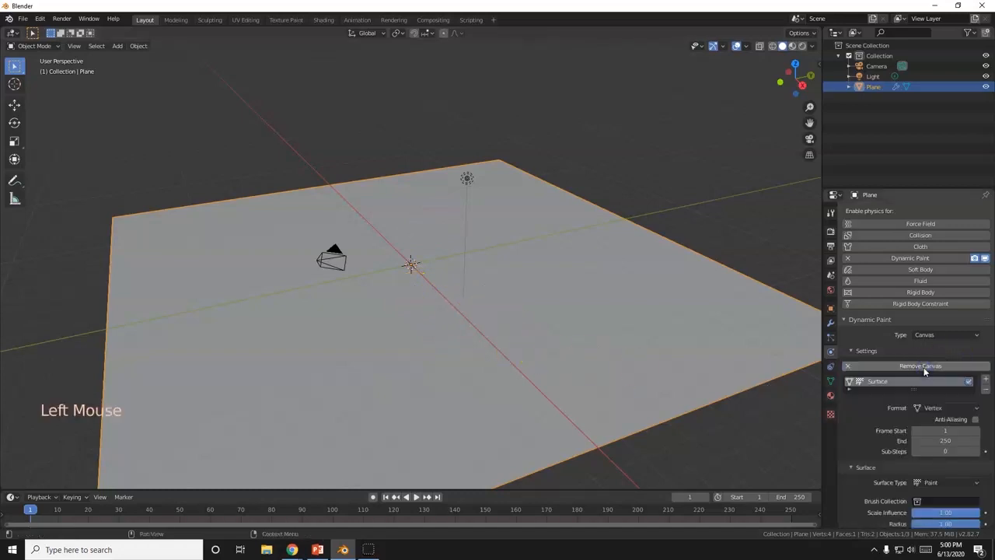
scroll("down", 3)
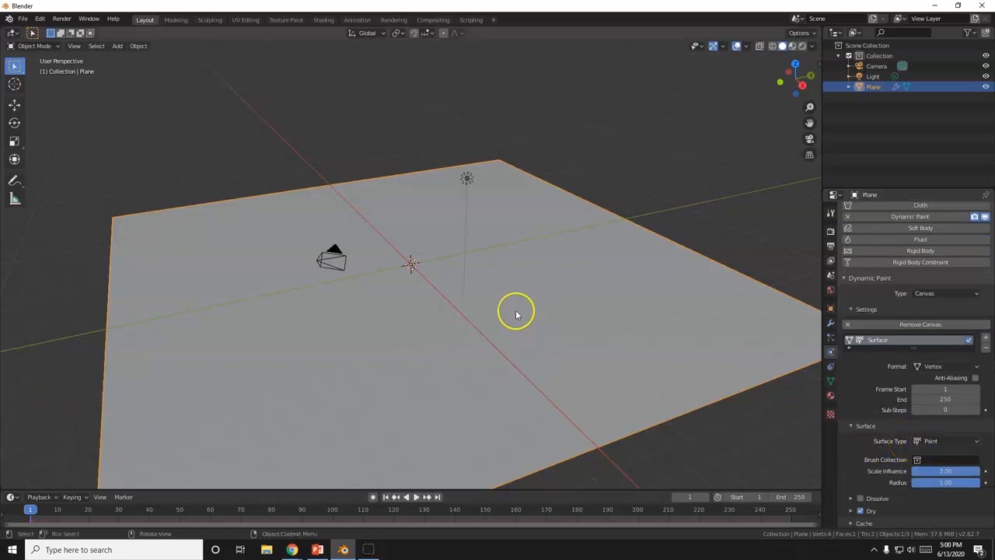
left_click(944, 441)
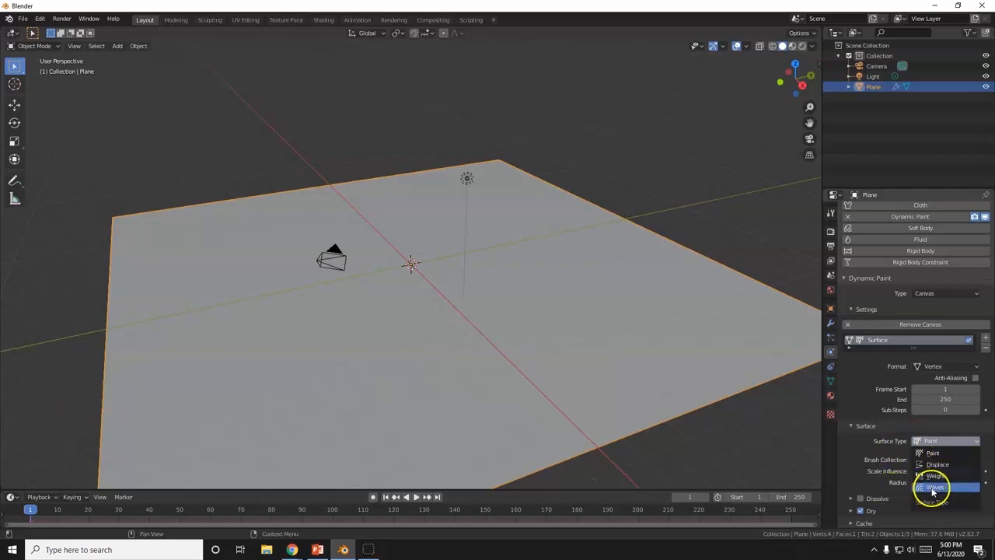
left_click(934, 487)
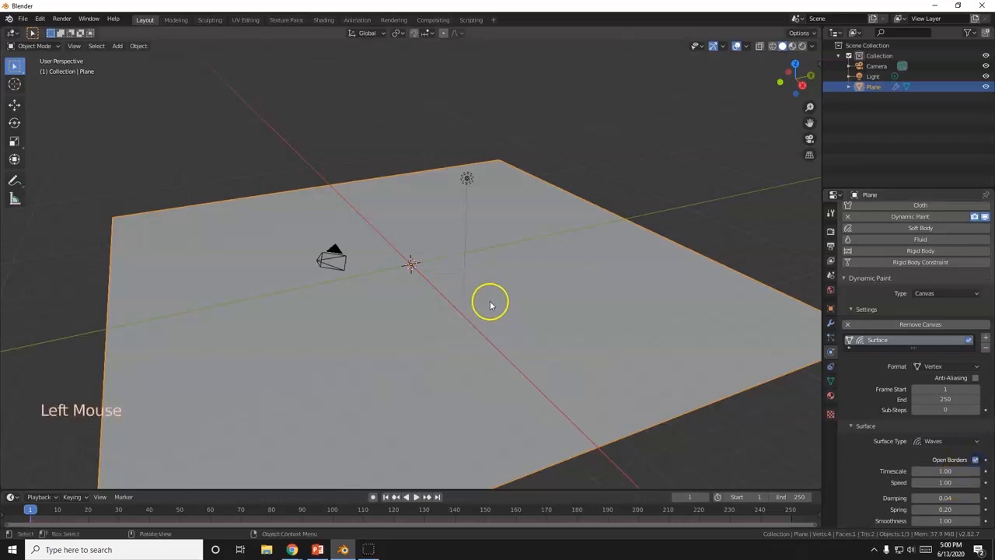
mouse_move(704, 441)
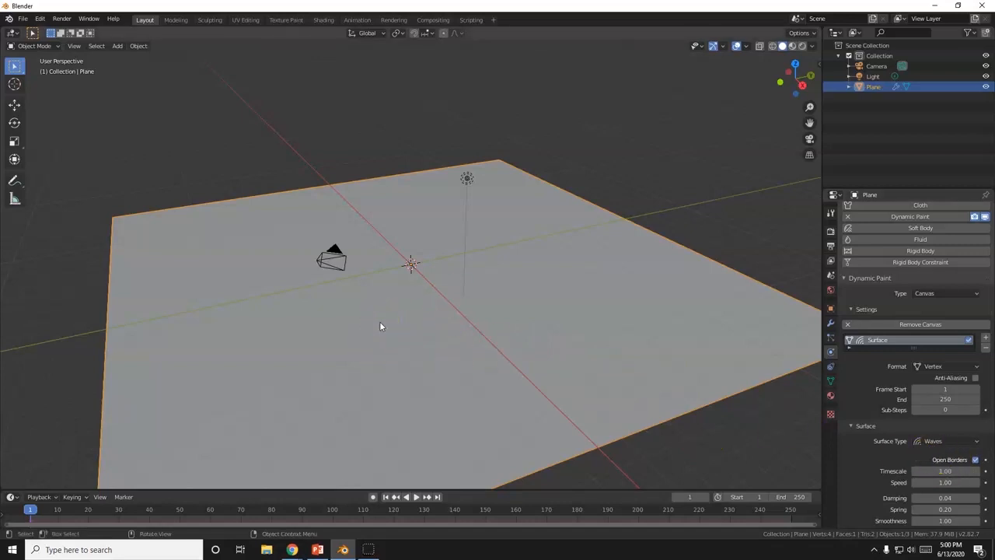
- Subdivide the plane in Edit Mode to about 10,000 vertices, then return to Object Mode
key("Tab")
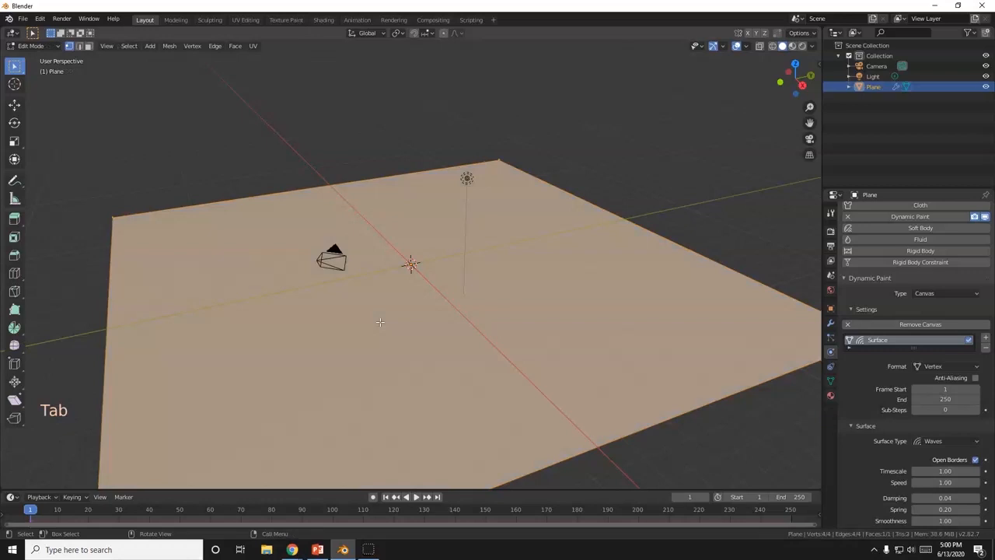
mouse_move(792, 410)
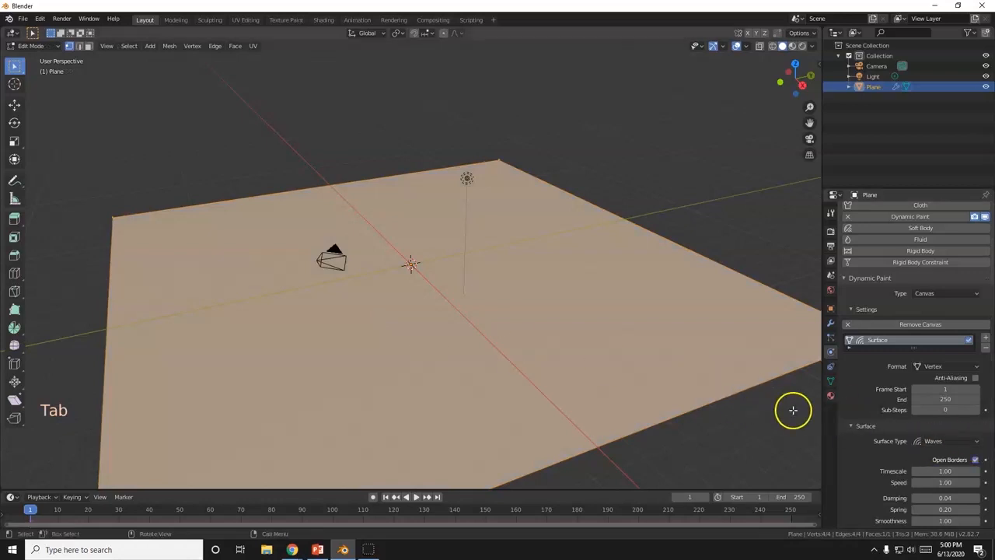
mouse_move(373, 386)
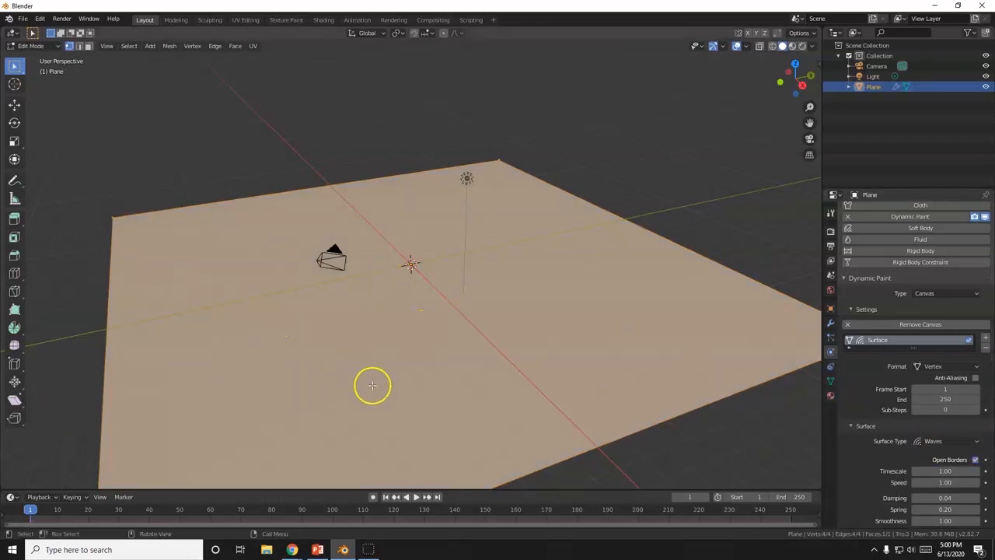
scroll("down", 3)
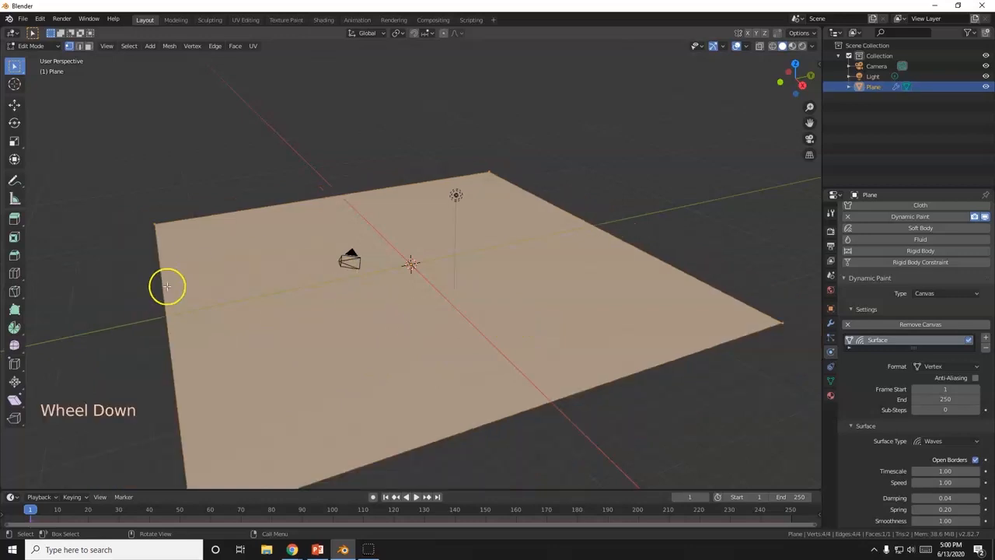
mouse_move(368, 341)
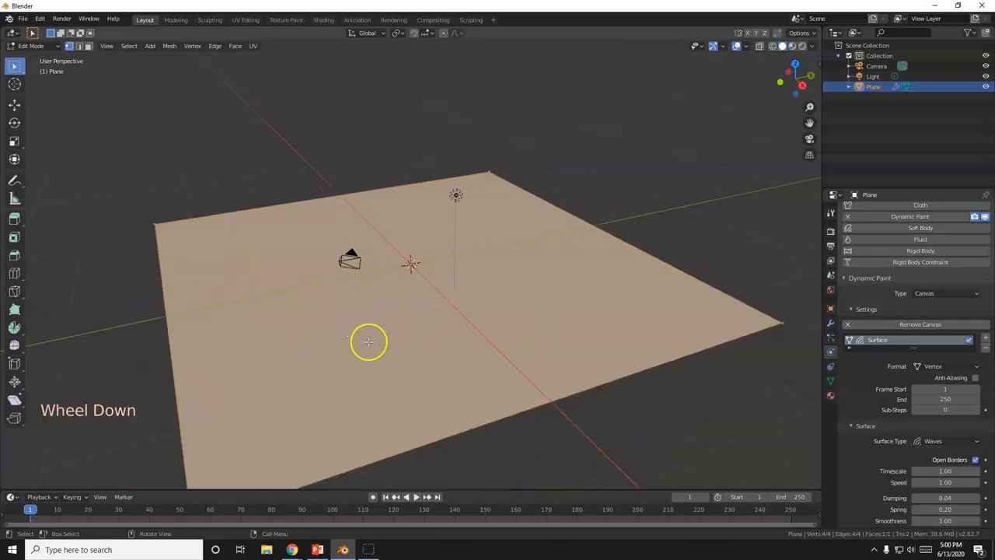
scroll("down", 3)
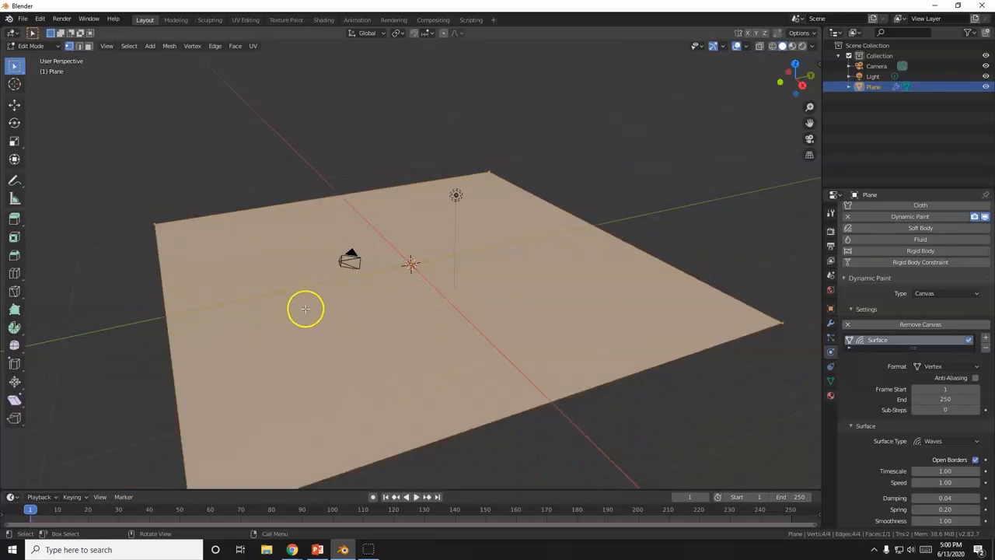
right_click(306, 309)
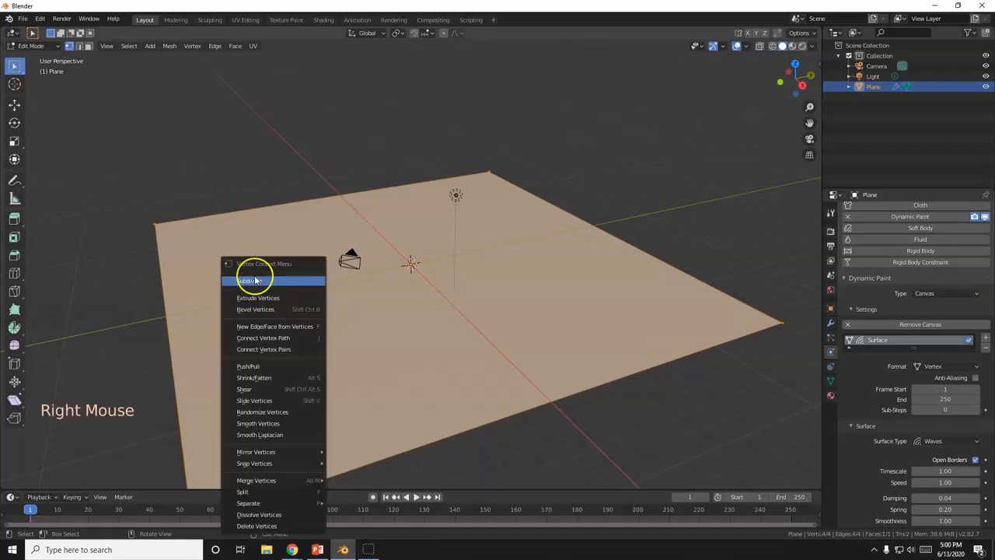
left_click(253, 280)
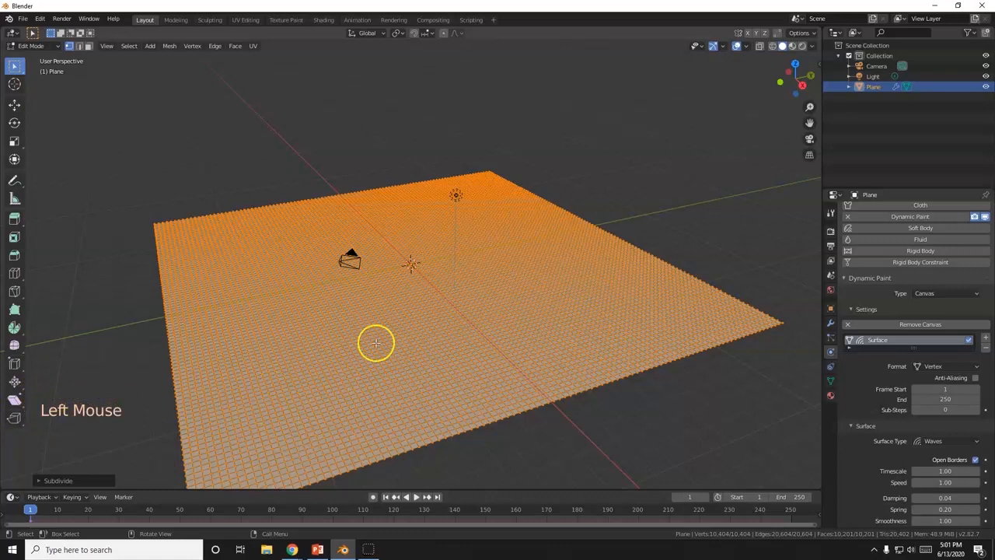
key("Tab")
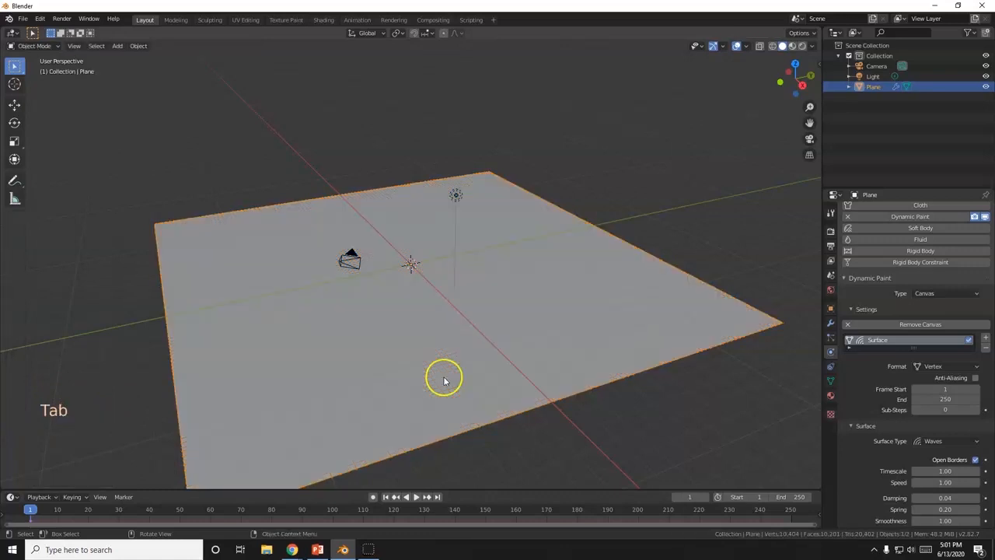
scroll("up", 3)
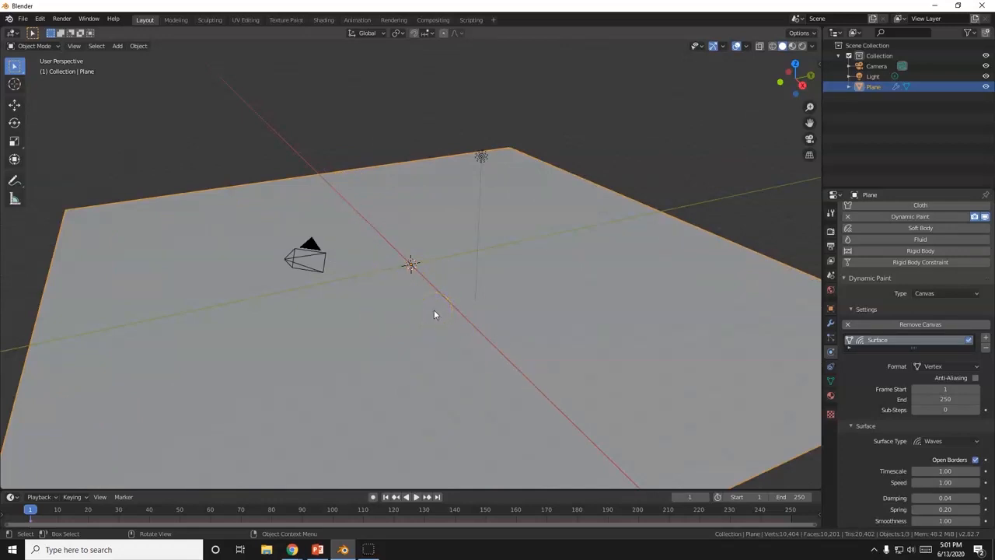
- Search Thingiverse for 'boat' and open the blue Boat model's page
left_click(292, 550)
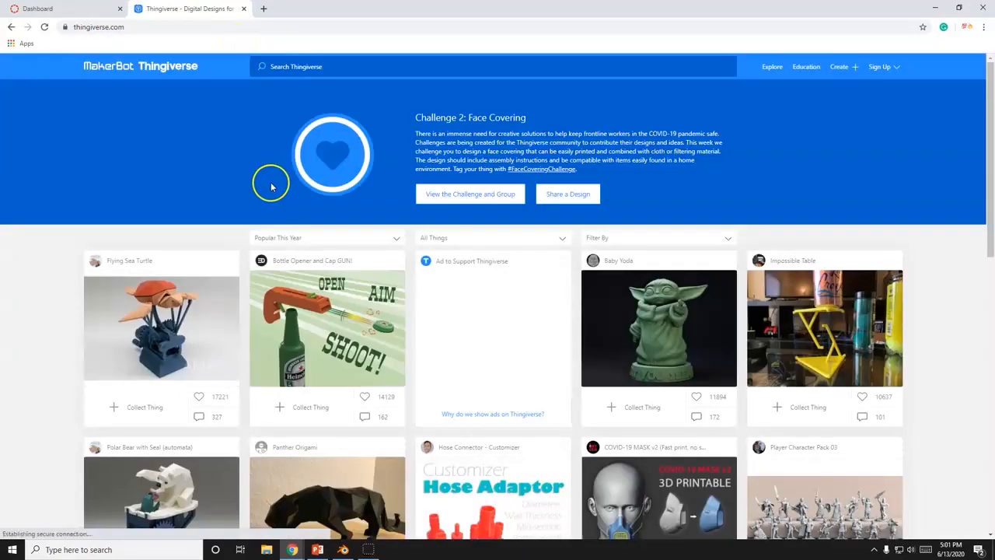
scroll("down", 3)
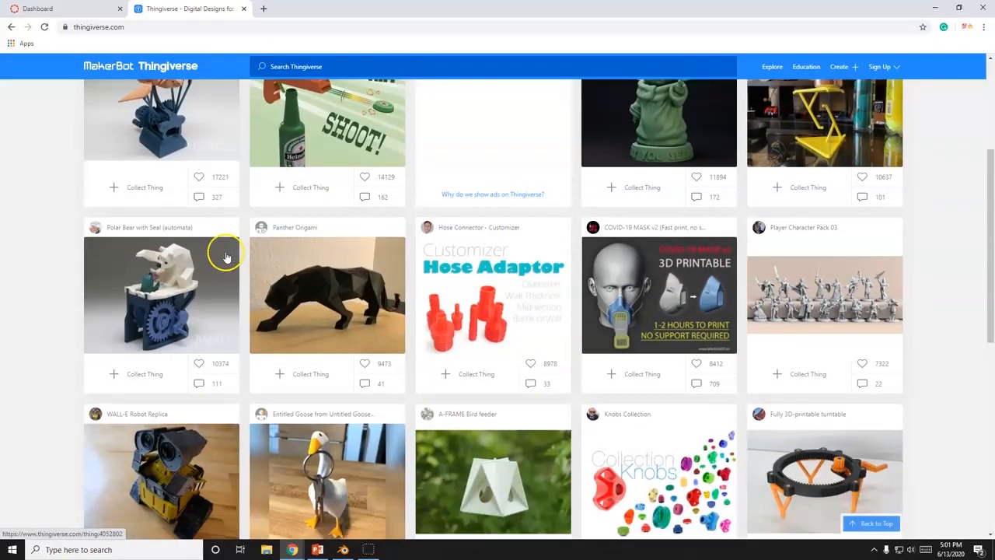
scroll("down", 3)
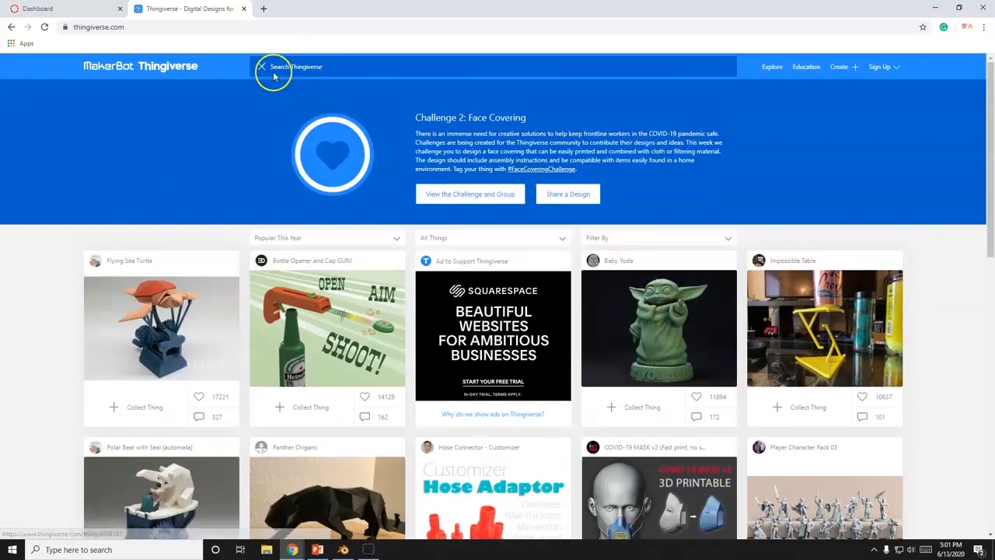
type("boat")
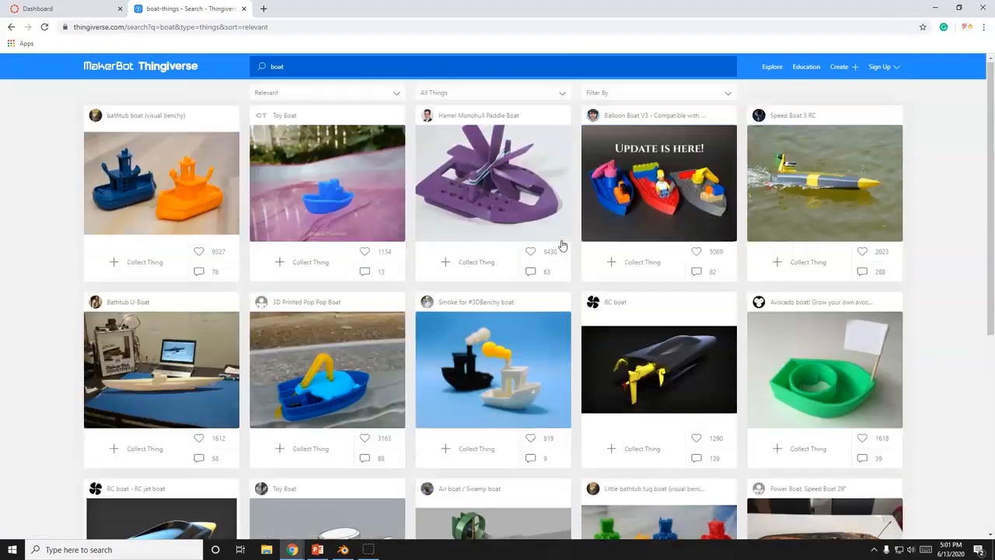
scroll("down", 3)
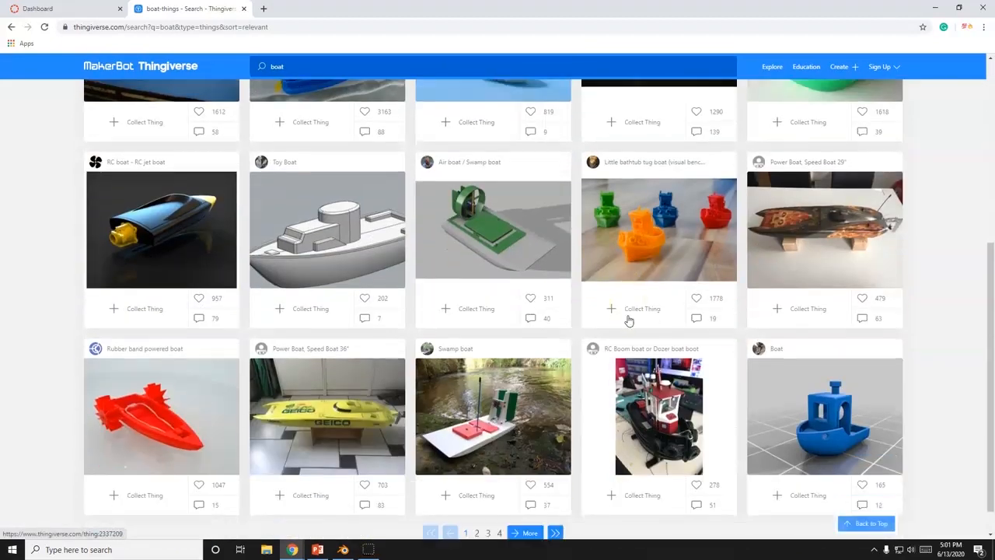
scroll("down", 3)
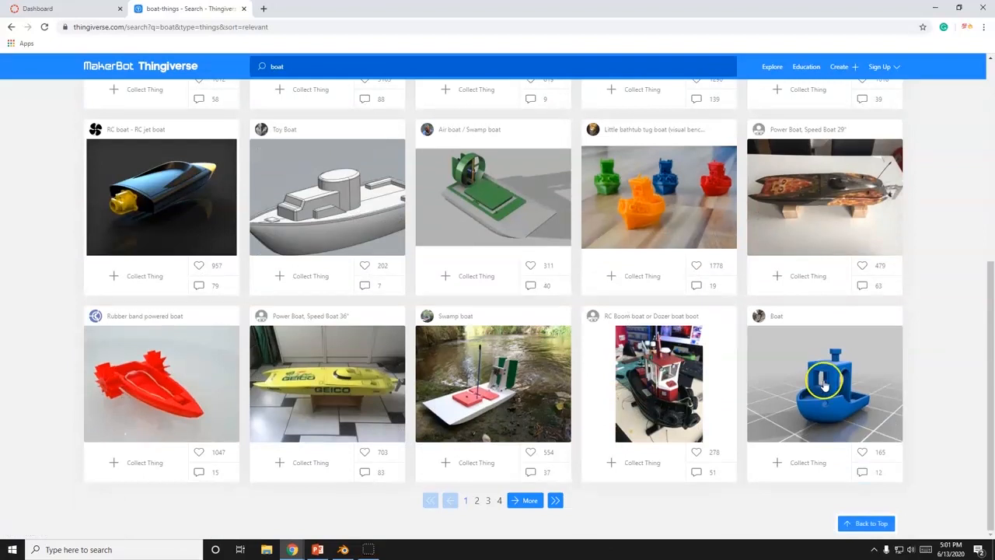
left_click(824, 383)
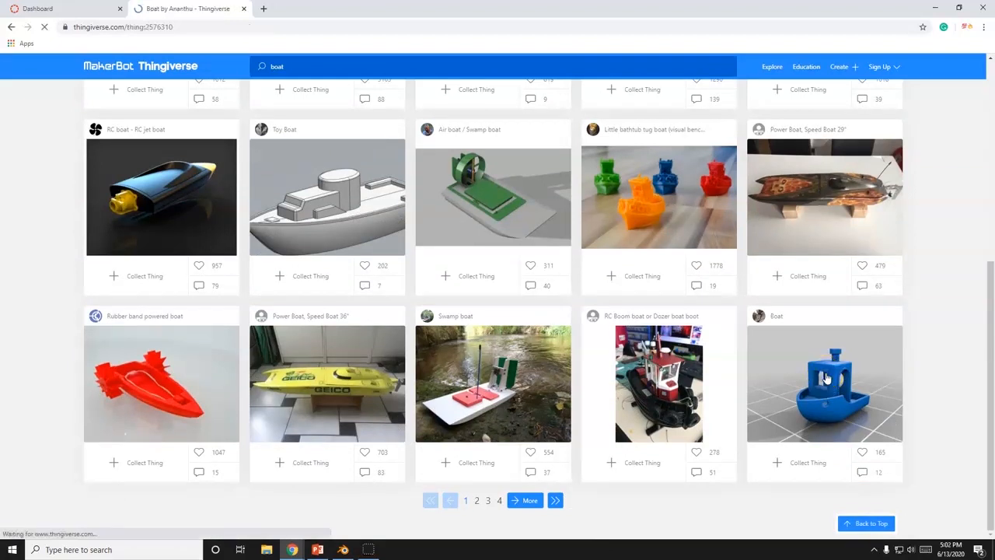
- Read the Boat model's summary and 3DBenchy remix info, then view its comments
left_click(824, 381)
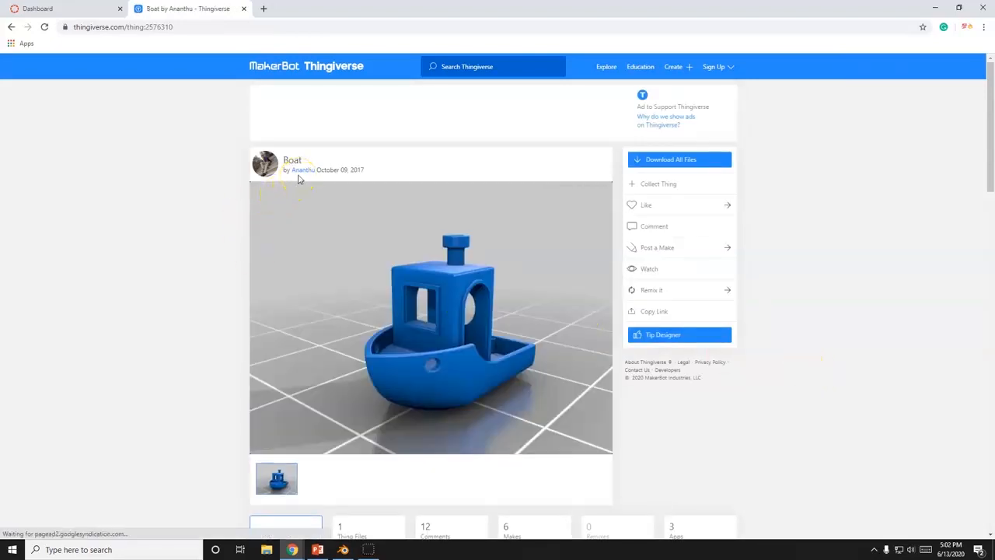
scroll("down", 3)
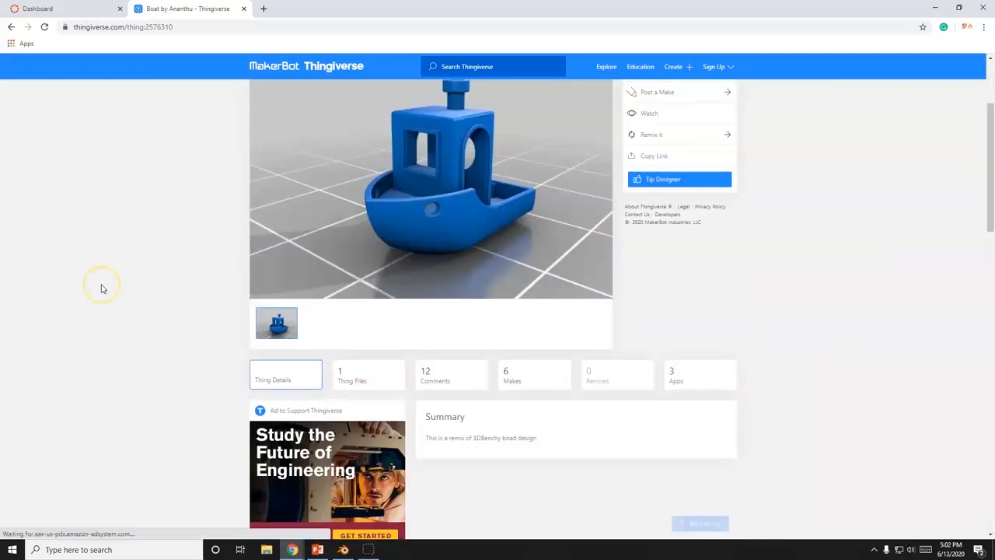
scroll("down", 3)
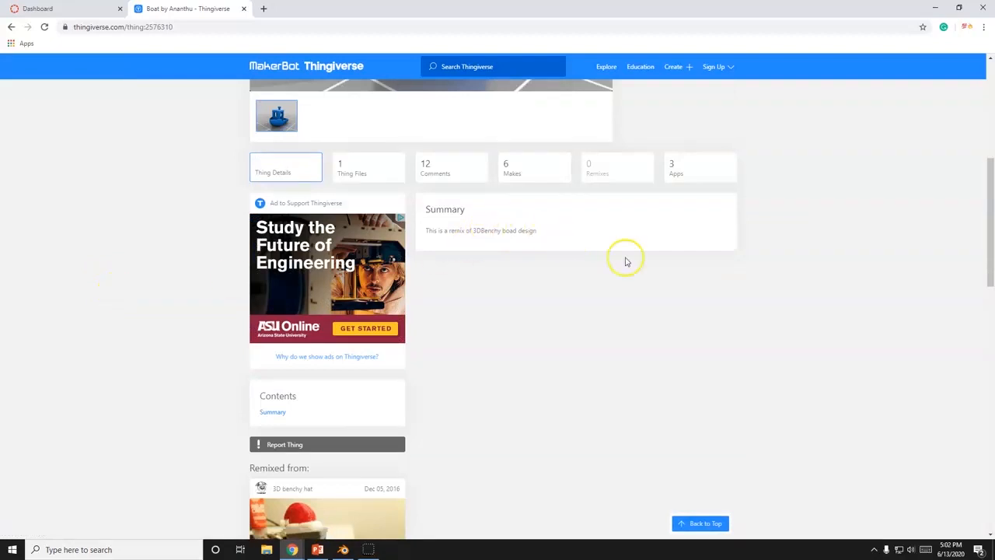
scroll("up", 3)
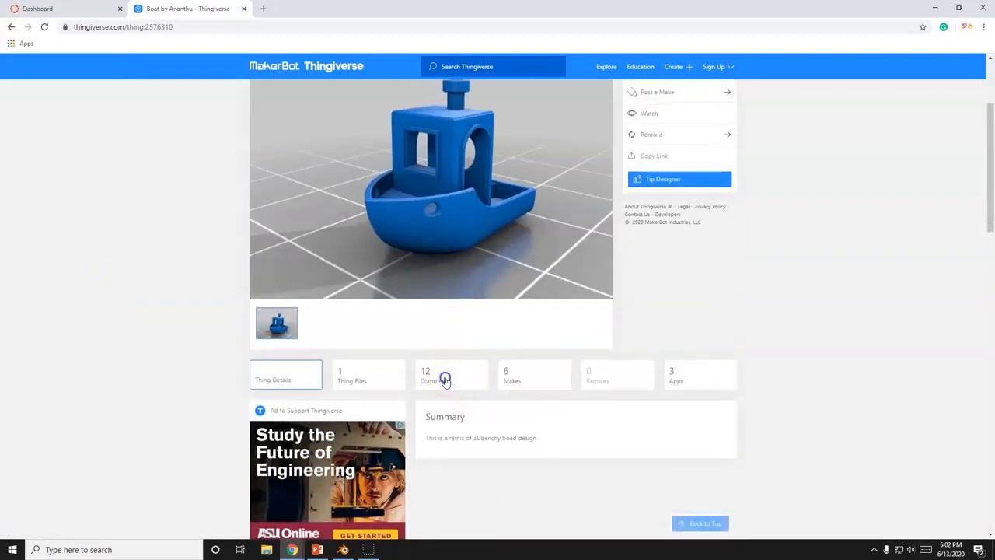
left_click(451, 375)
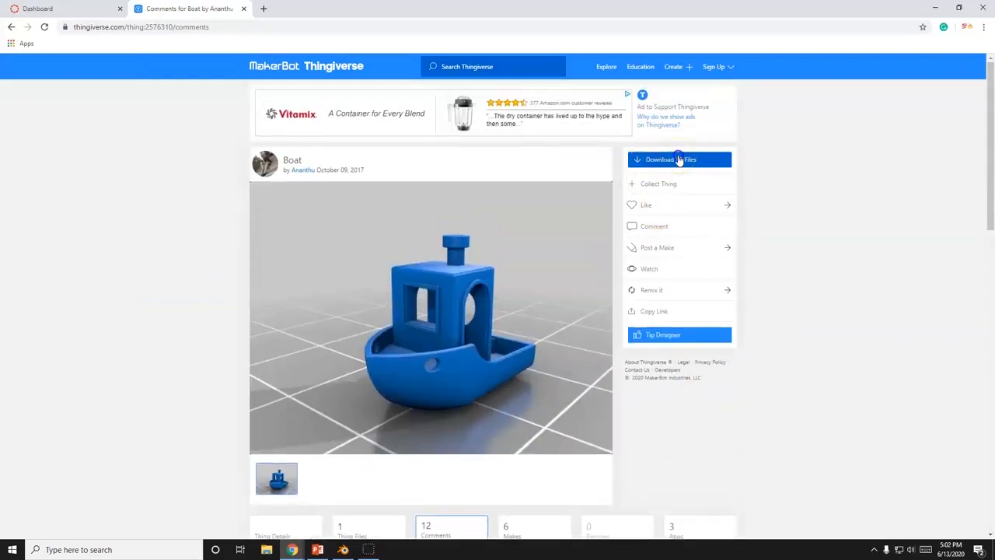
- Download all the Boat model's files and open Boat_.zip
left_click(679, 160)
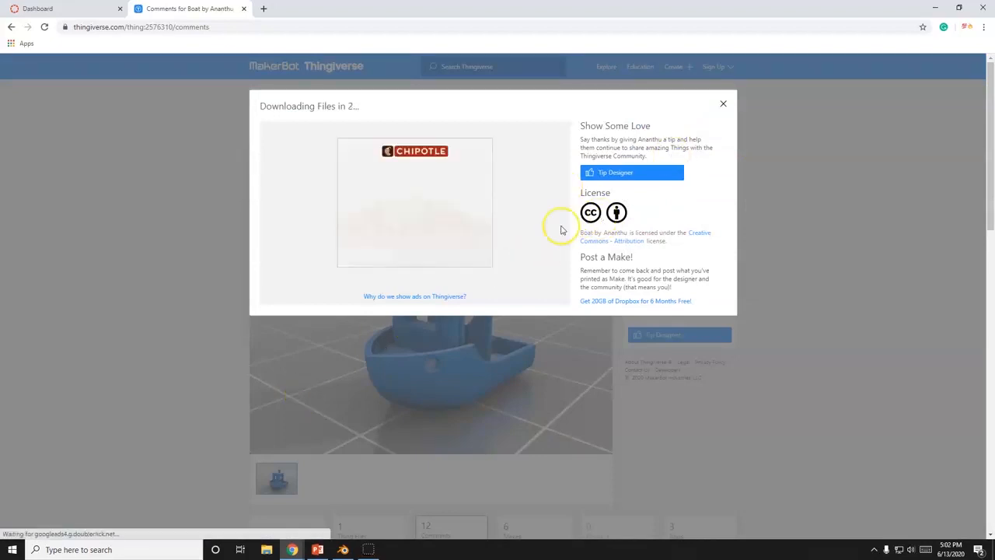
mouse_move(377, 289)
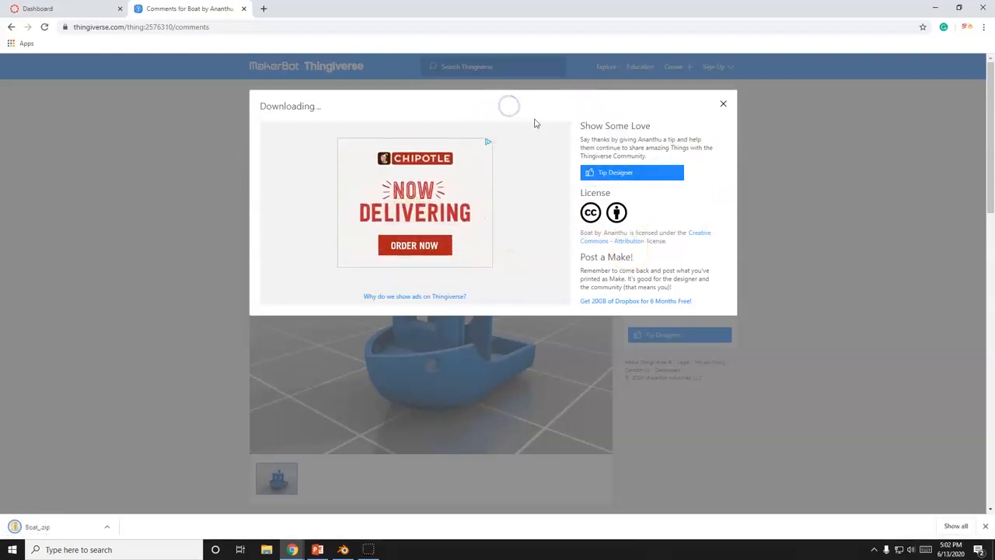
mouse_move(56, 523)
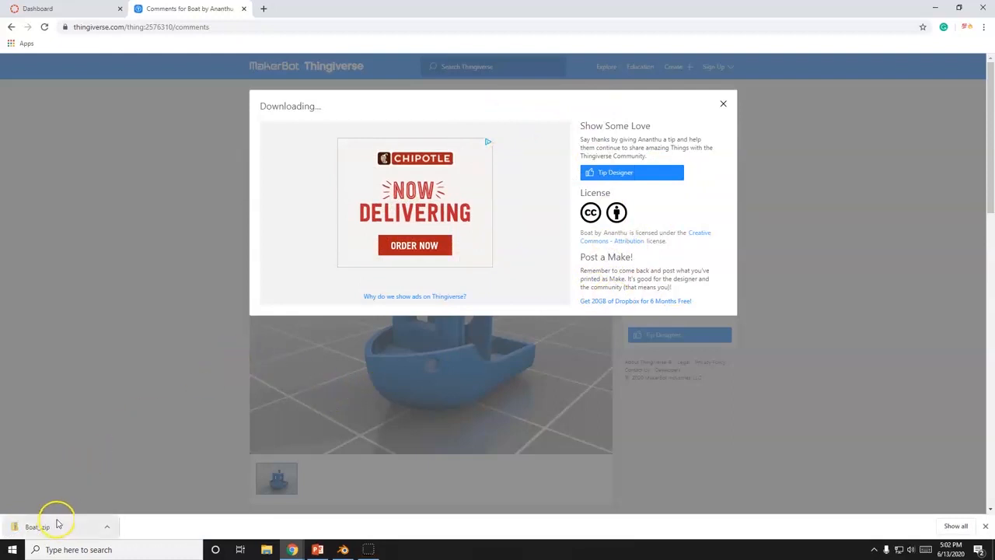
left_click(43, 526)
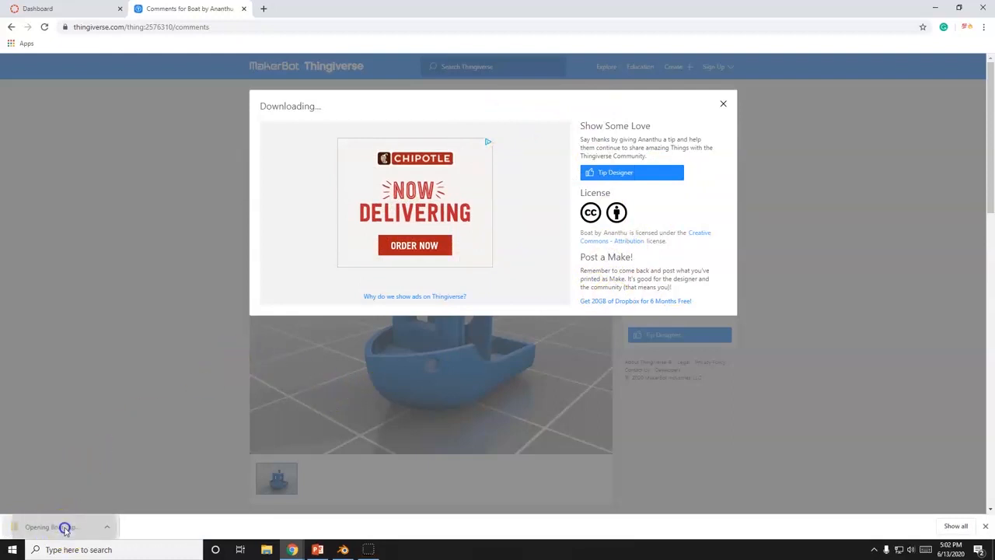
left_click(64, 527)
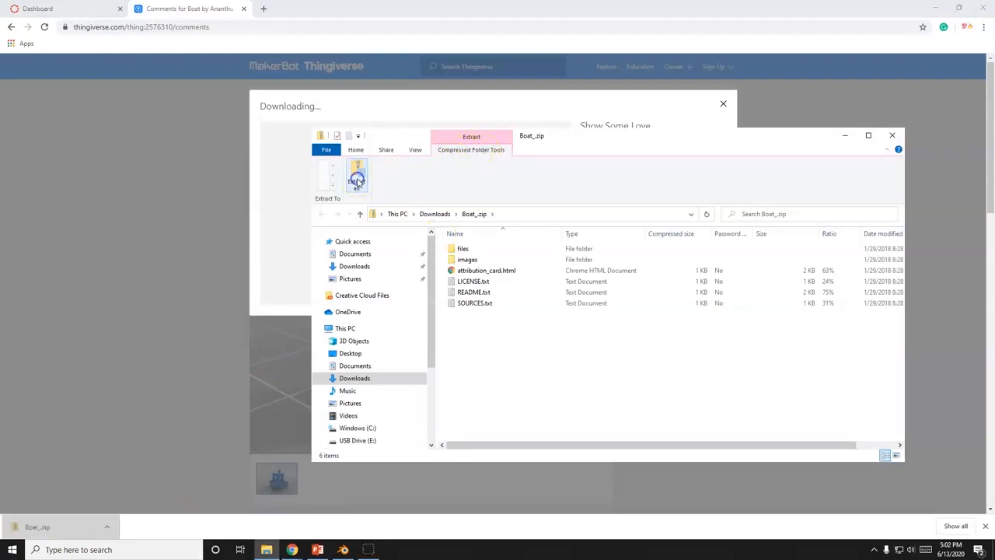
- Extract the archive to the Desktop, replacing the same-named files
left_click(357, 177)
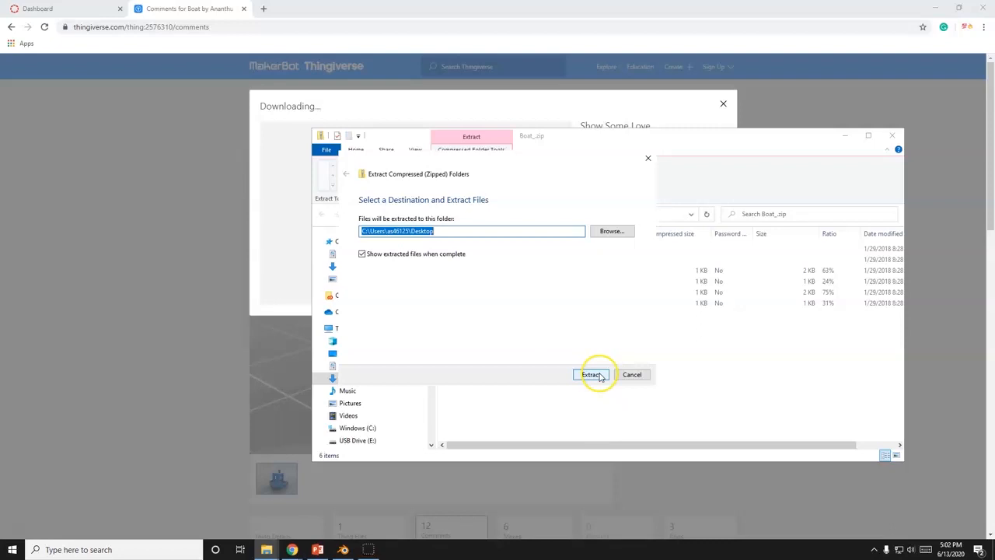
left_click(592, 374)
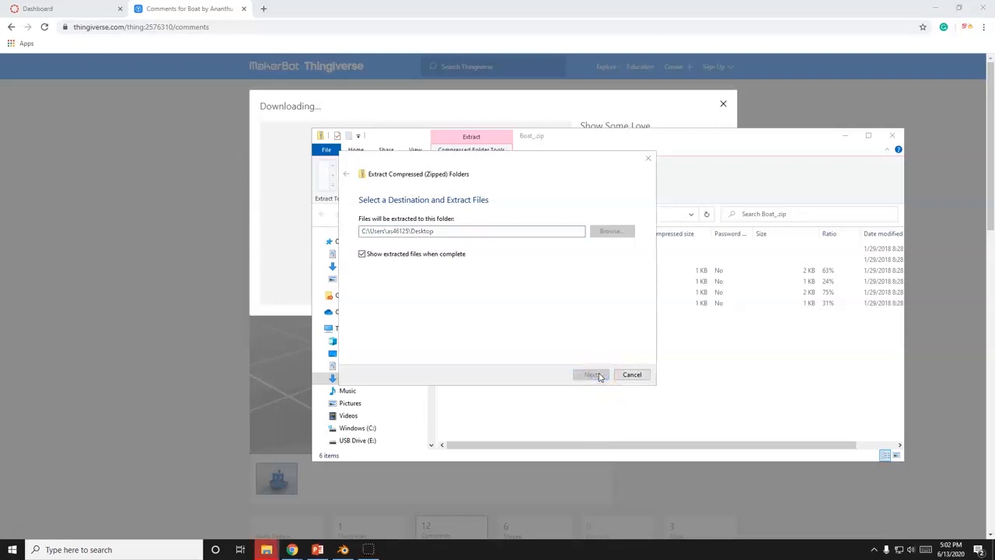
left_click(591, 374)
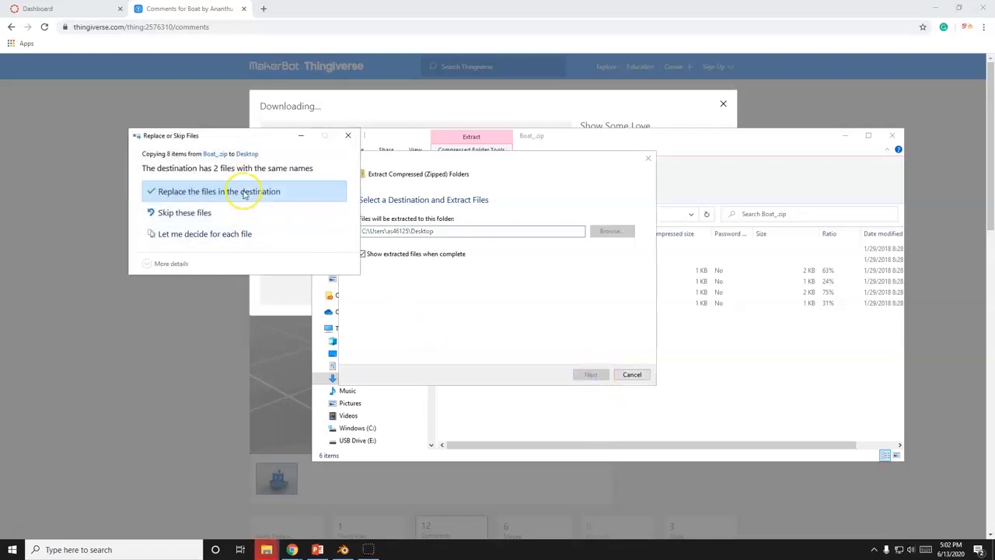
left_click(219, 191)
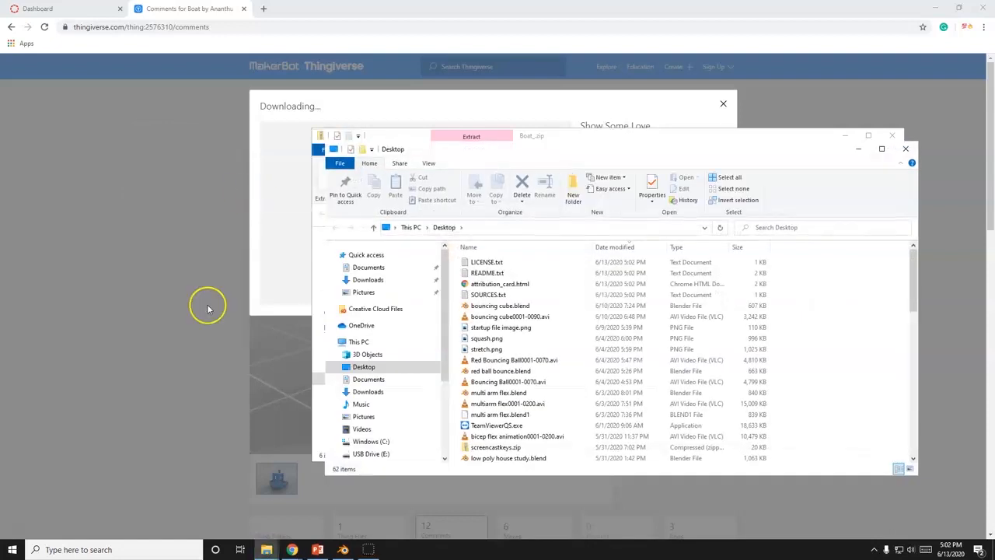
mouse_move(390, 532)
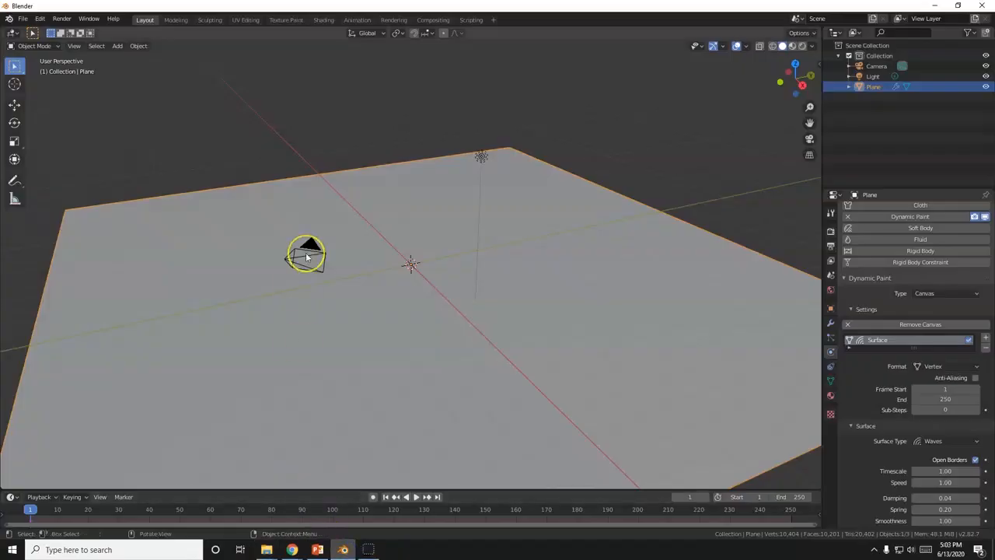
- Import boat.STL from the Desktop files folder as an STL
left_click(23, 18)
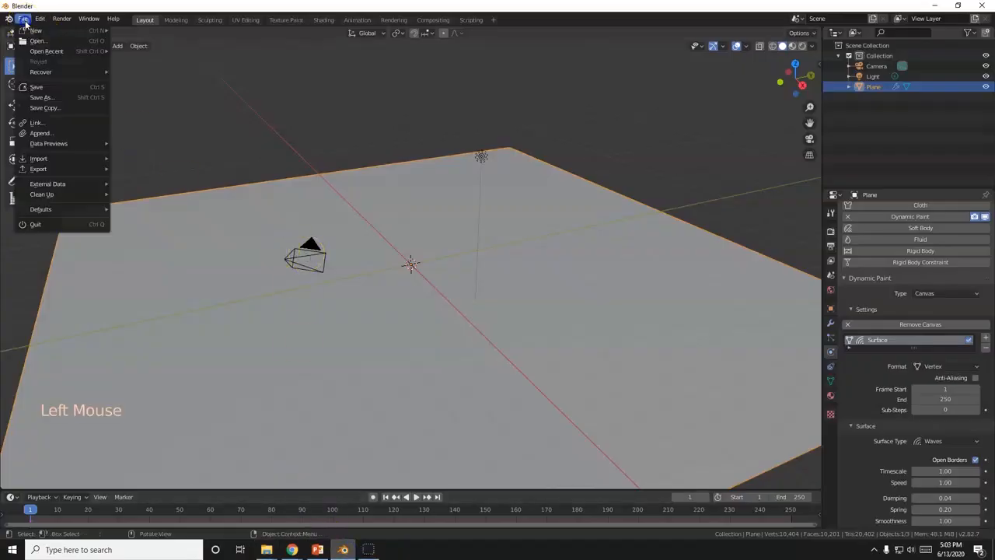
mouse_move(38, 159)
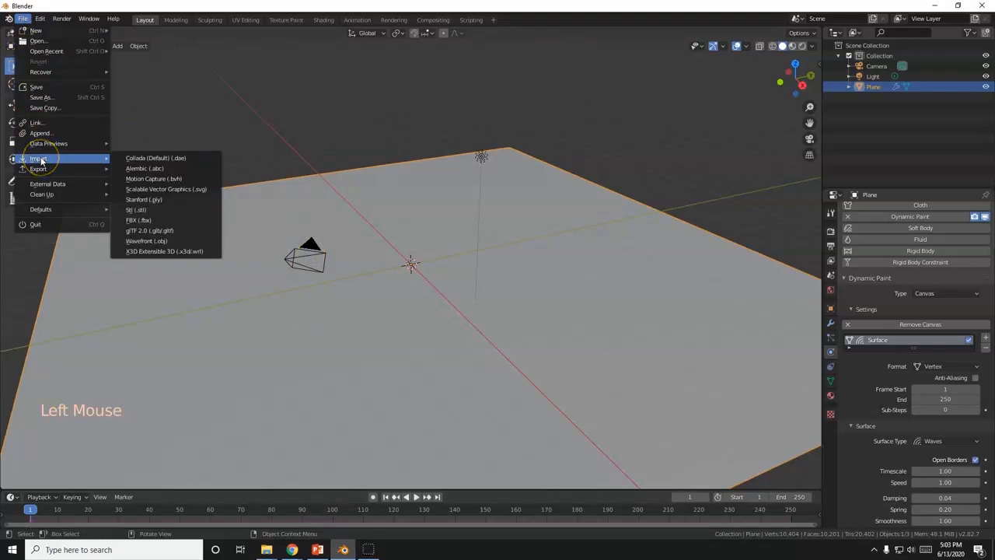
mouse_move(156, 157)
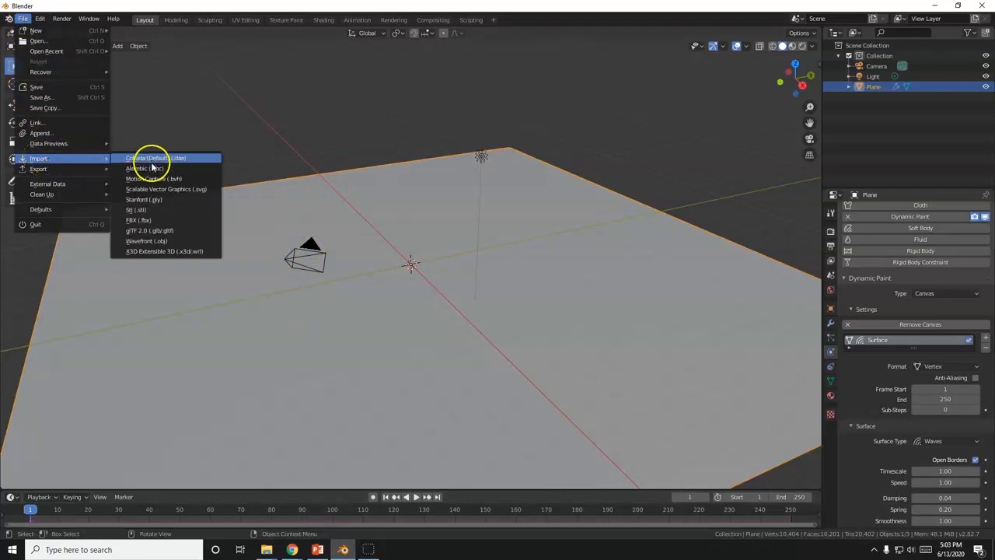
mouse_move(174, 251)
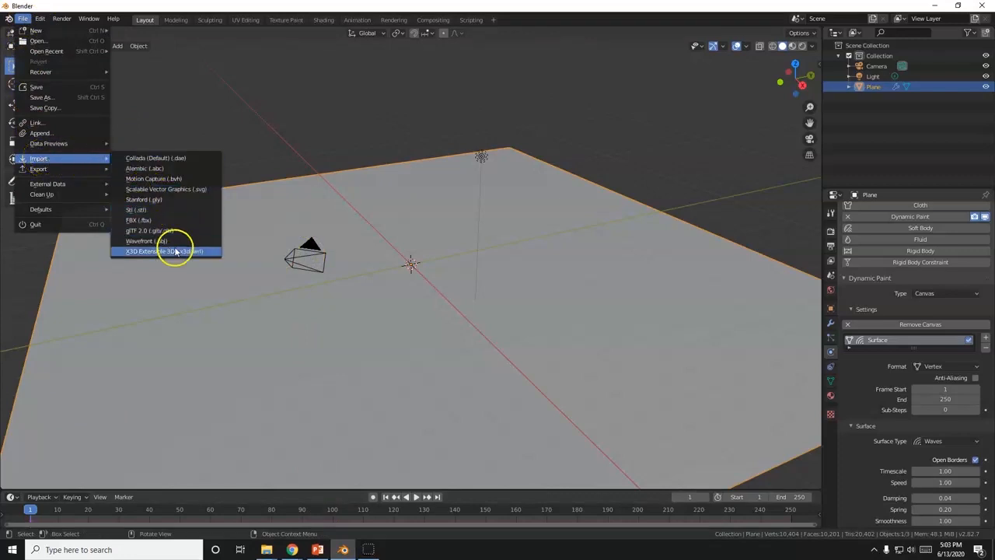
mouse_move(174, 201)
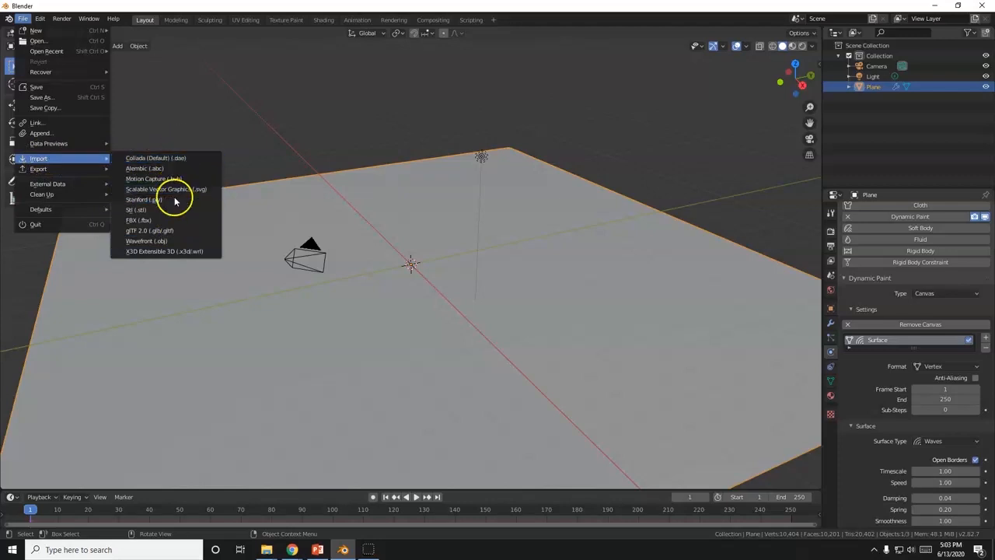
left_click(136, 209)
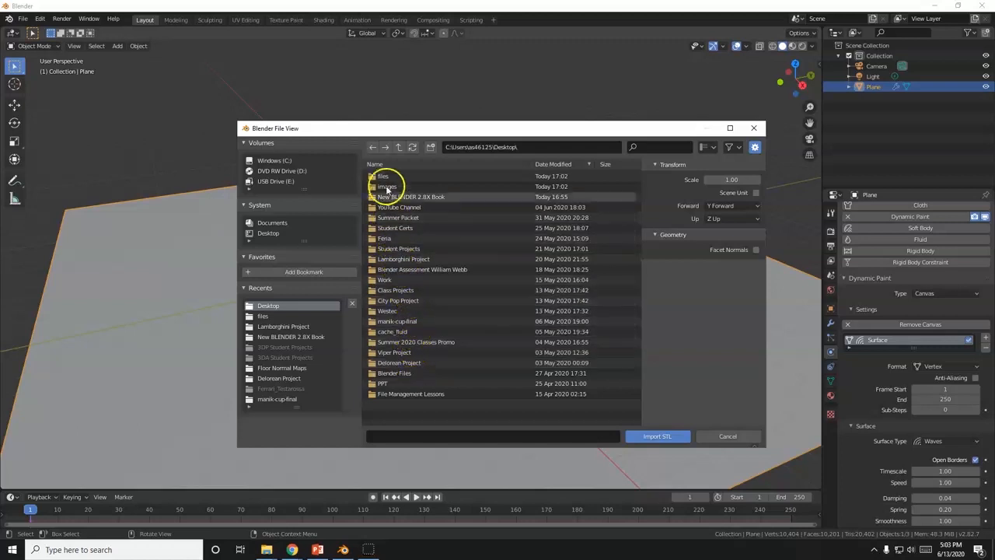
double_click(386, 187)
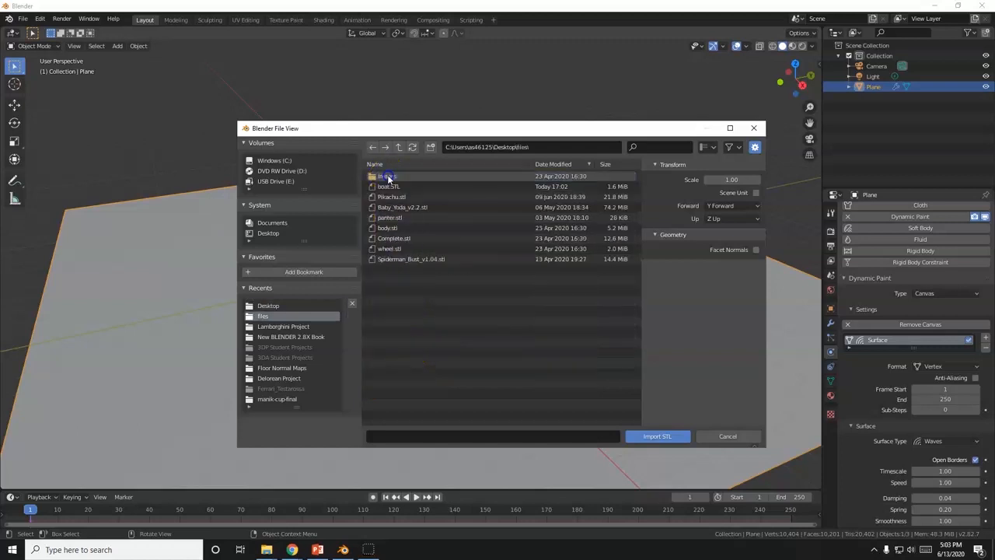
left_click(388, 186)
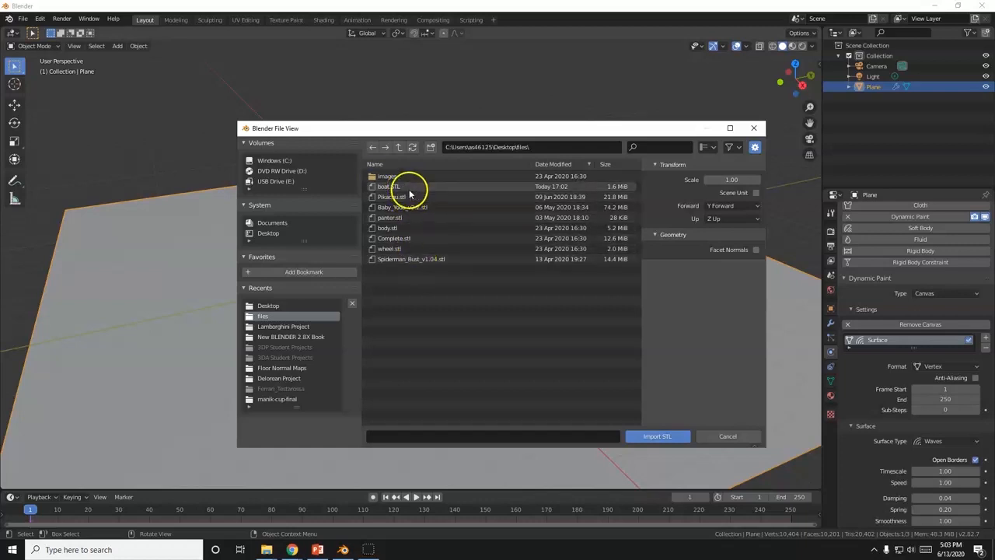
left_click(657, 435)
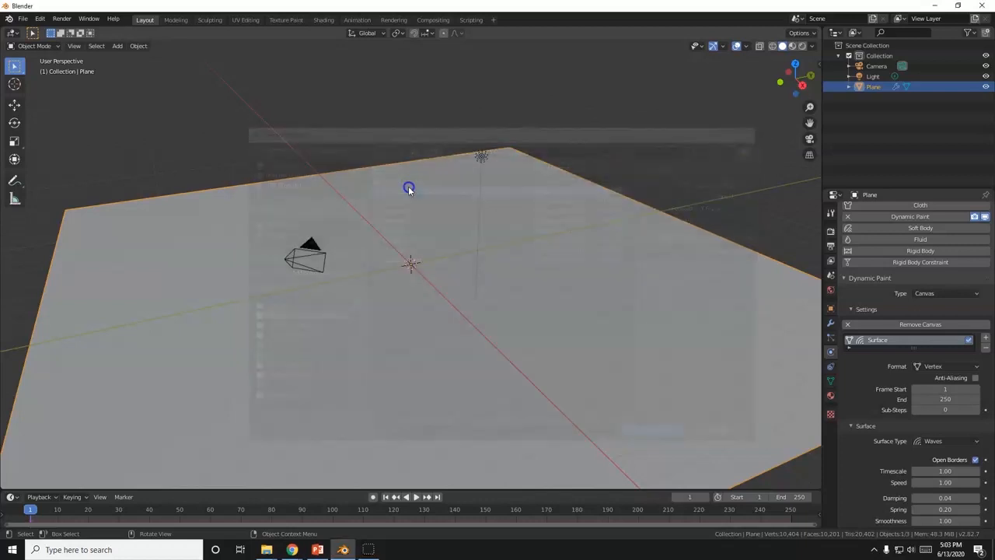
- Scale the oversized boat down and move it along X toward the plane's edge
scroll("down", 3)
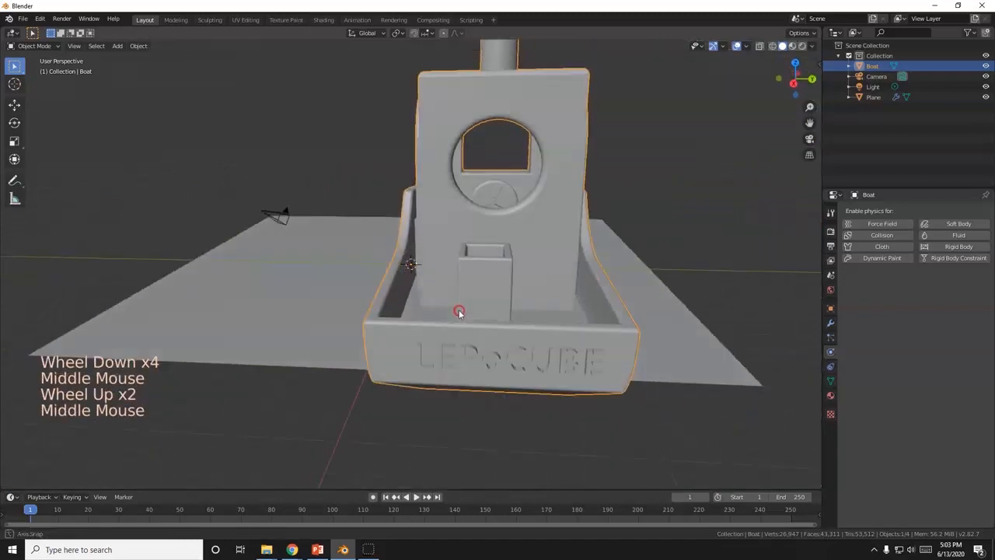
left_click_drag(459, 311, 439, 301)
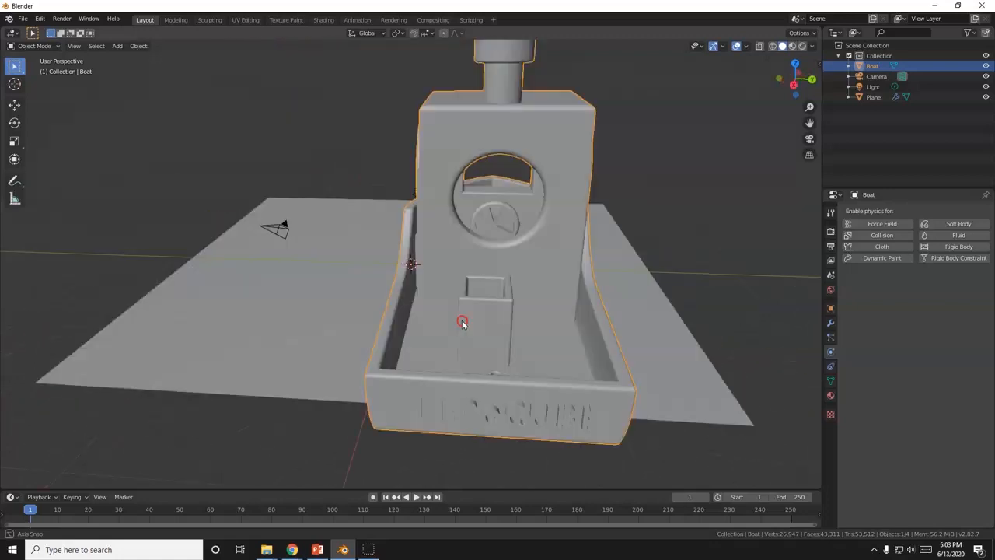
left_click_drag(462, 323, 513, 325)
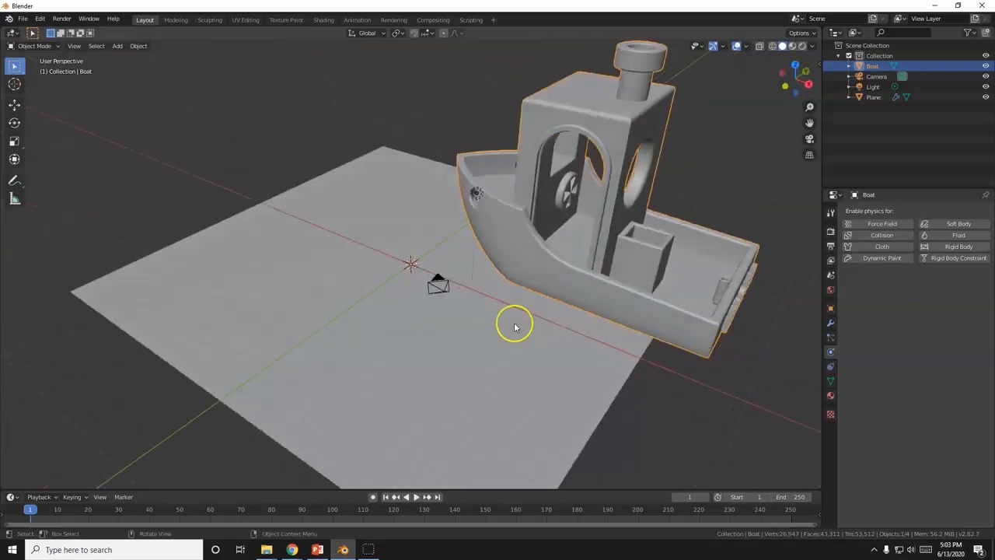
key("s")
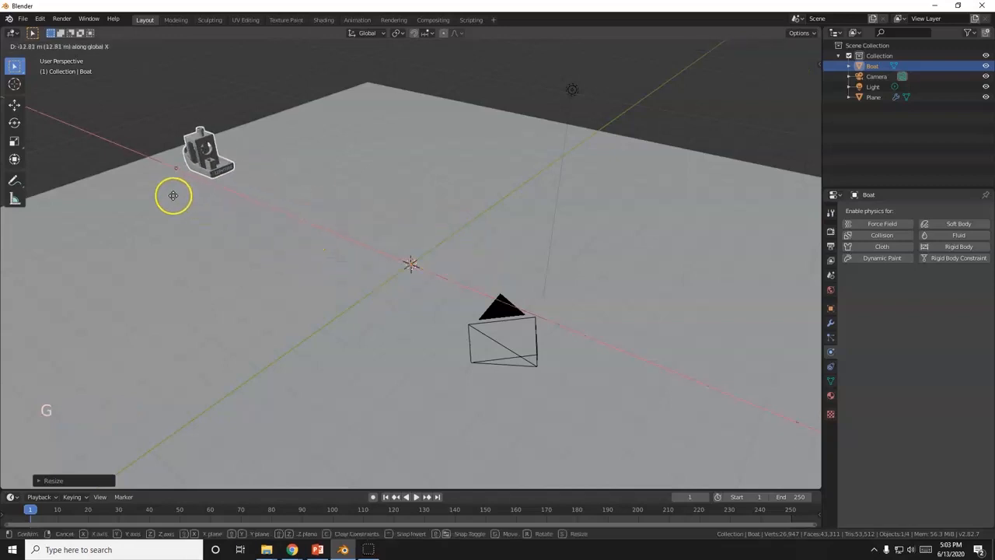
scroll("down", 3)
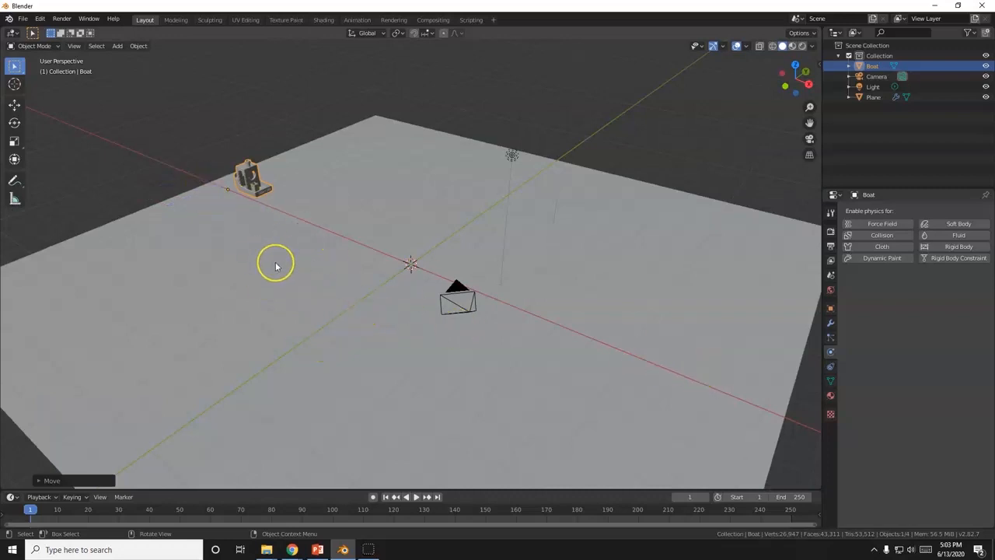
key("r")
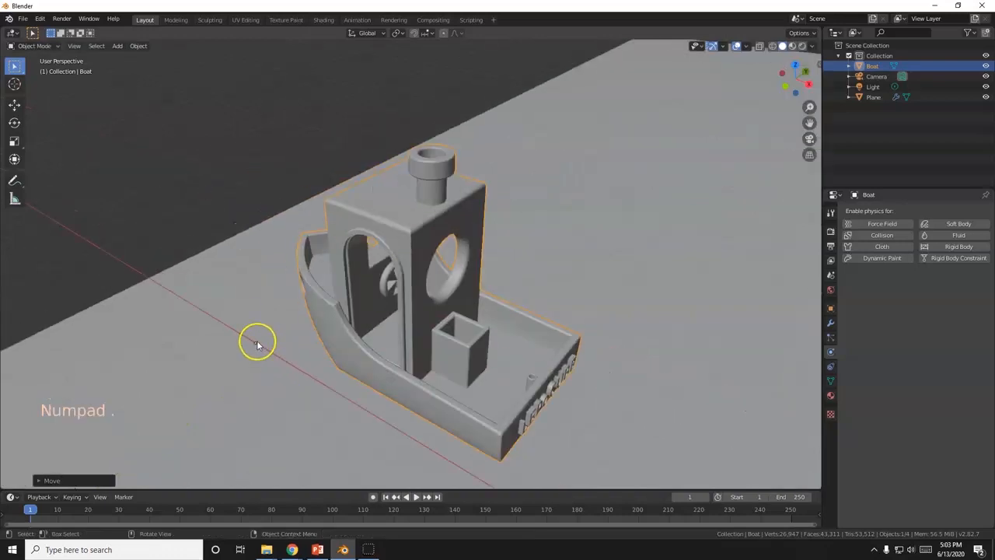
scroll("down", 3)
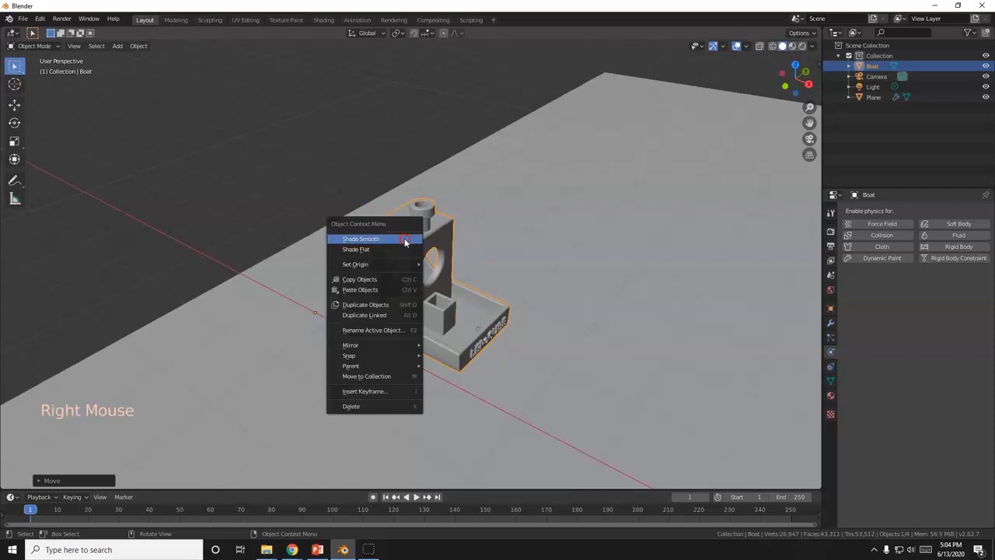
mouse_move(355, 264)
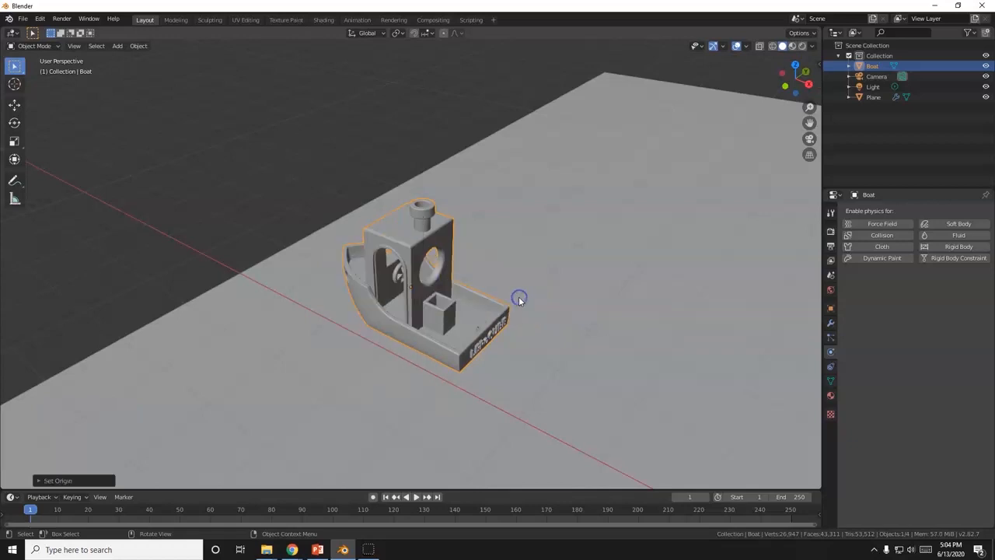
- Inspect the smooth-shaded boat from several angles, trying and cancelling a Y-axis tilt
left_click_drag(544, 299, 546, 299)
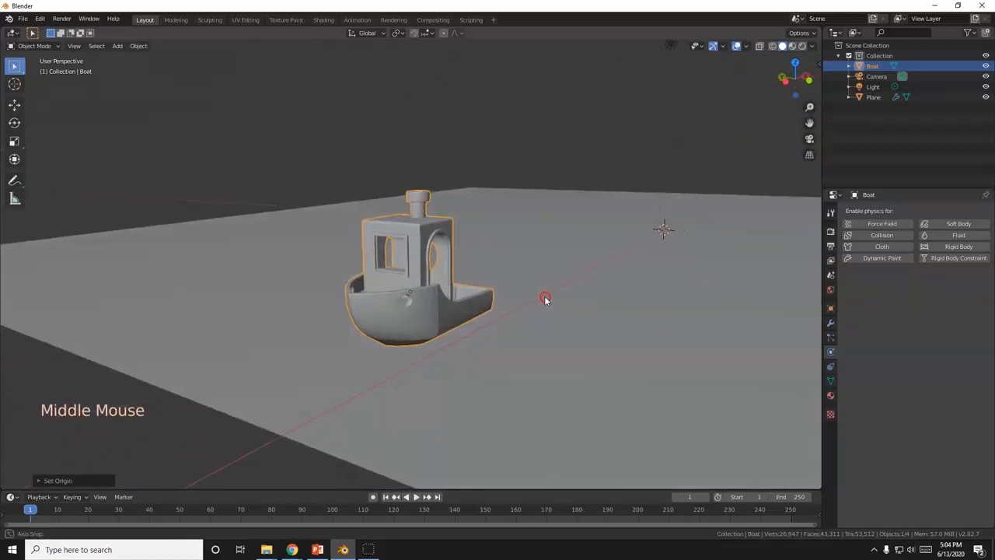
left_click_drag(544, 299, 431, 307)
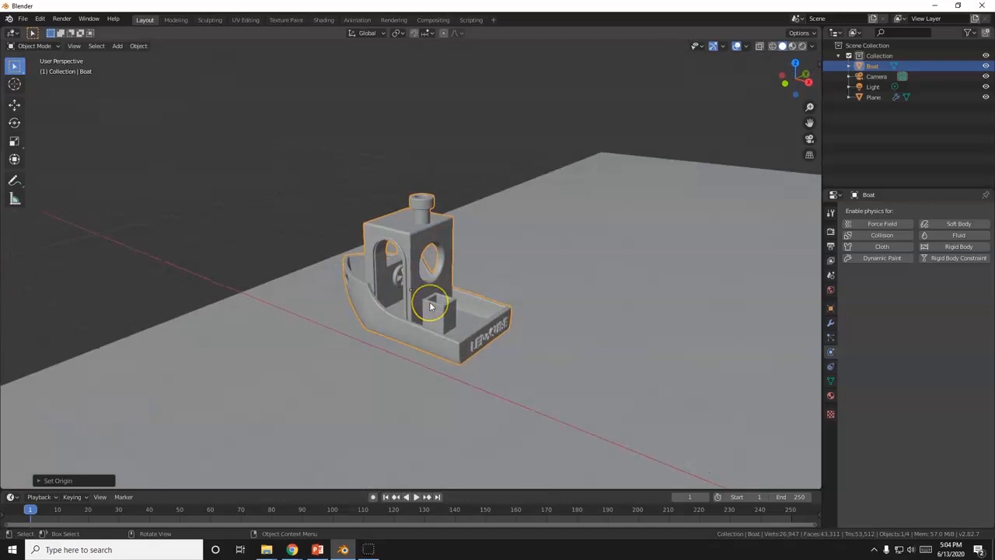
key("r")
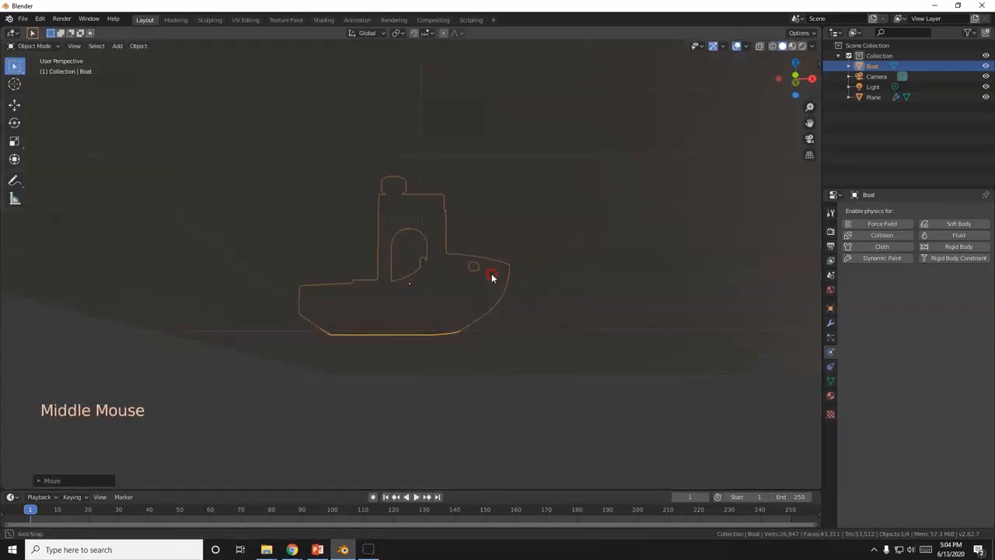
left_click_drag(489, 278, 477, 294)
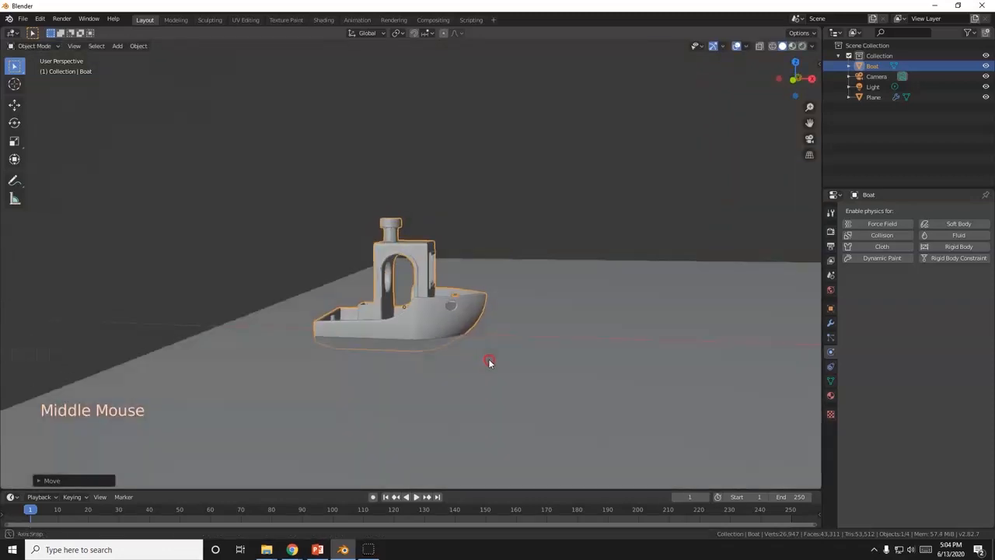
left_click_drag(490, 363, 502, 358)
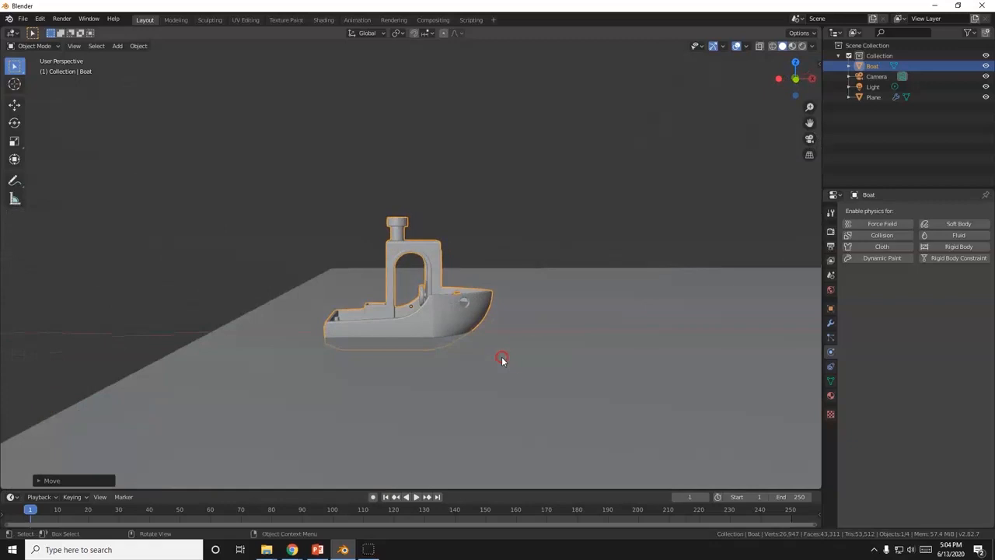
key("r")
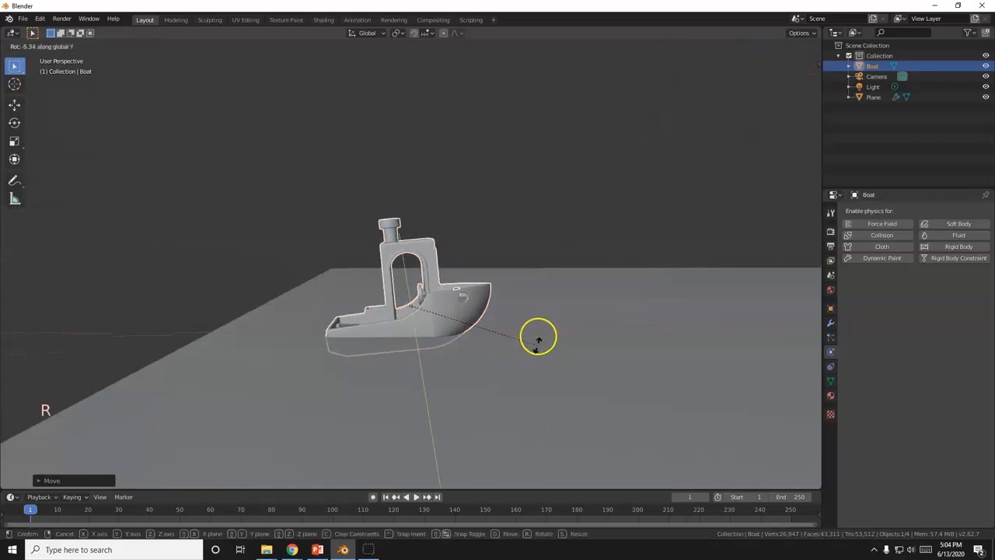
scroll("down", 3)
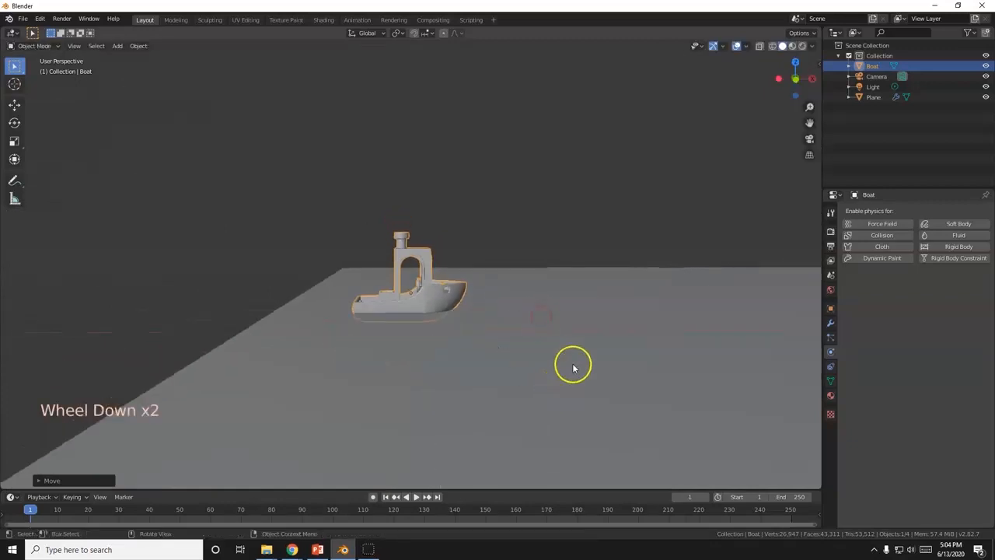
left_click_drag(573, 366, 371, 387)
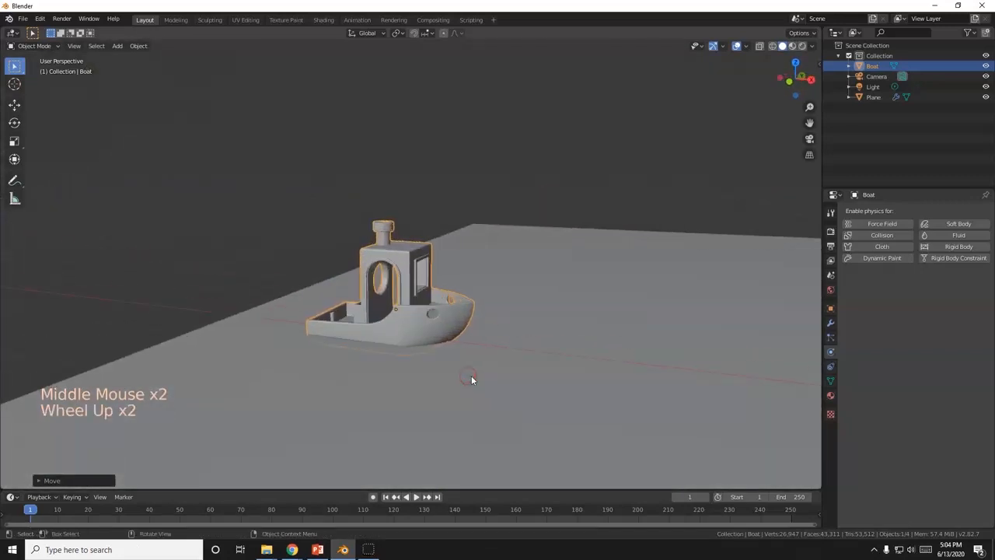
scroll("up", 3)
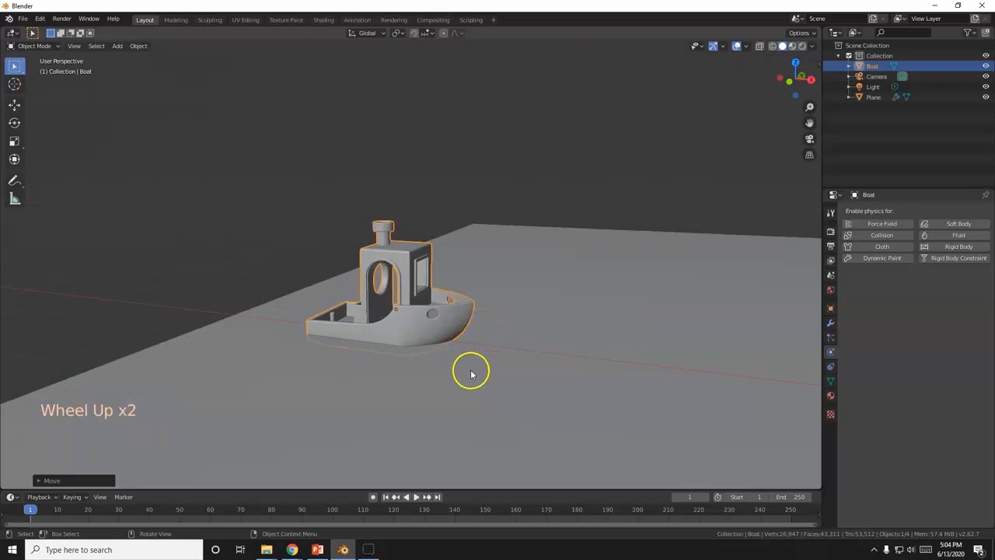
scroll("down", 3)
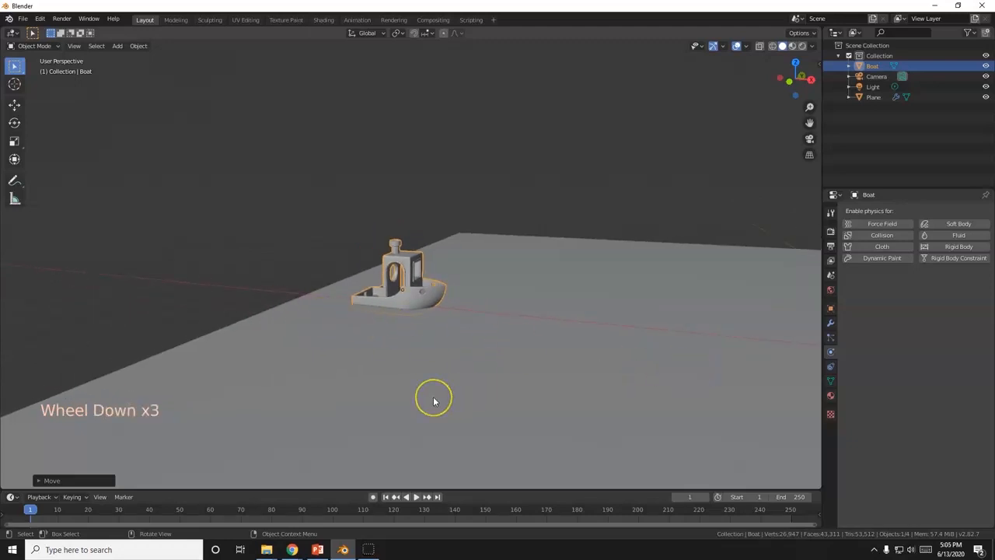
- Enable Auto Keying and keyframe the boat's starting position at frame 1
scroll("down", 3)
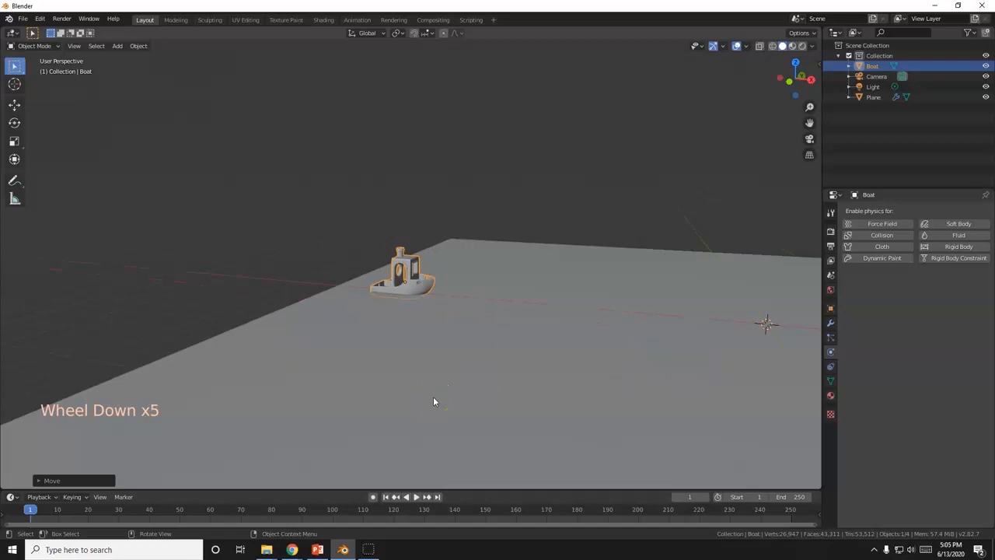
left_click(373, 496)
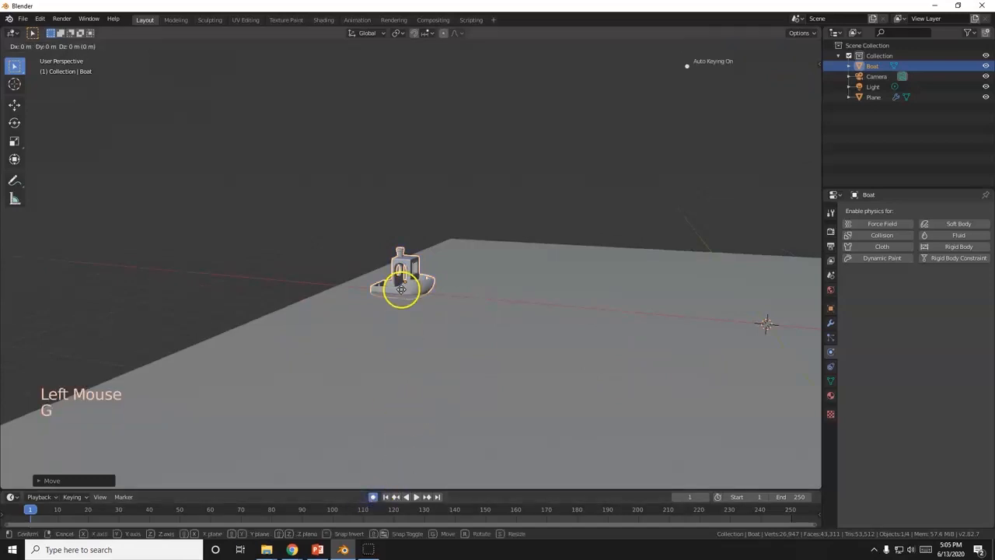
left_click(400, 289)
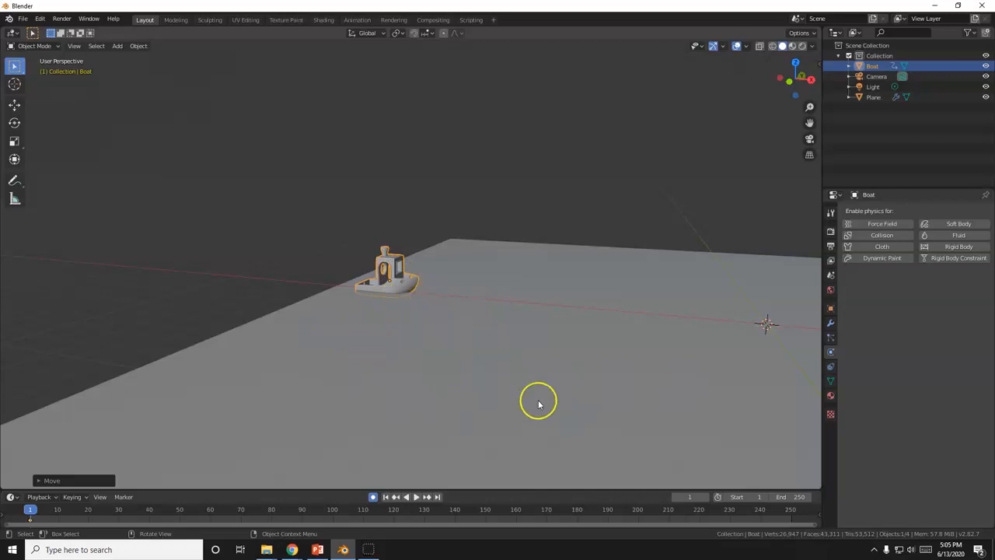
mouse_move(424, 291)
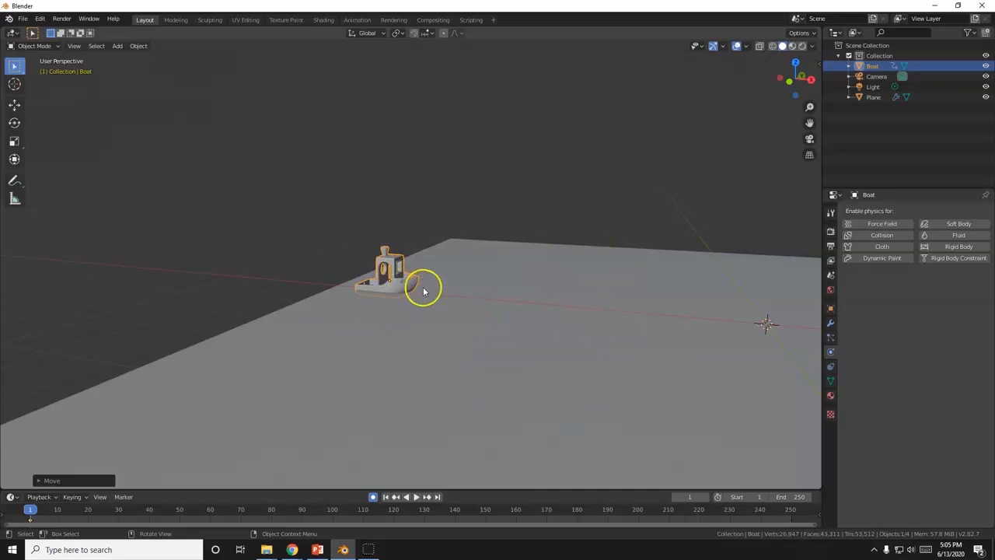
mouse_move(831, 351)
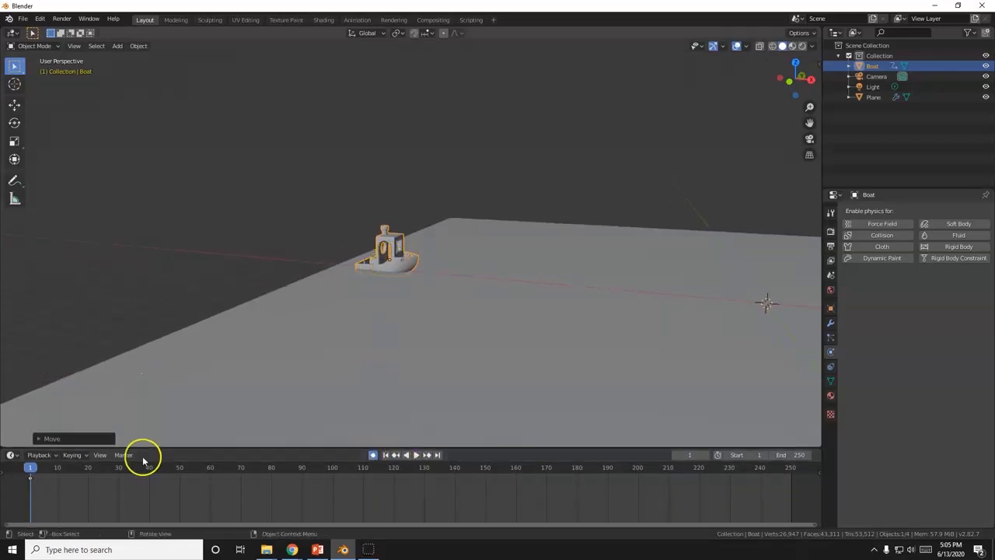
left_click(29, 466)
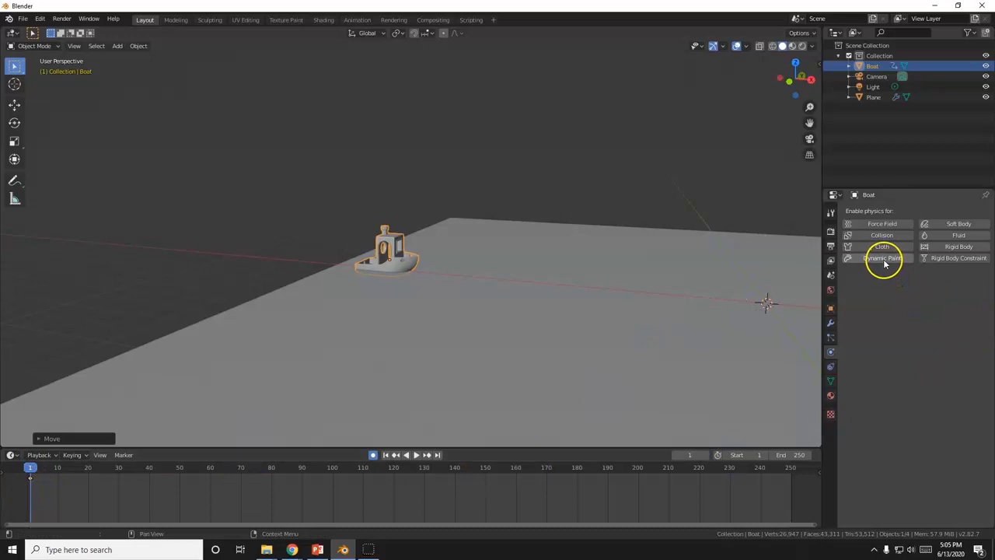
- Make the boat a Dynamic Paint brush and add its brush settings
left_click(882, 257)
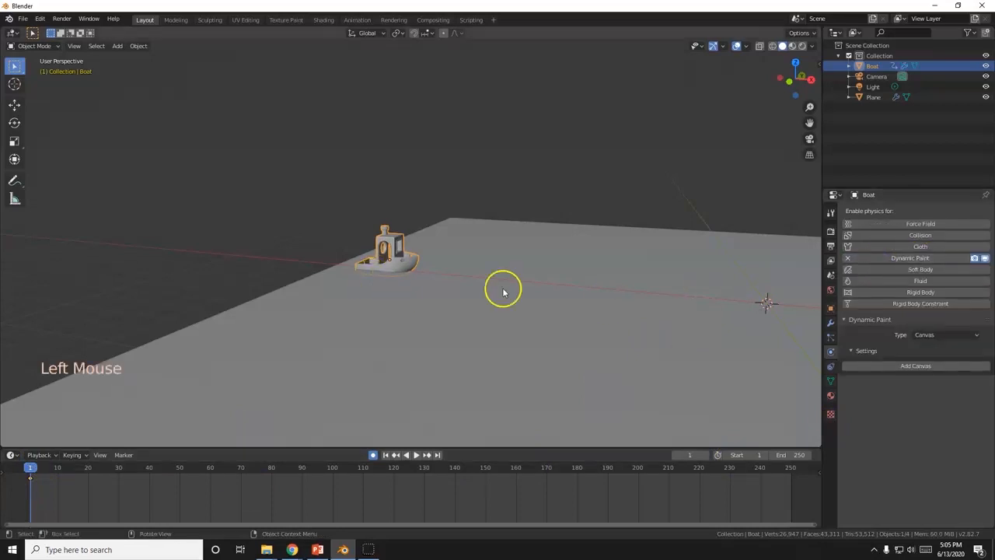
left_click(946, 334)
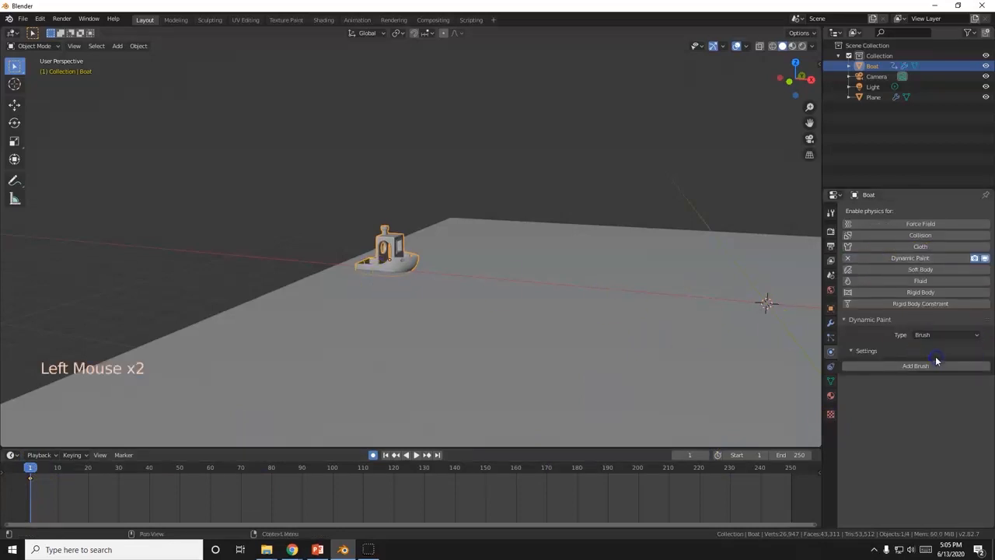
left_click(915, 365)
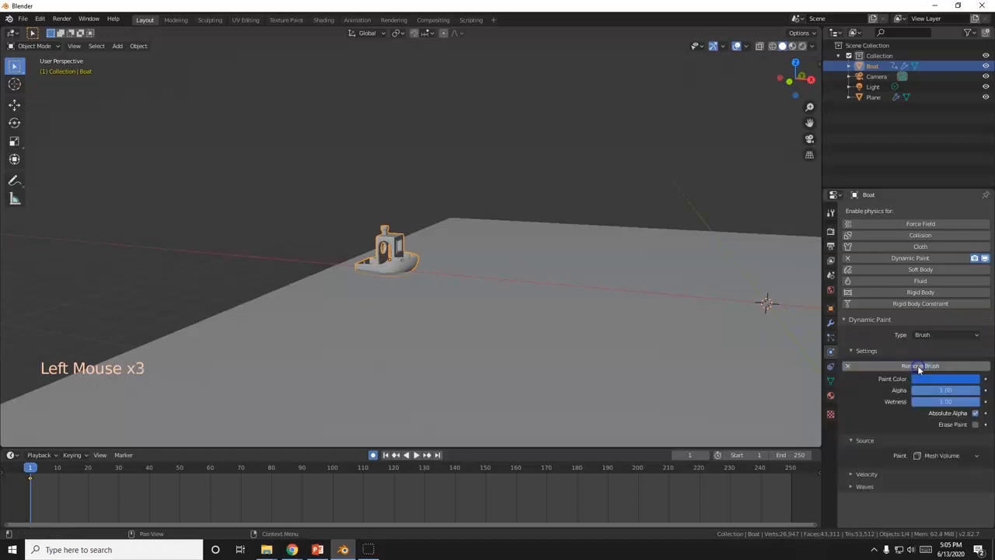
scroll("down", 3)
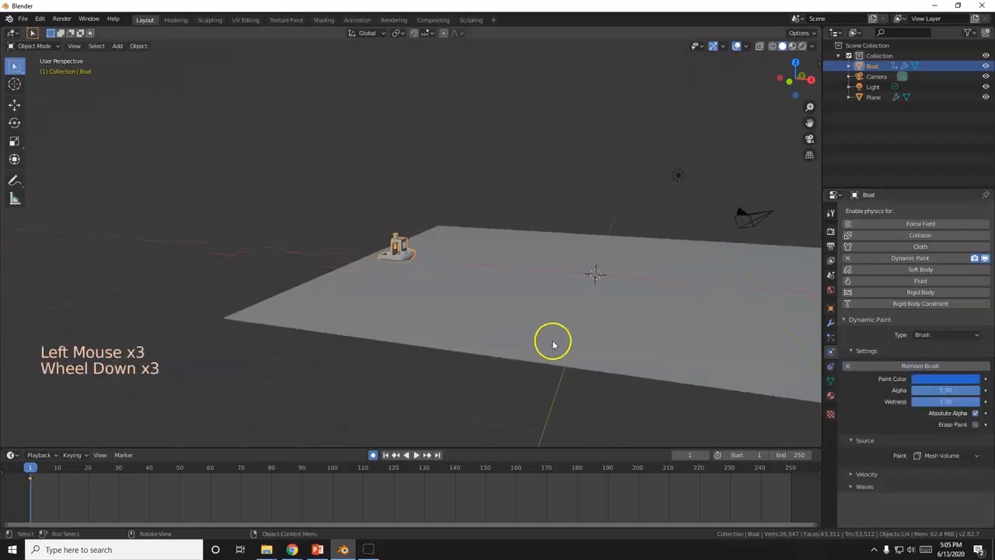
scroll("down", 3)
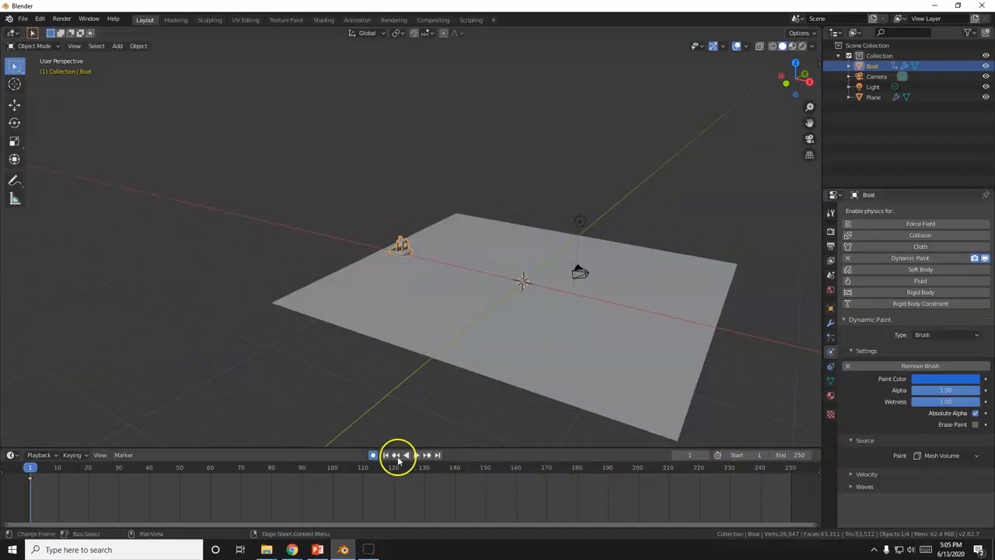
- At frame 250, move the boat along X to the plane's far side
left_click(437, 455)
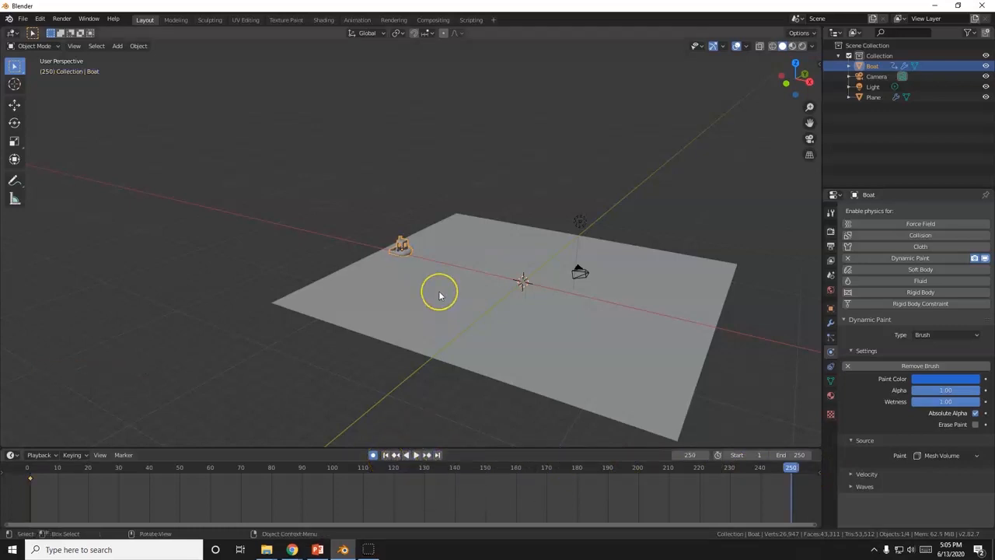
key("g")
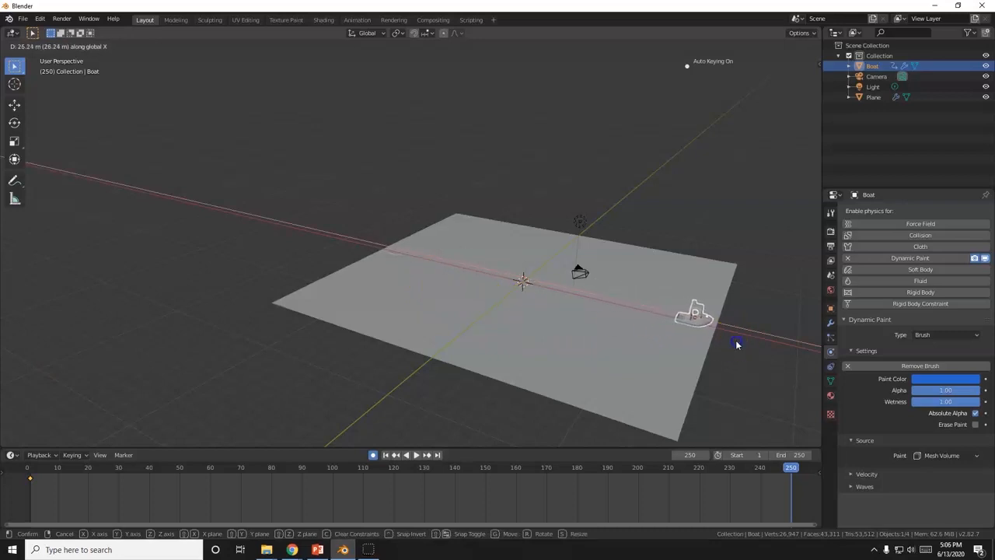
left_click(737, 344)
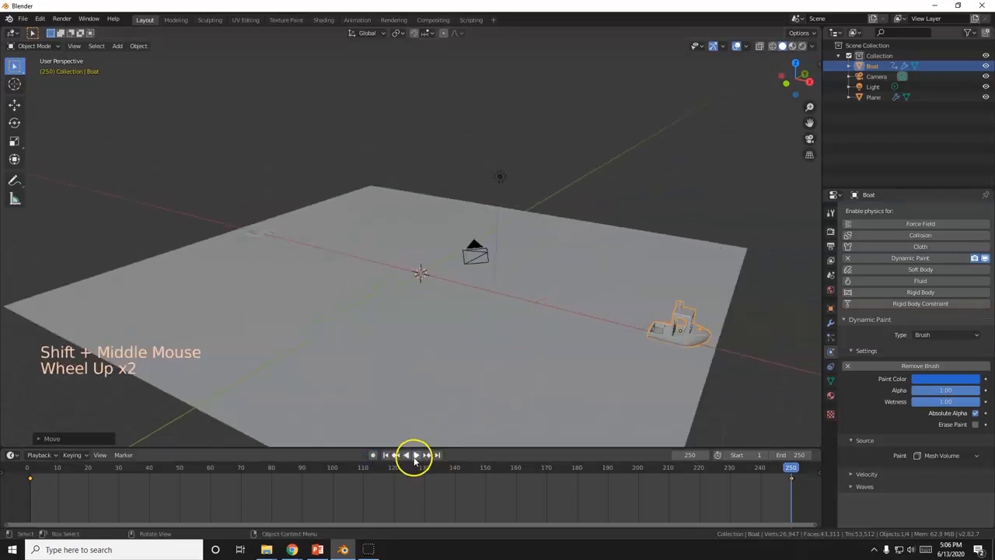
- Play the timeline to preview the boat's rippling wake, then select the boat
left_click(415, 454)
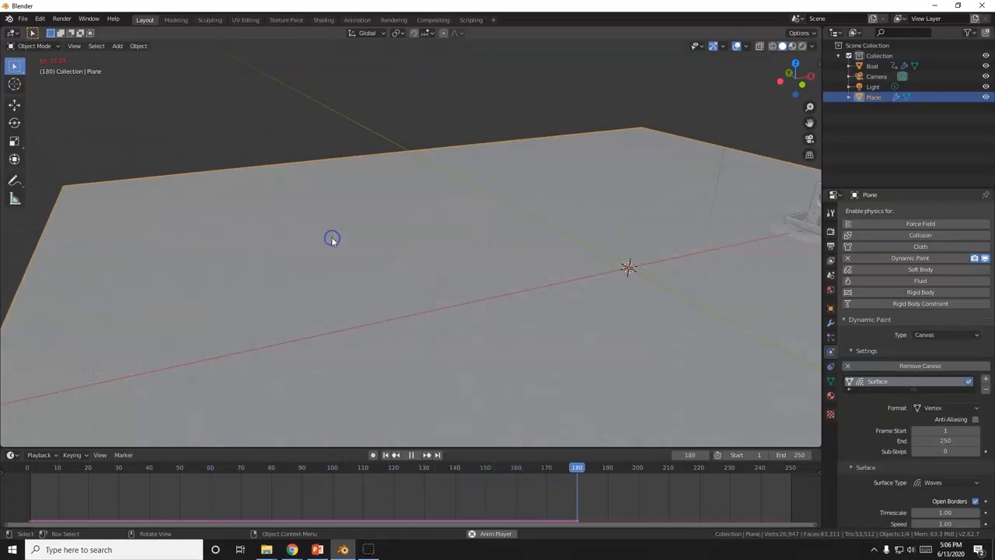
scroll("down", 3)
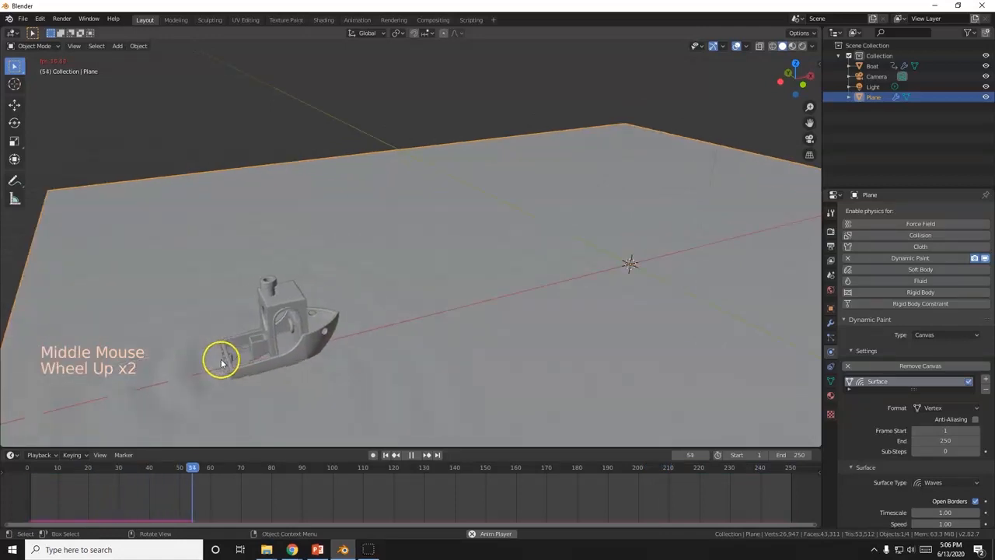
left_click(350, 311)
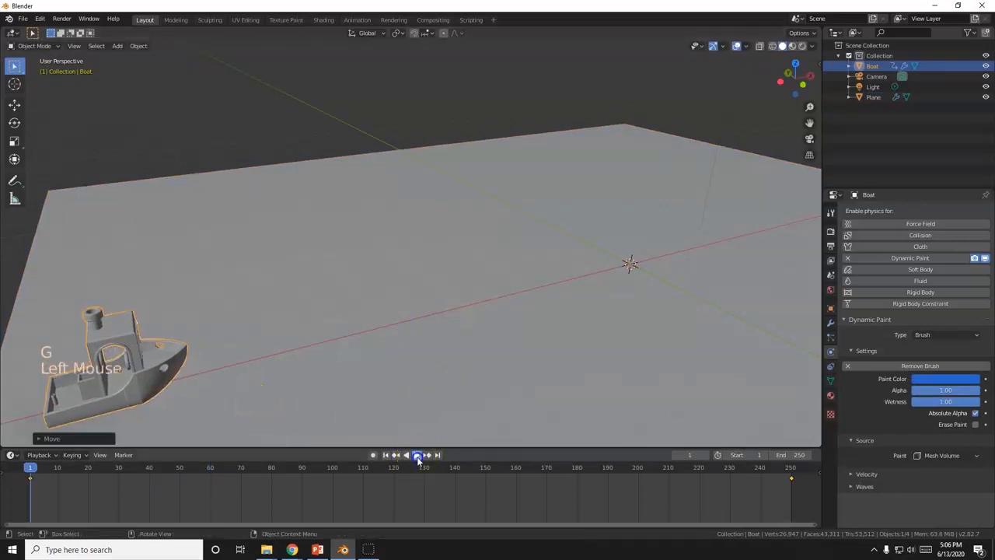
- Toggle Auto Keying and play back the boat's motion across the wave plane
left_click(417, 455)
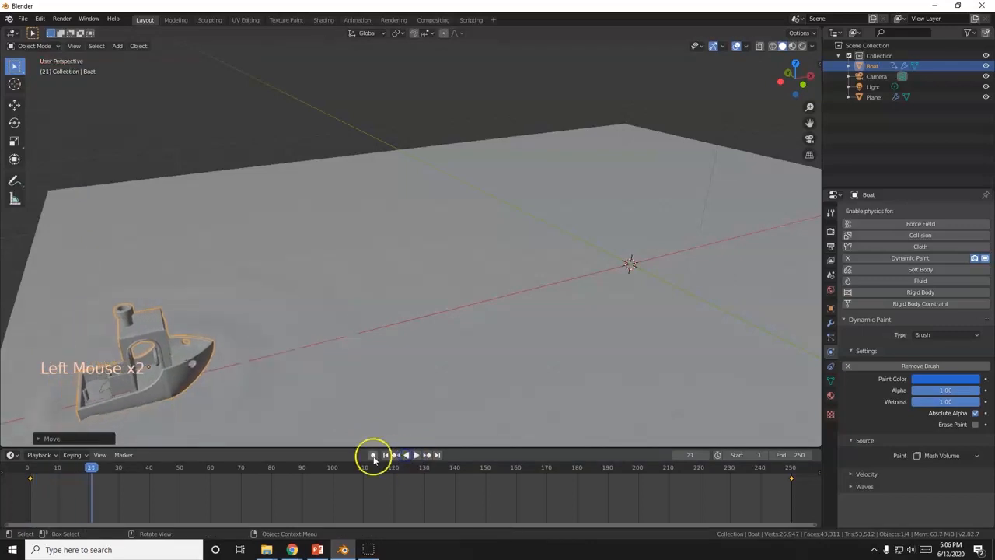
left_click(373, 454)
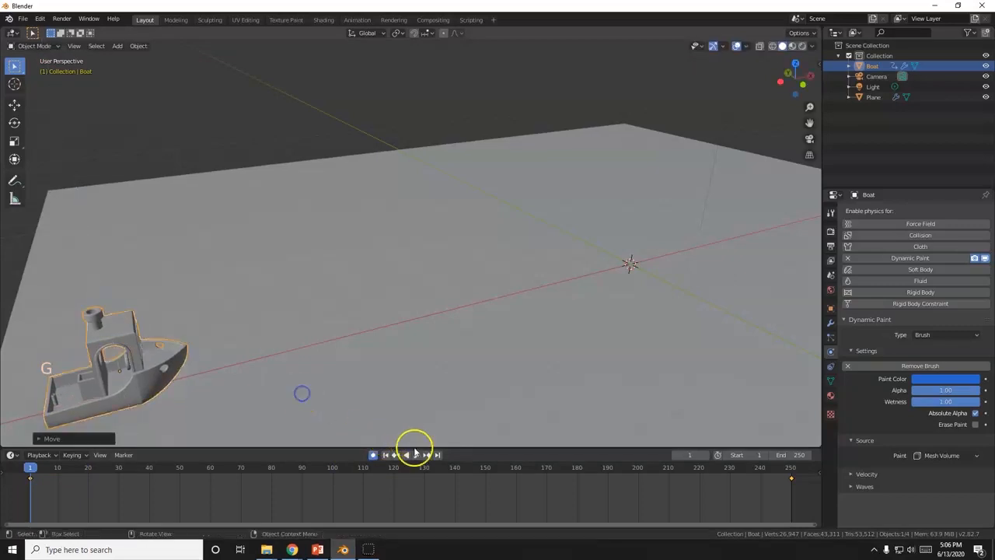
left_click(410, 455)
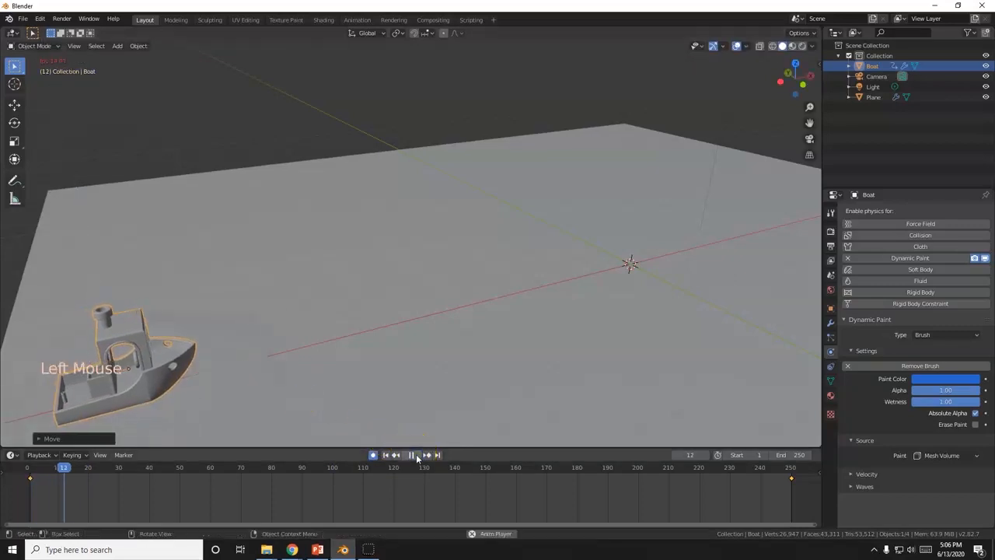
left_click(411, 455)
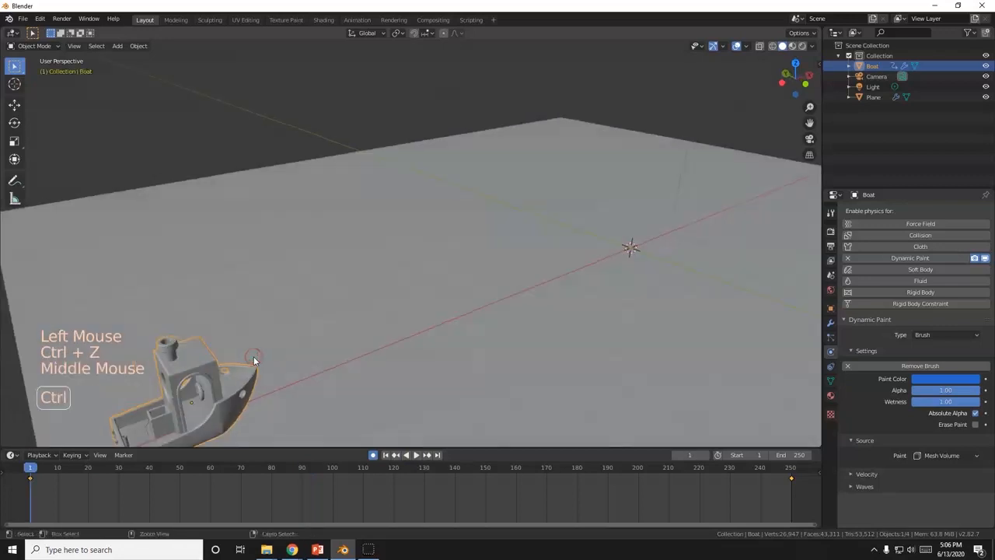
- Replay the animation while orbiting in close to the boat's hull
left_click_drag(253, 360, 324, 381)
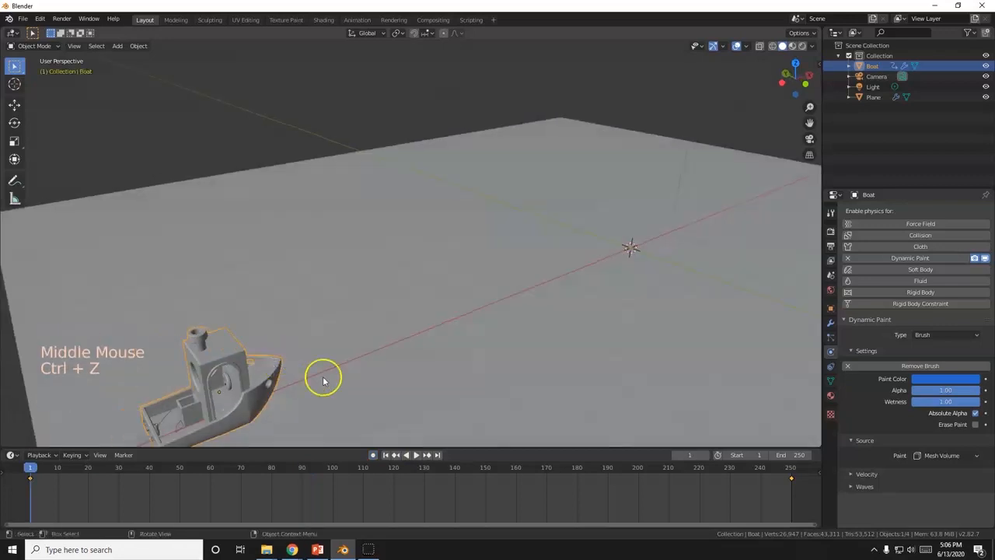
left_click(415, 455)
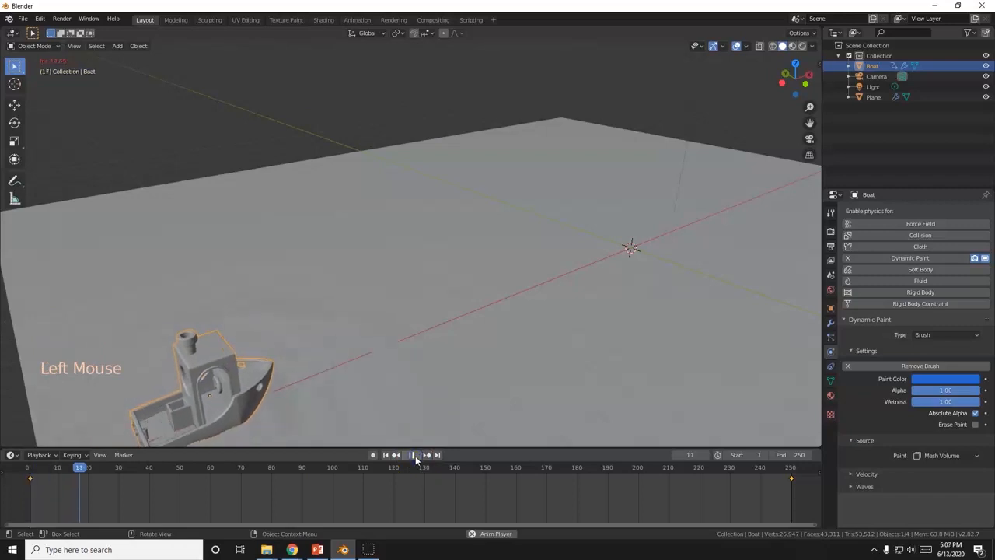
left_click(411, 455)
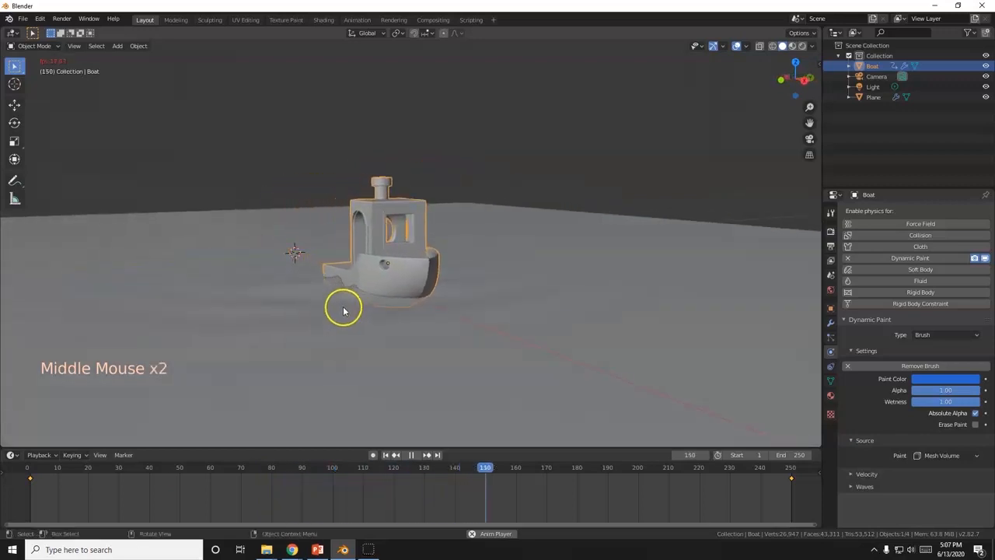
left_click_drag(344, 311, 415, 317)
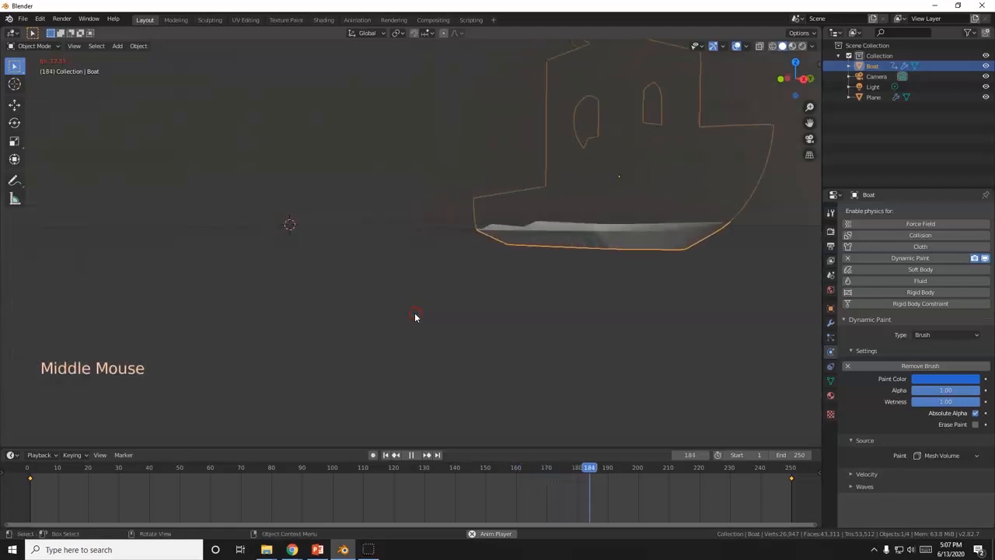
scroll("down", 3)
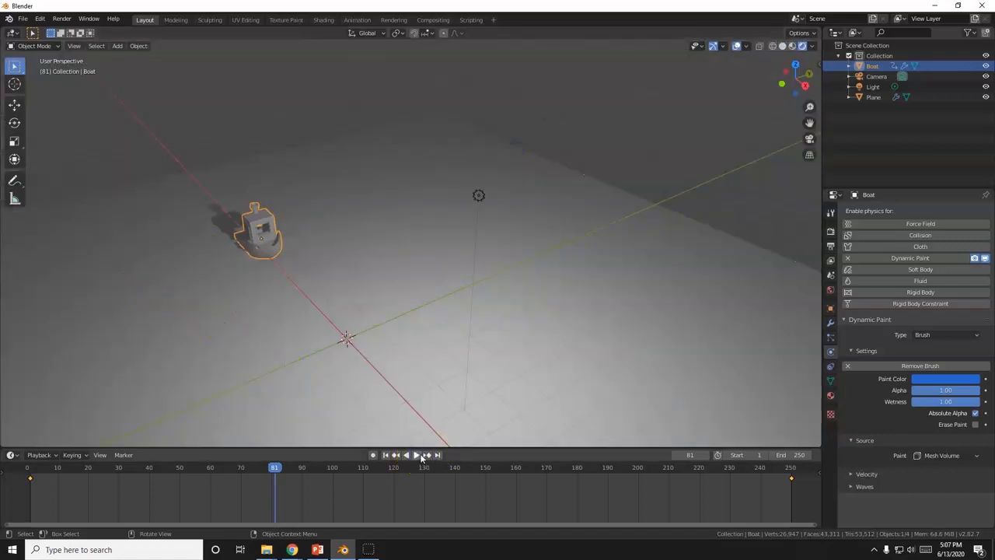
- Play the animation with lighting shown to watch the boat cross the plane
left_click(416, 454)
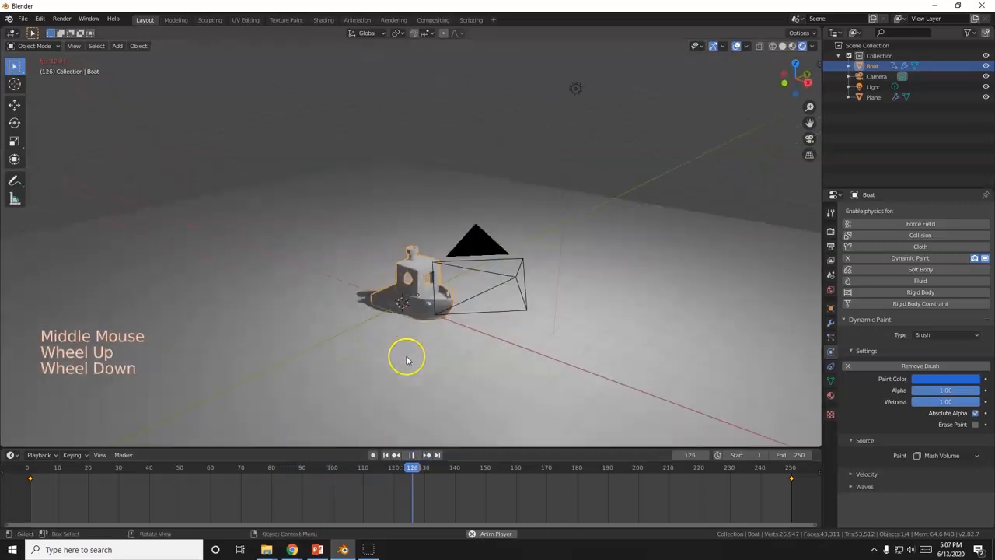
scroll("down", 3)
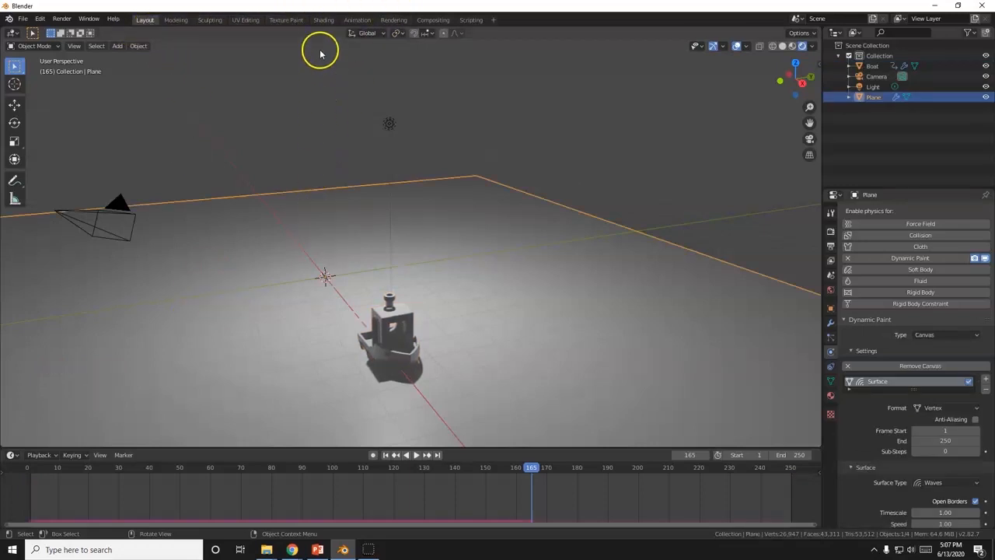
- Switch to the Shading workspace and set the viewport to Rendered shading
left_click(324, 19)
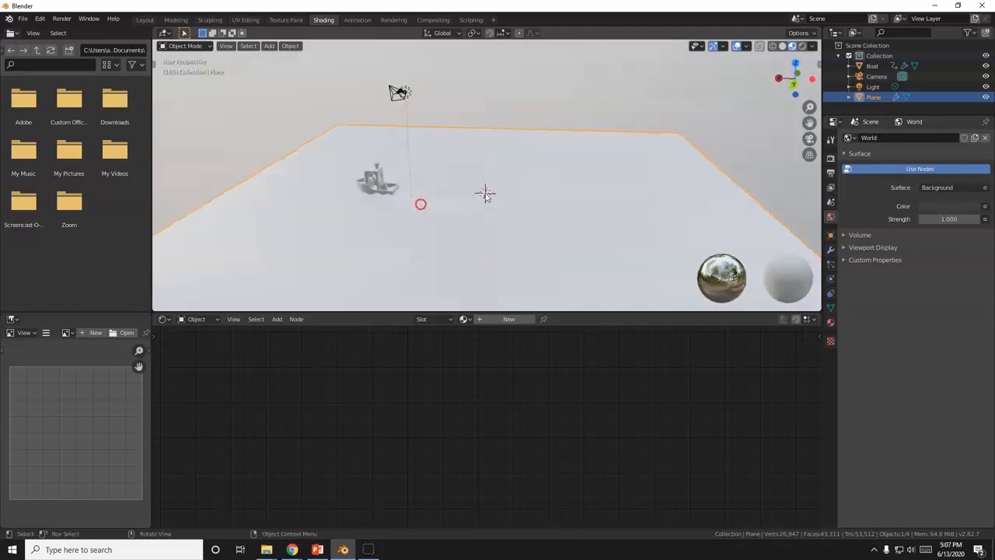
mouse_move(793, 46)
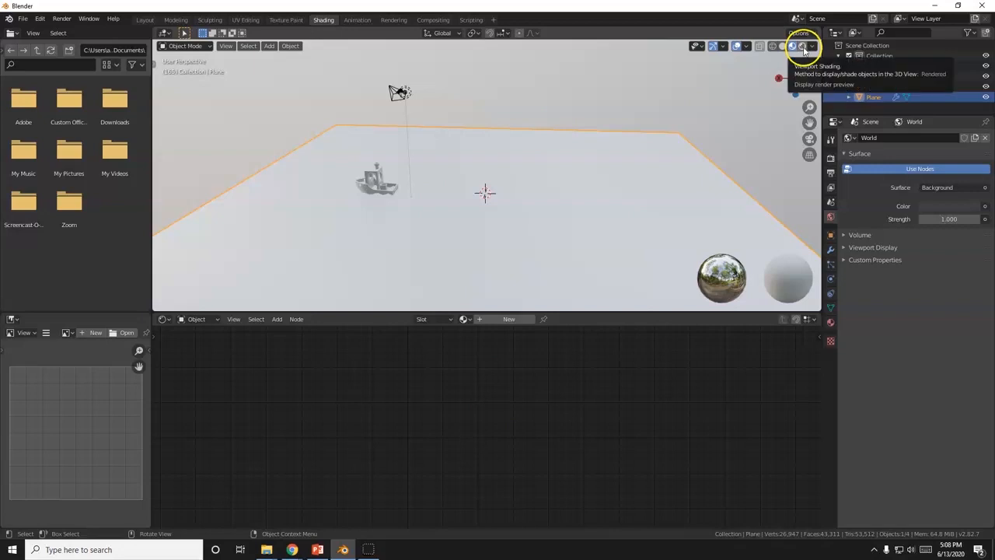
left_click(802, 46)
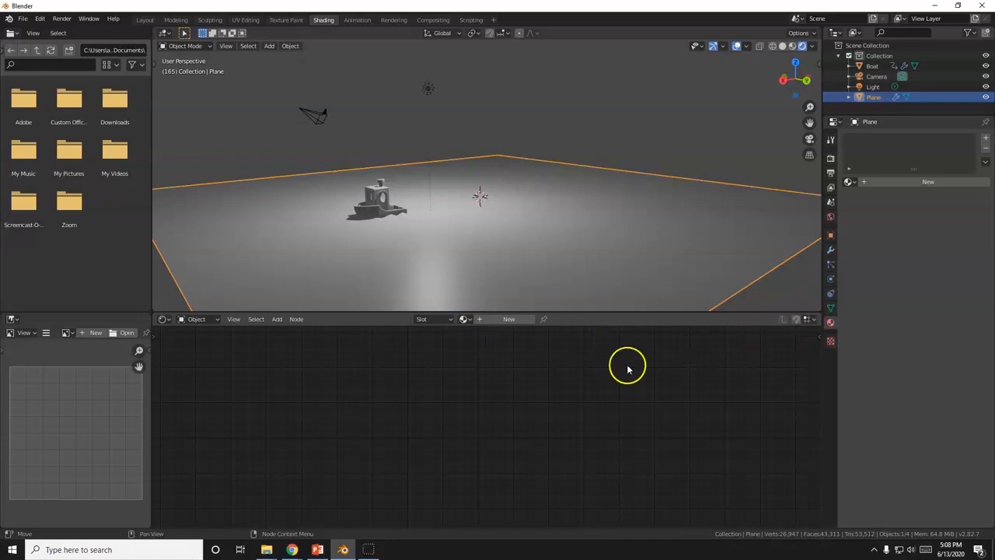
- Create a new material, Material.001, on the plane
left_click(890, 181)
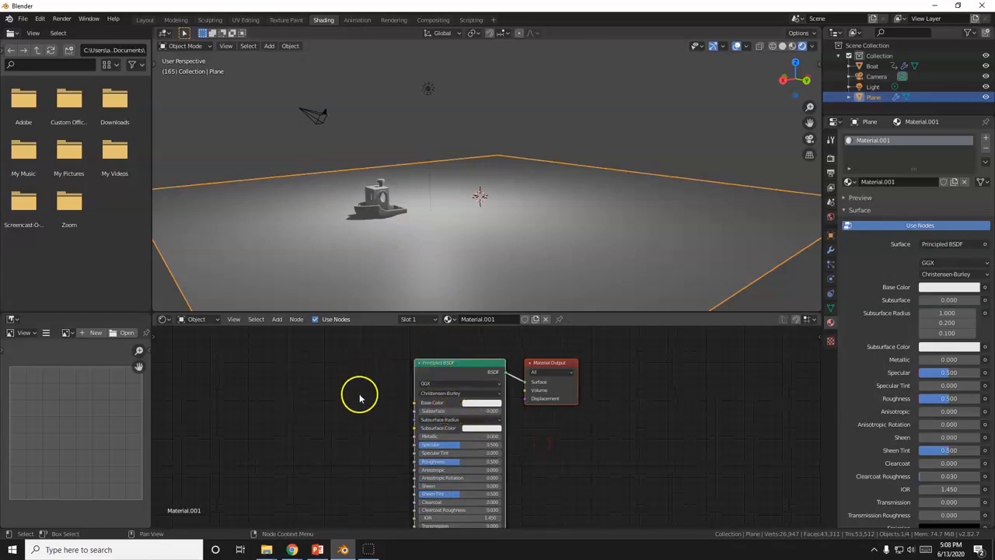
mouse_move(387, 371)
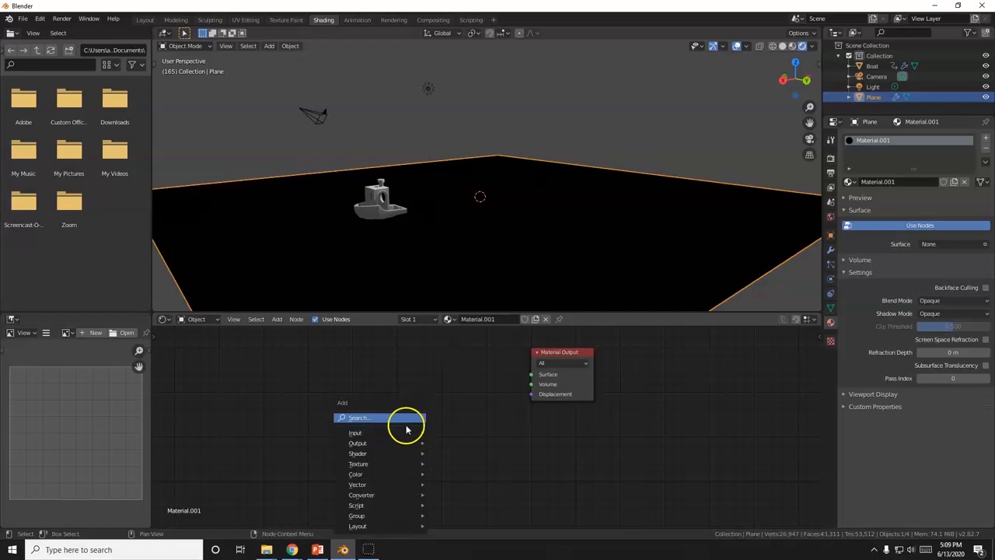
- Add a Mix Shader node and link it into the Material Output's Surface
type("m")
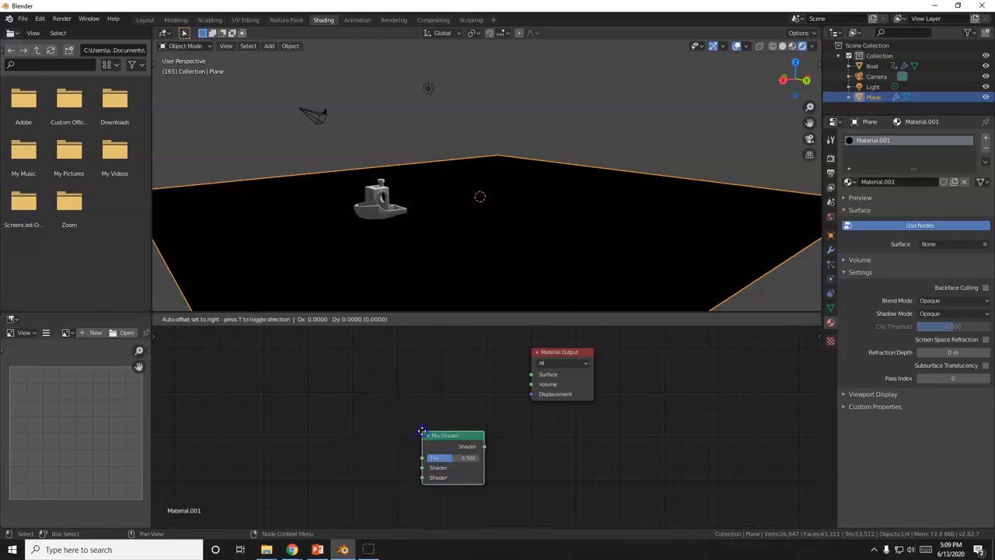
left_click_drag(444, 434, 455, 355)
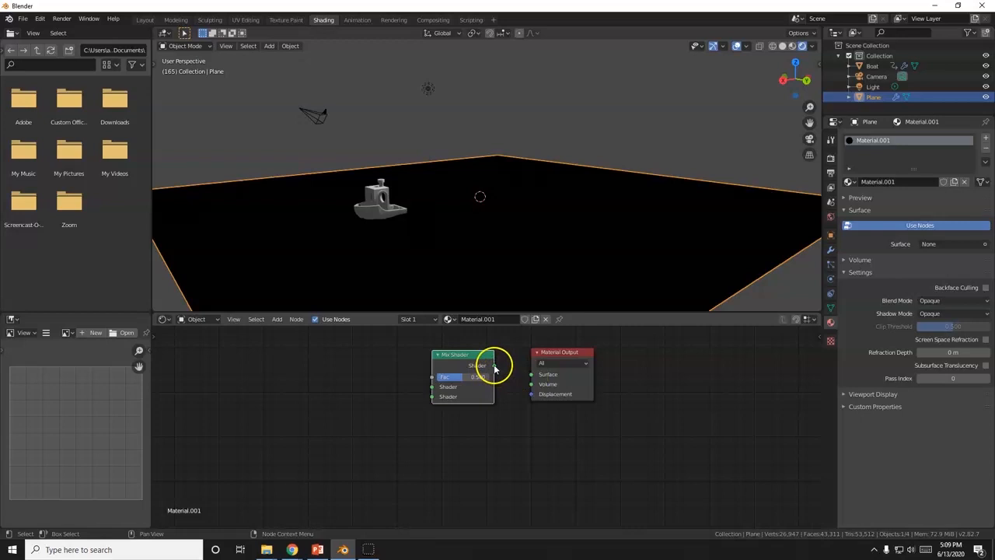
left_click_drag(492, 366, 526, 377)
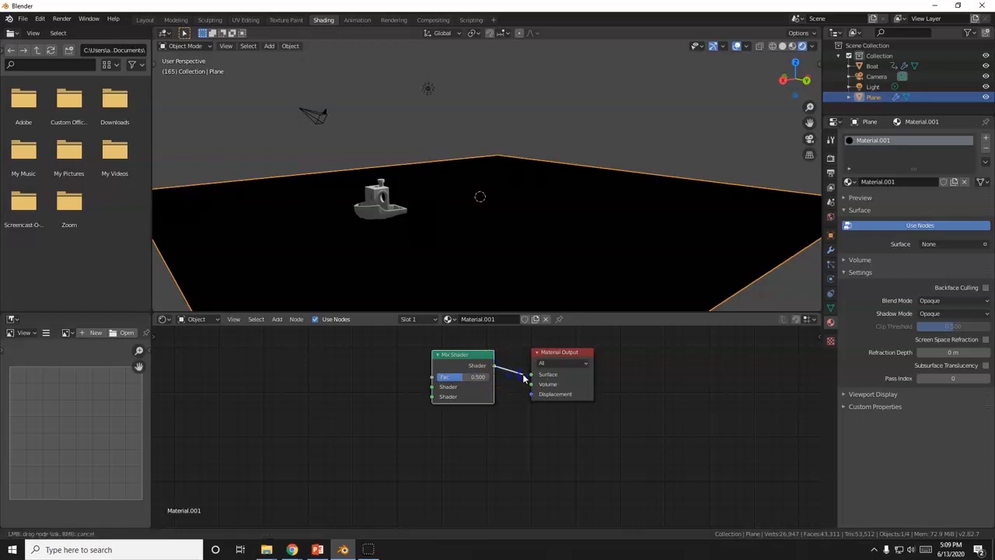
left_click_drag(524, 379, 535, 400)
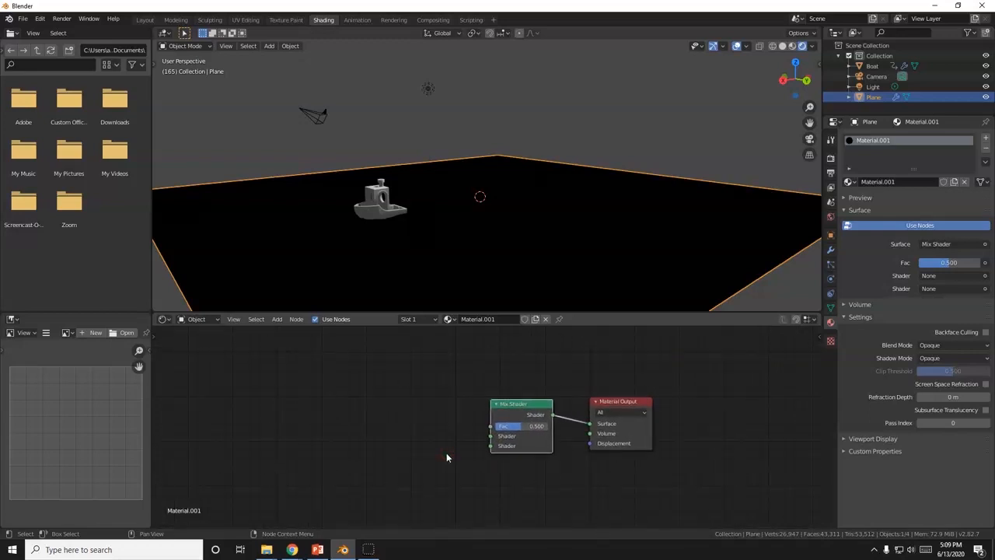
- Add a Refraction BSDF node and connect it to the Mix Shader's first input
left_click(277, 318)
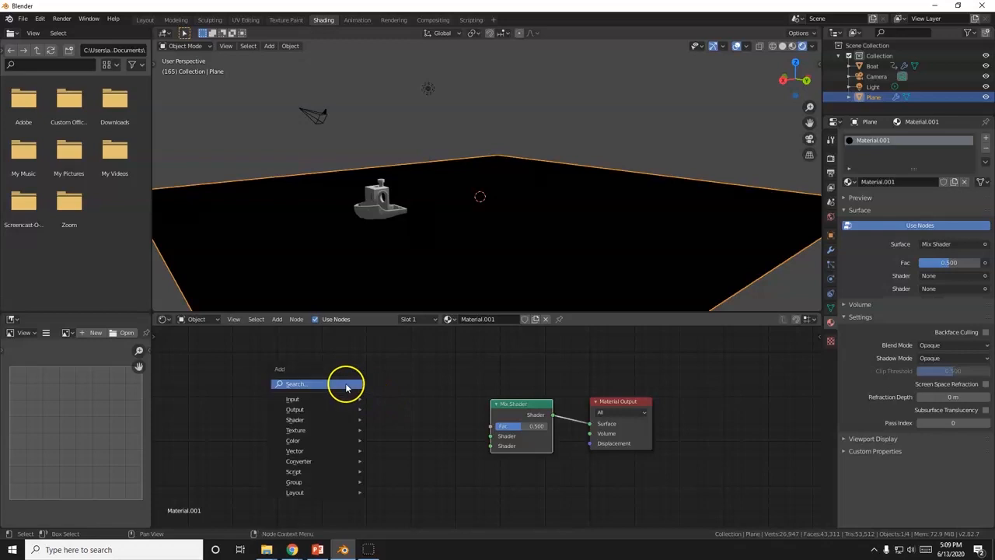
left_click(292, 398)
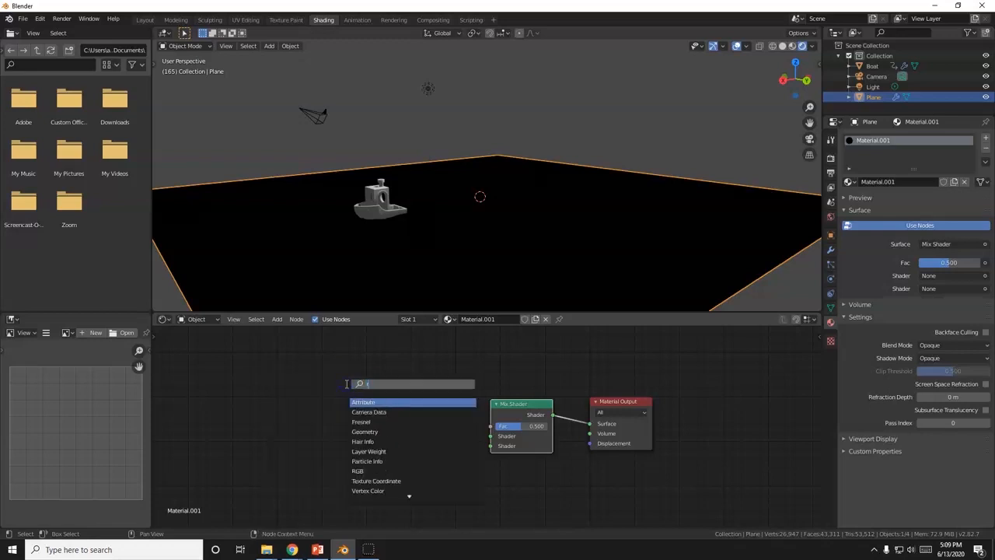
type("ref")
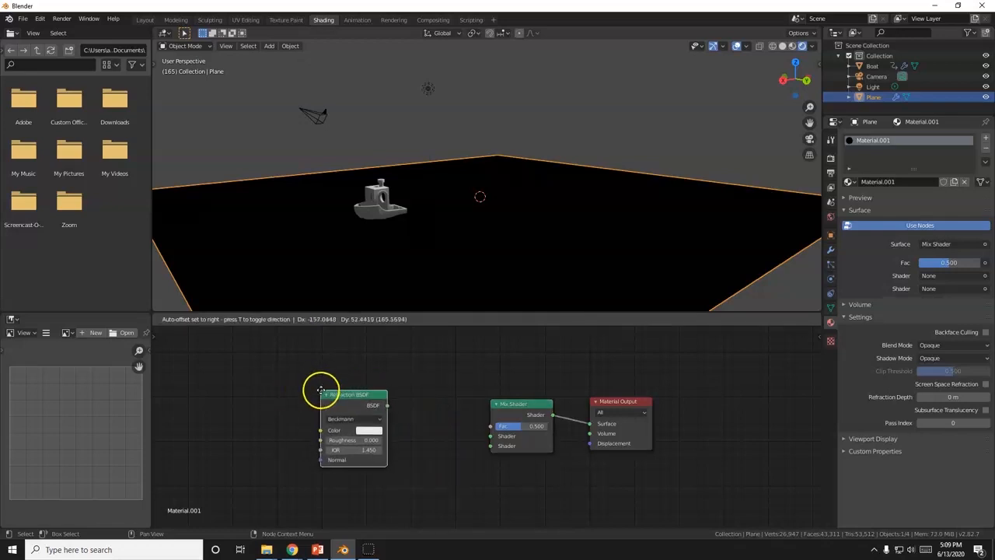
left_click_drag(321, 389, 360, 345)
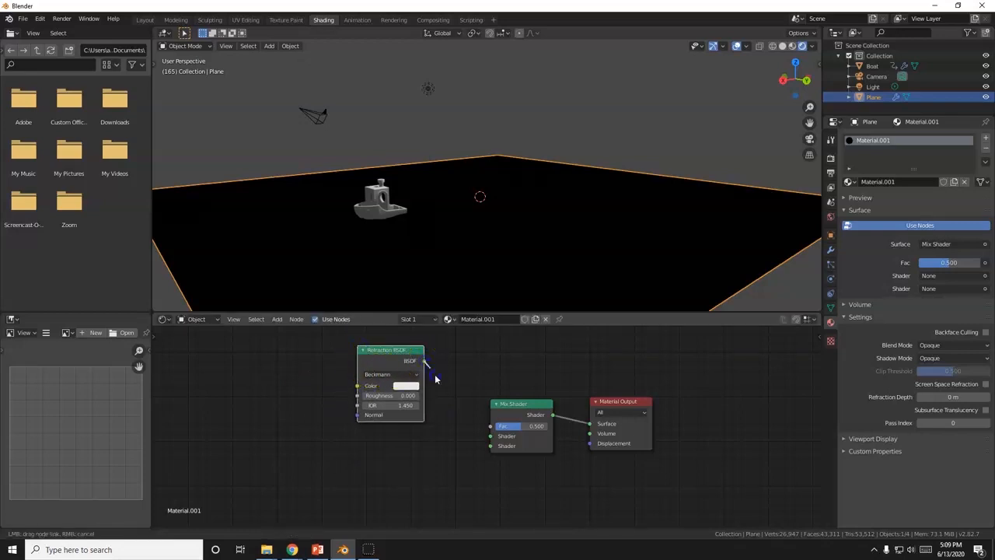
left_click_drag(426, 360, 491, 435)
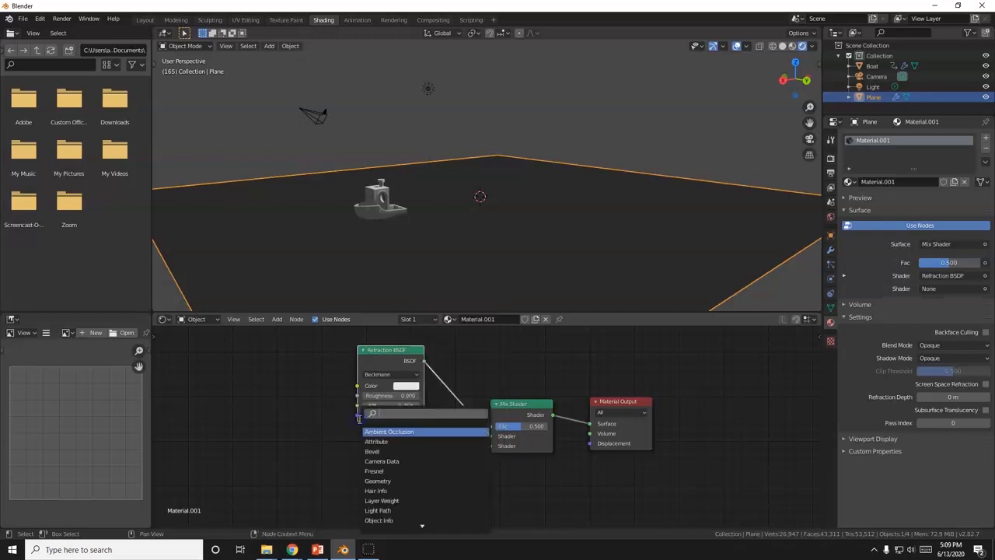
- Add a Glossy BSDF node and connect it to the Mix Shader's second input
type("gl")
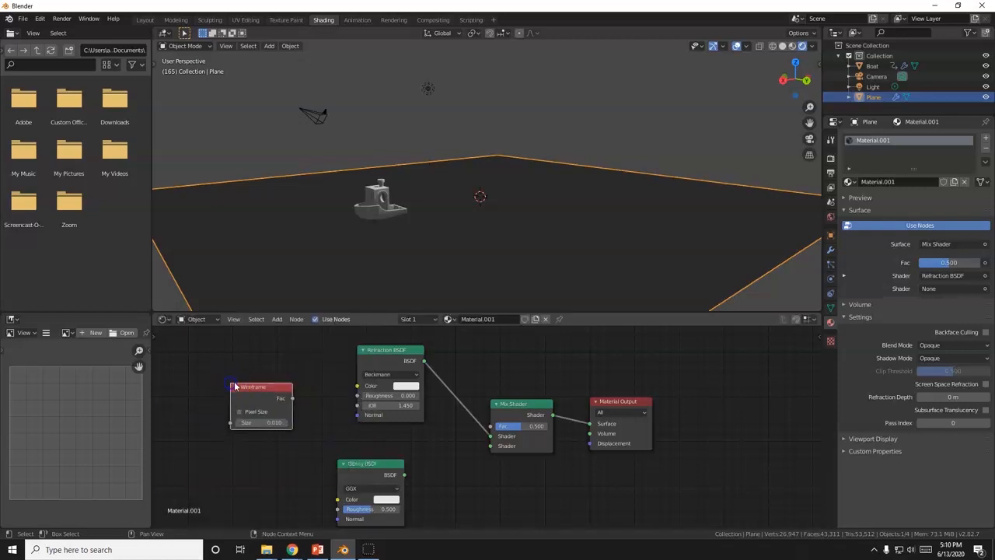
left_click(387, 463)
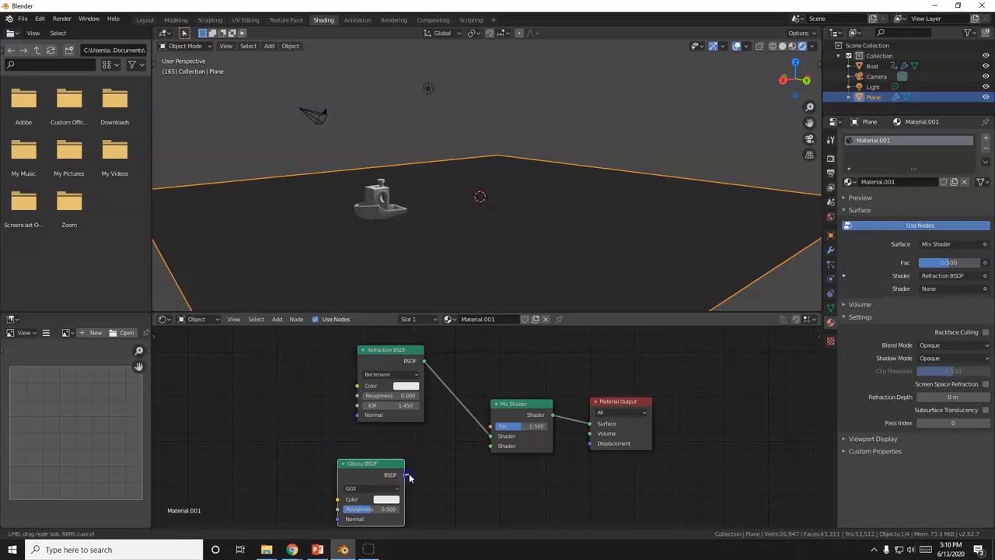
left_click_drag(408, 474, 490, 445)
type(".05")
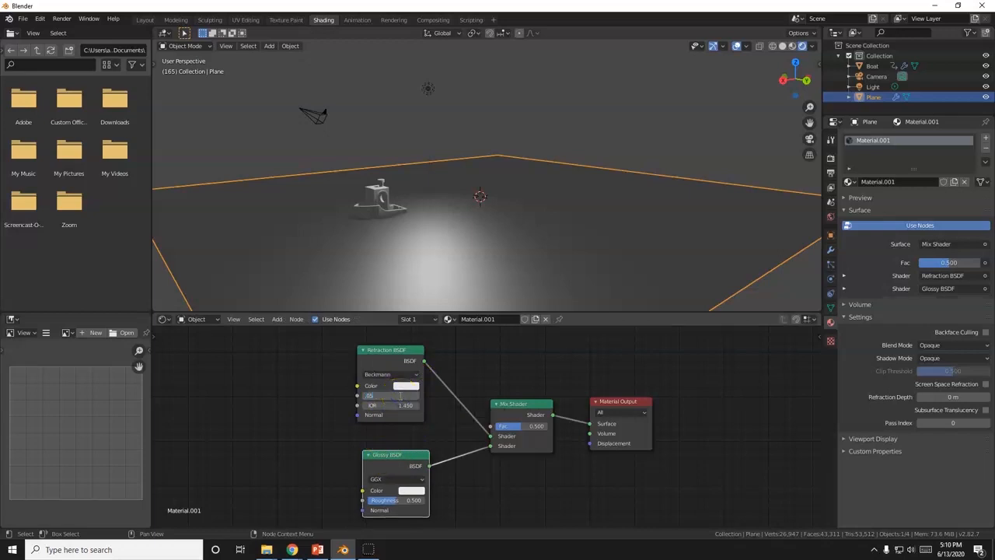
- Set Refraction roughness 0.05 and IOR 1.333, and Glossy BSDF roughness to 0
left_click(389, 395)
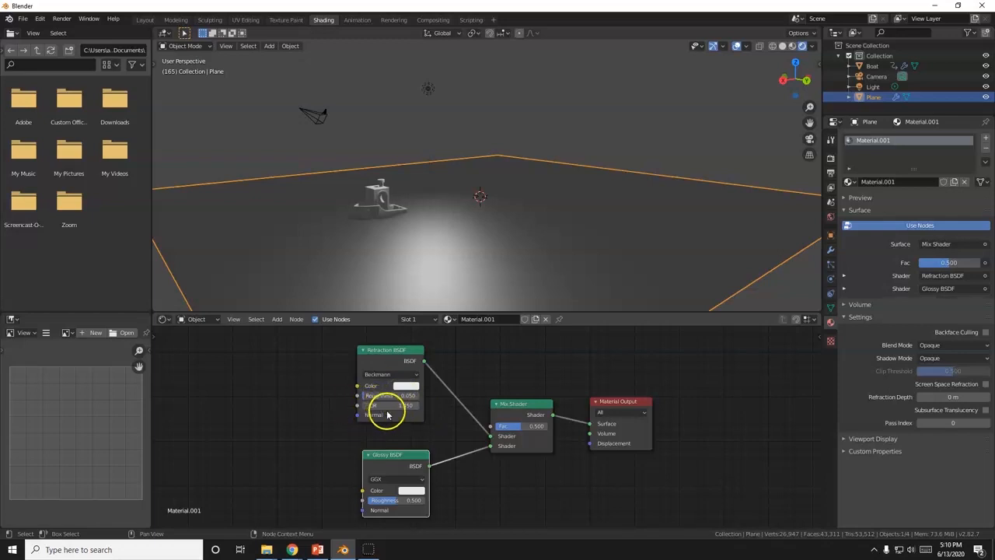
left_click(389, 405)
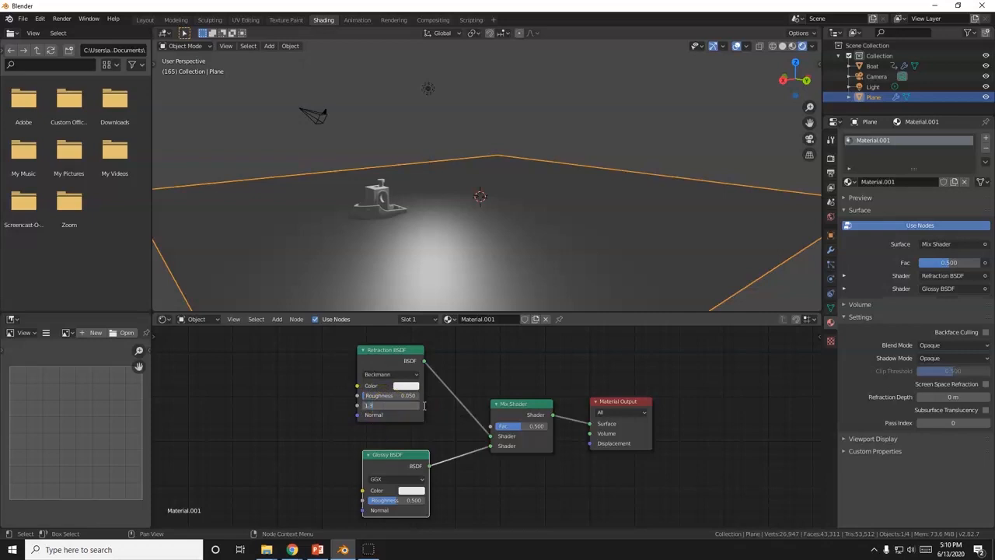
type("1.33333333")
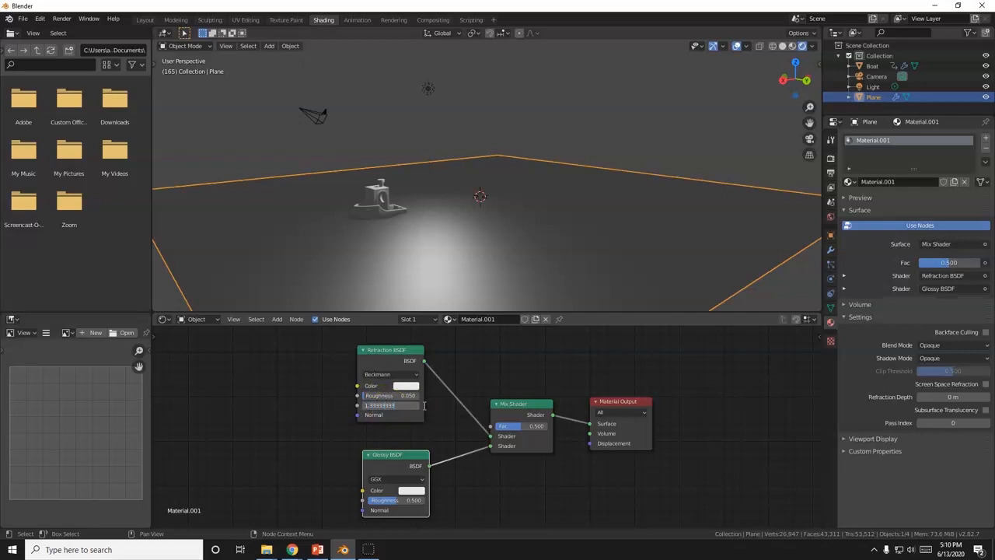
left_click(392, 405)
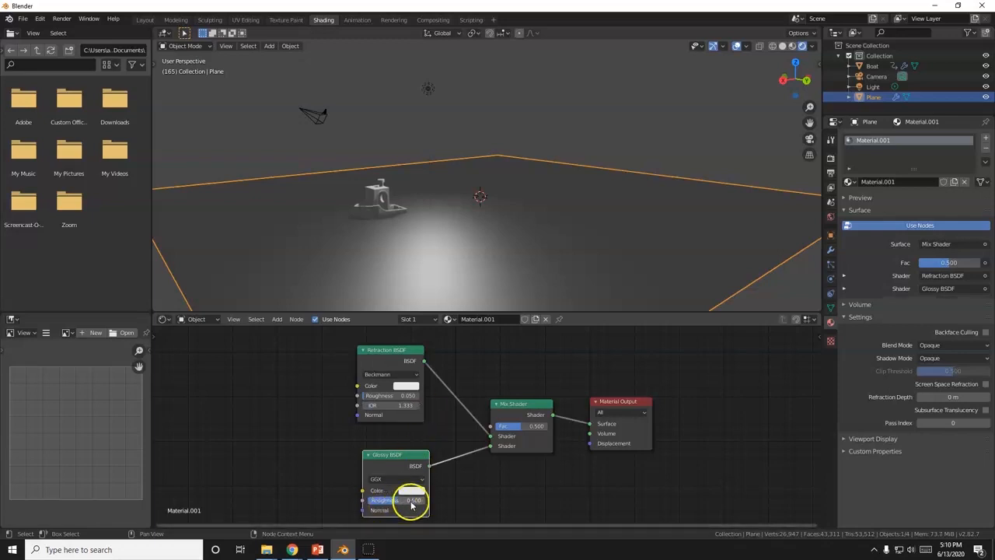
left_click_drag(412, 500, 373, 500)
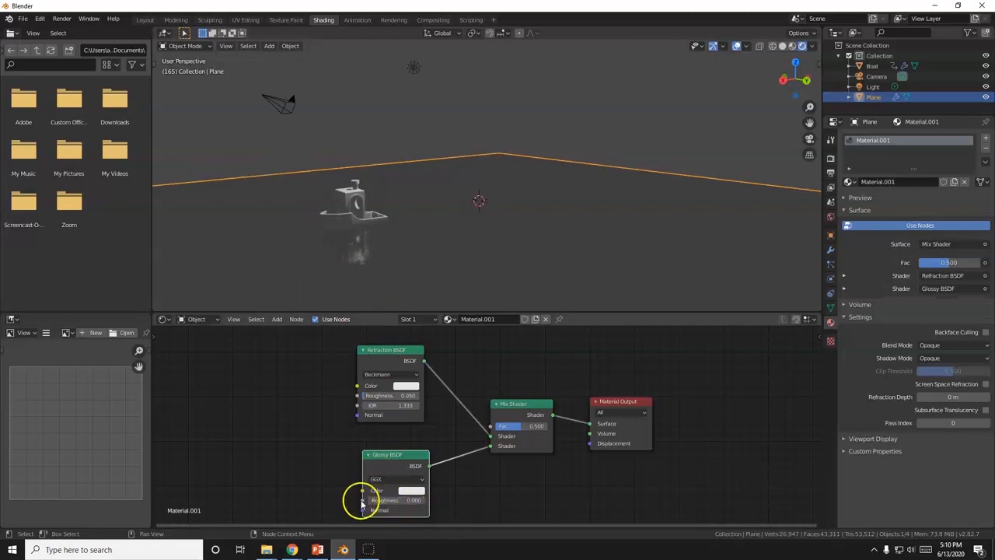
mouse_move(381, 504)
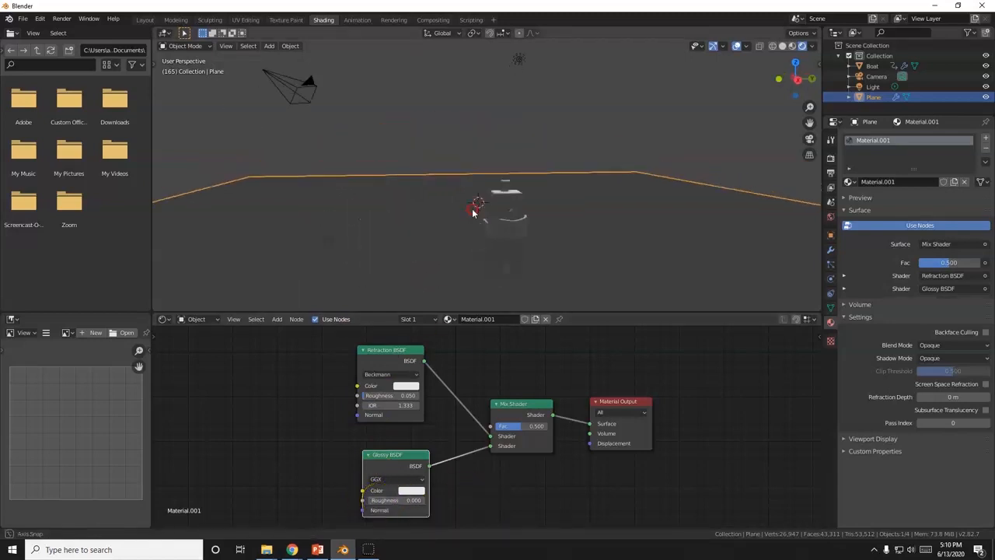
left_click_drag(474, 210, 373, 233)
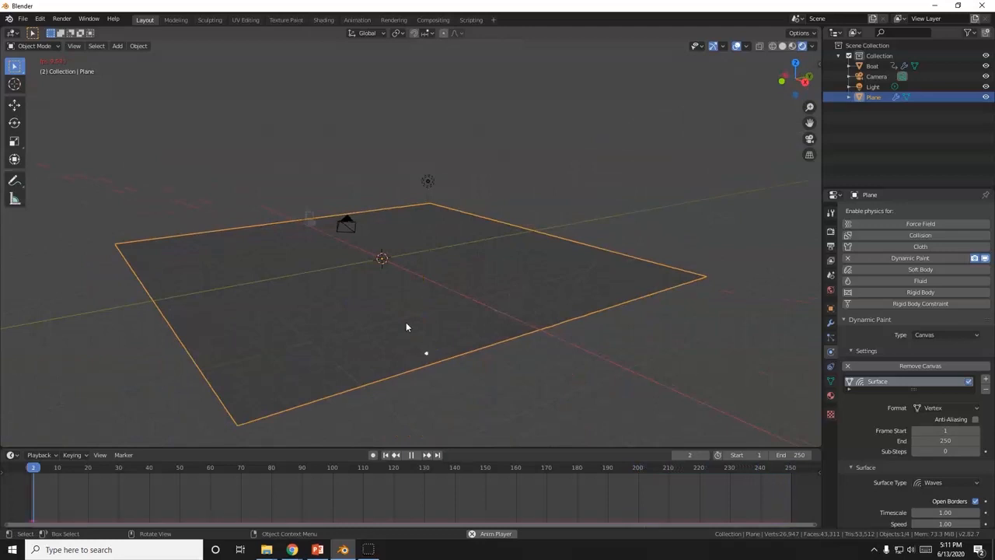
- Zoom in and play the animation to preview the water ripples, then switch to Chrome
scroll("up", 3)
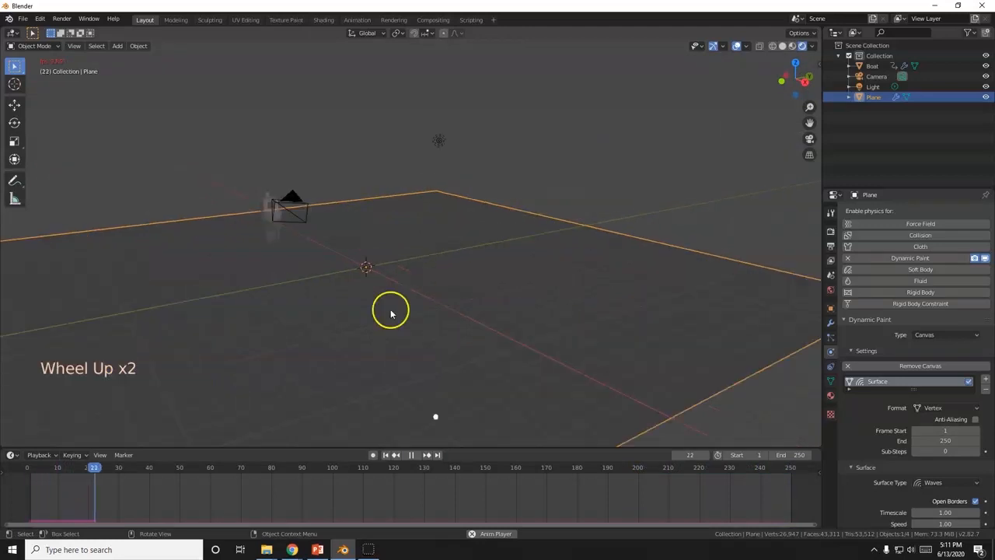
scroll("down", 3)
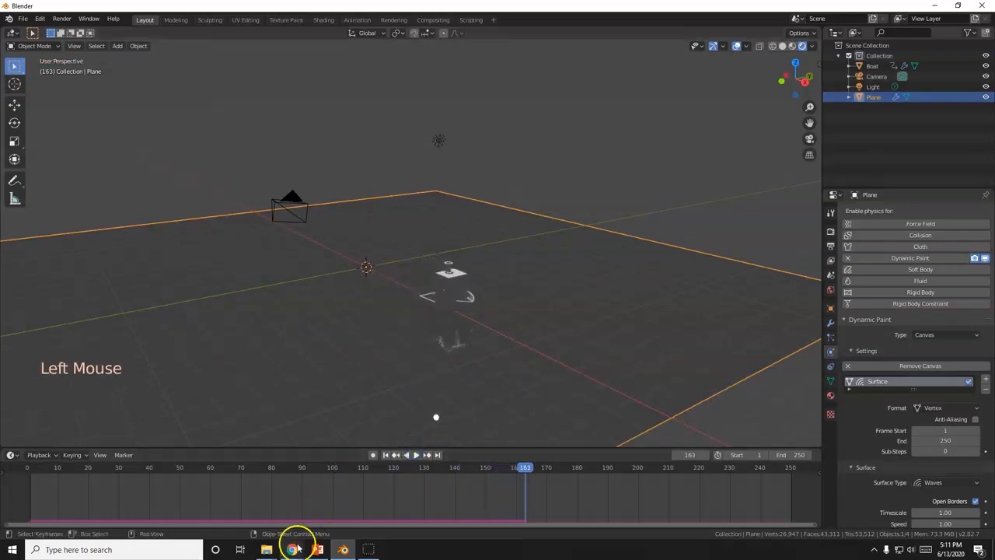
left_click(291, 549)
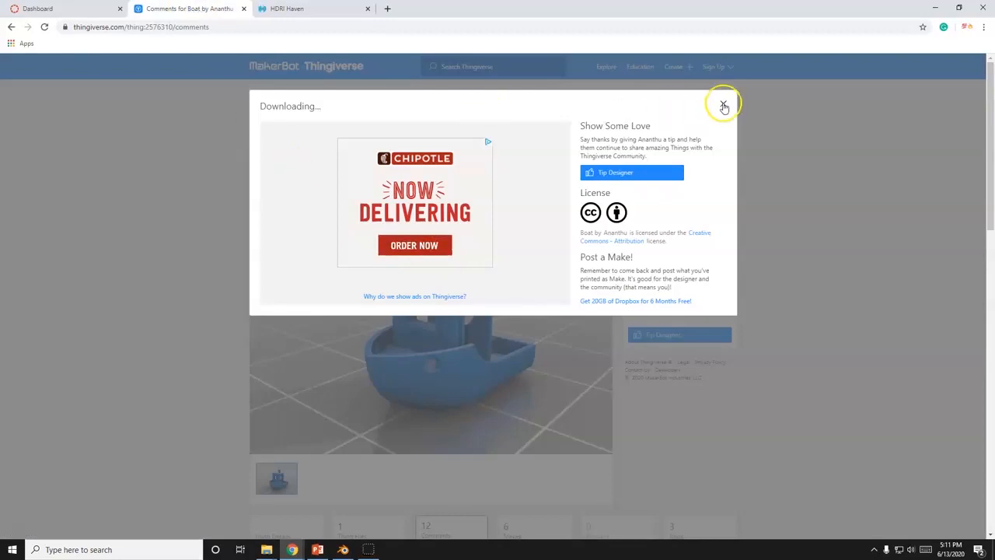
- Close the Boat model's download popup on Thingiverse and go to the HDRI Haven tab
left_click(723, 105)
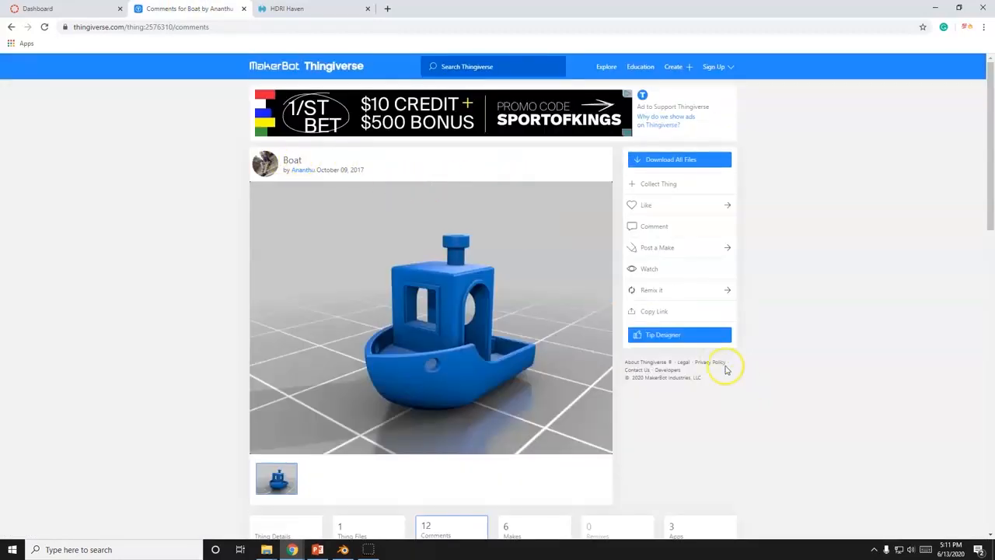
left_click(303, 8)
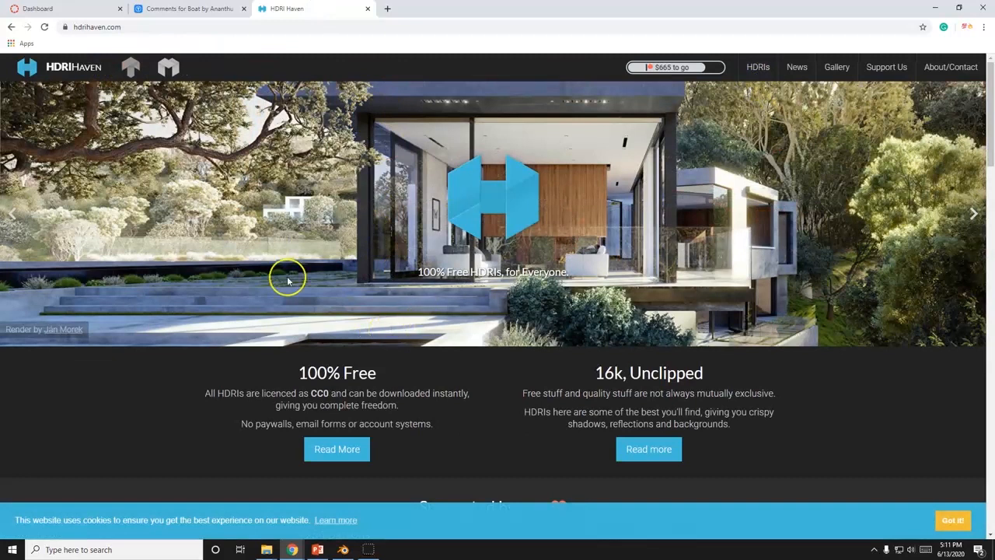
- Open HDRI Haven's All HDRIs gallery and browse the lighting category carousel
left_click(757, 66)
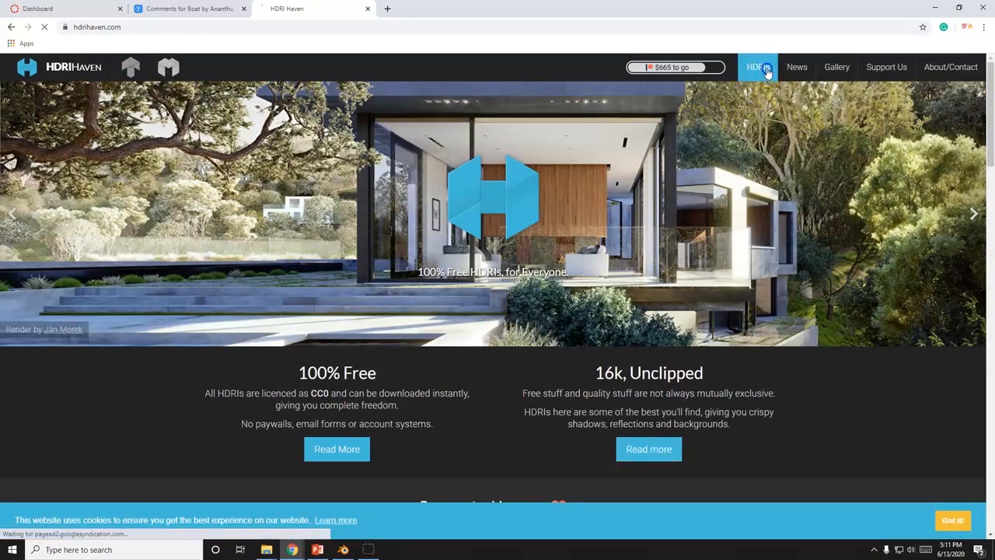
left_click(755, 67)
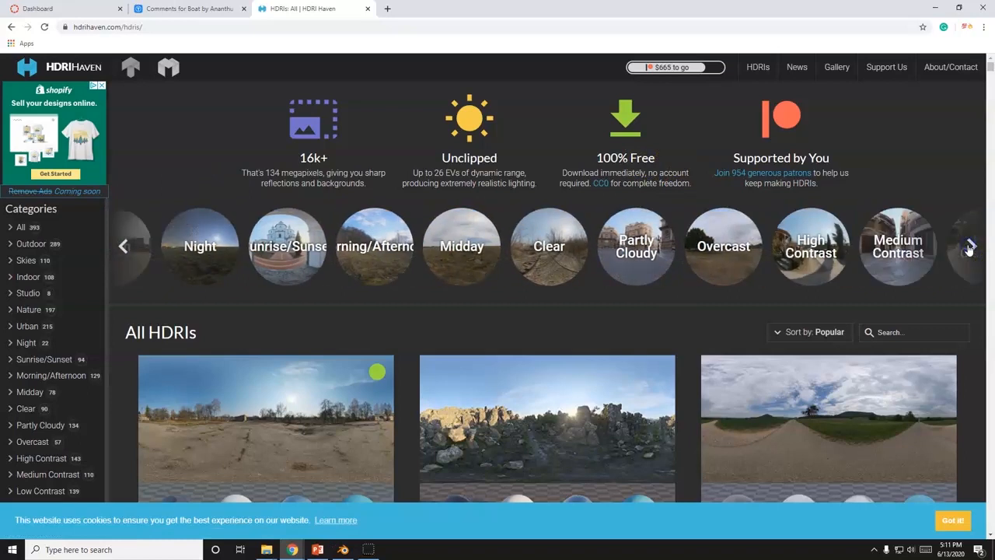
left_click(969, 245)
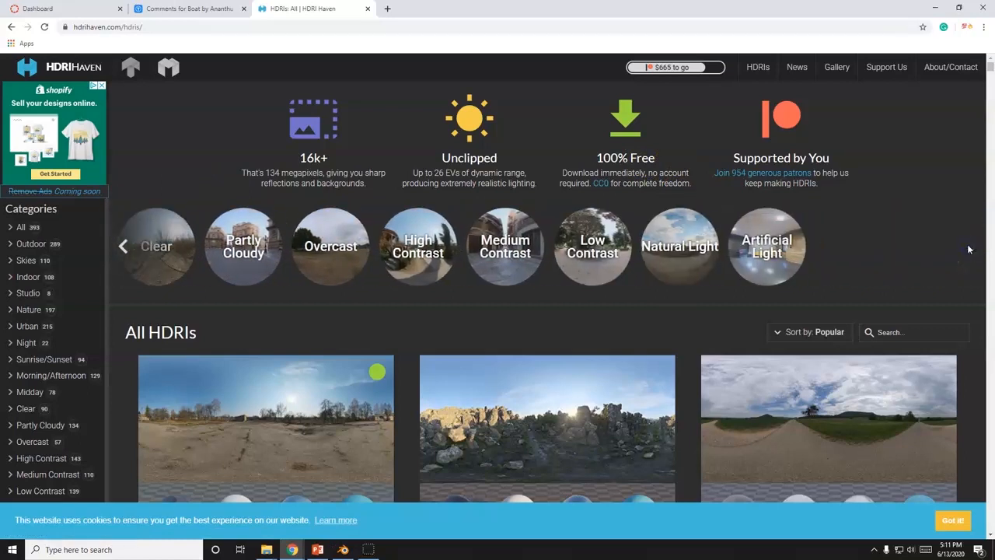
scroll("down", 3)
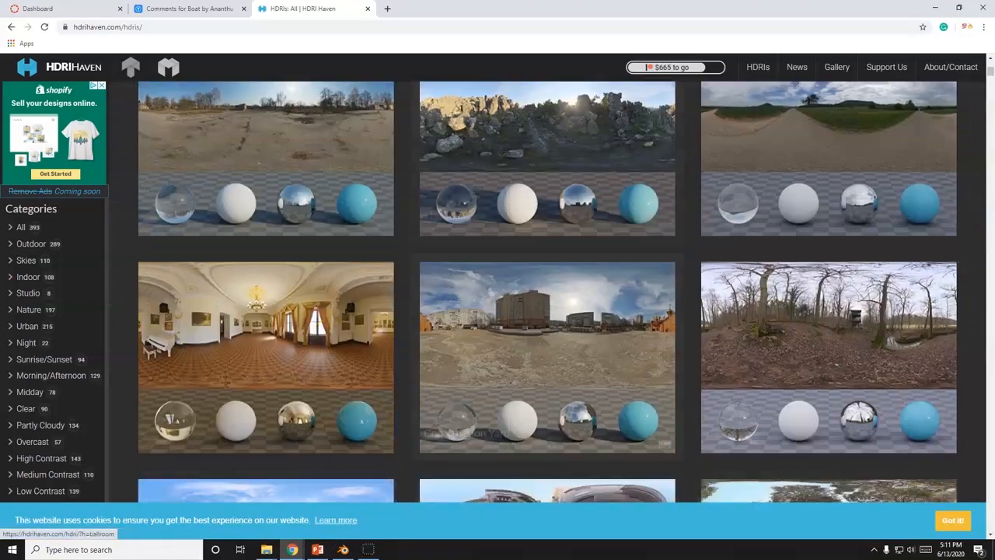
left_click(42, 458)
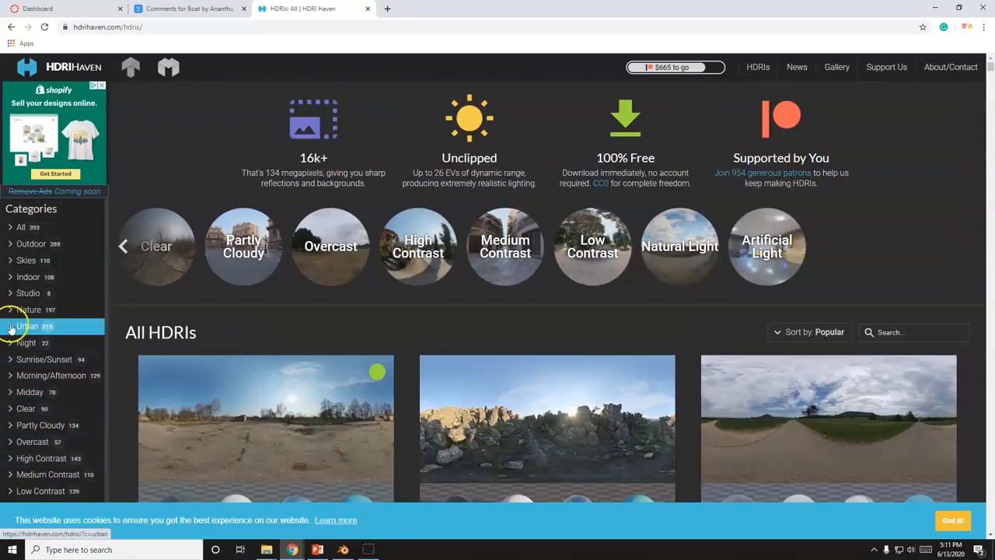
- Scroll through the HDRI grid and filter to the Outdoor category
scroll("down", 3)
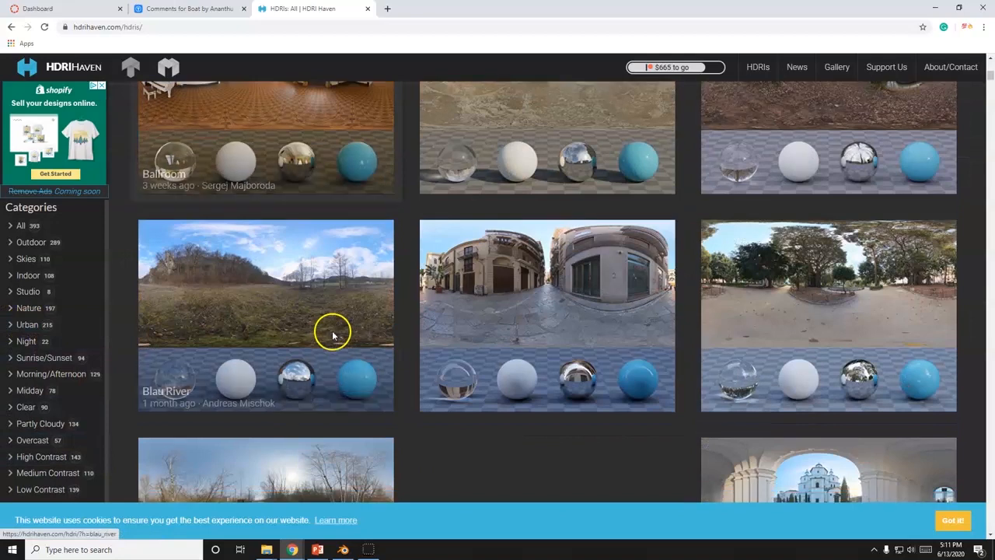
scroll("down", 3)
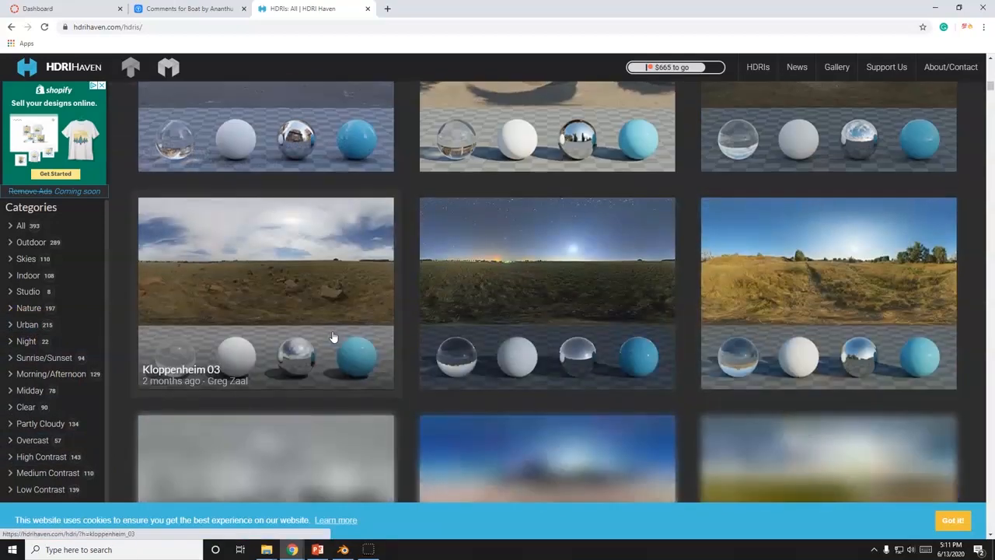
scroll("down", 3)
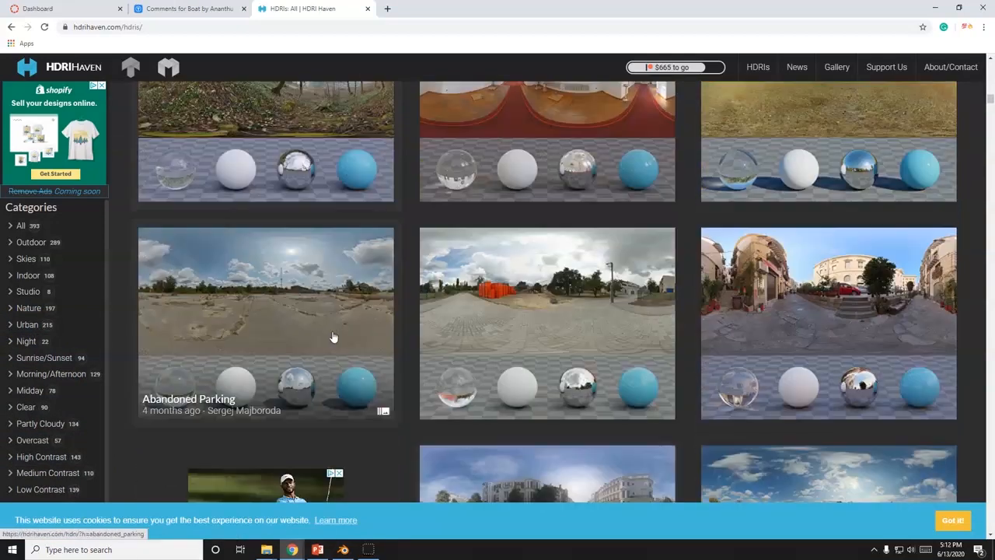
scroll("down", 3)
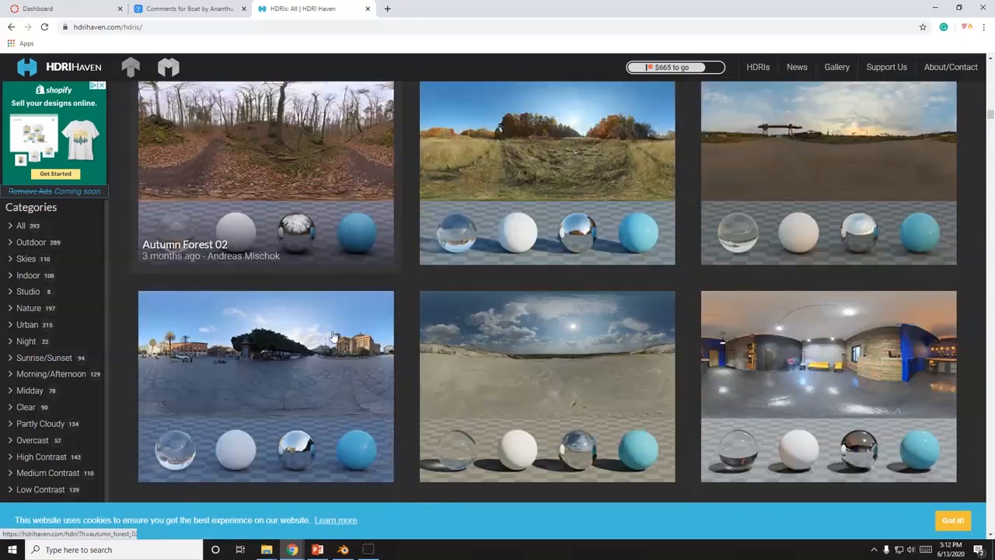
scroll("down", 3)
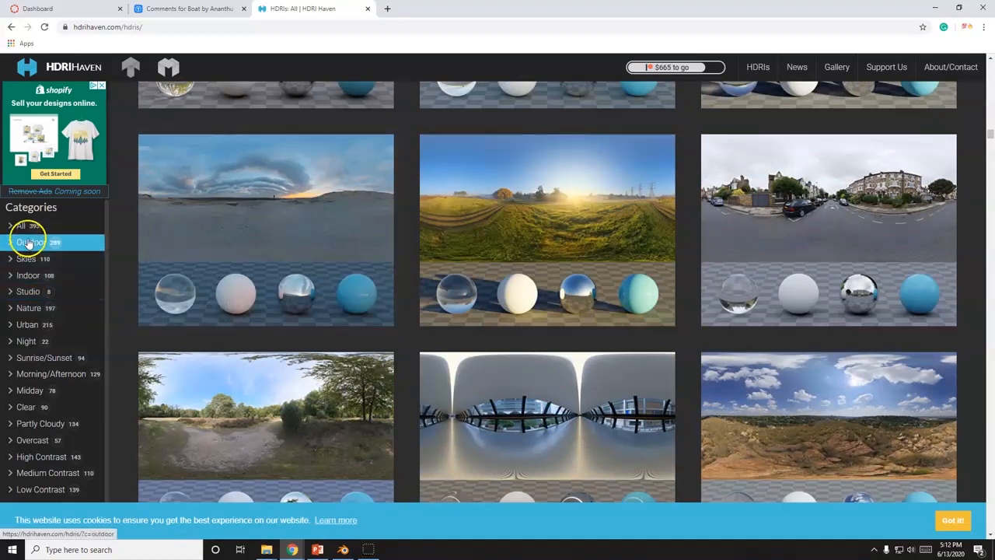
left_click(31, 241)
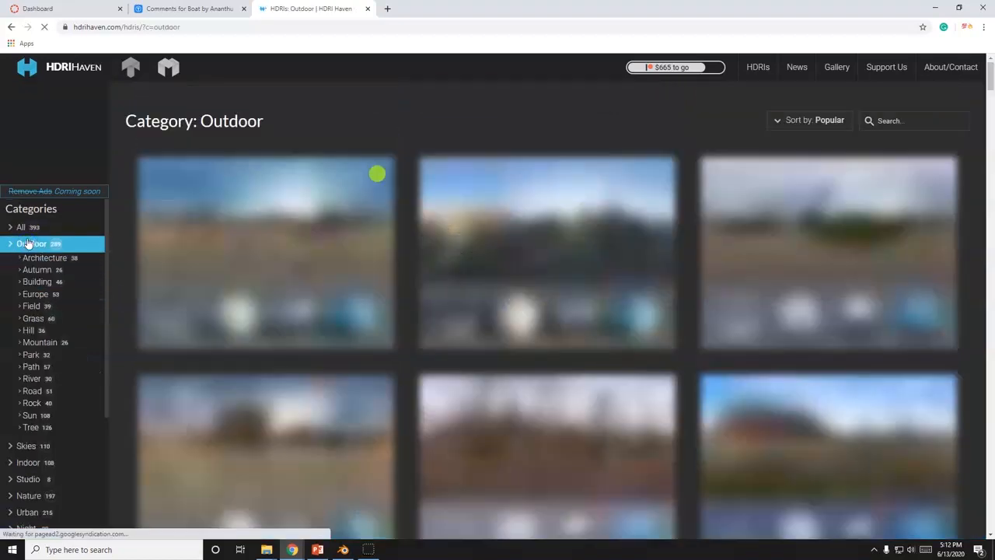
- Narrow the Outdoor HDRIs to river scenes and scroll the results looking for Blue Grotto
scroll("down", 3)
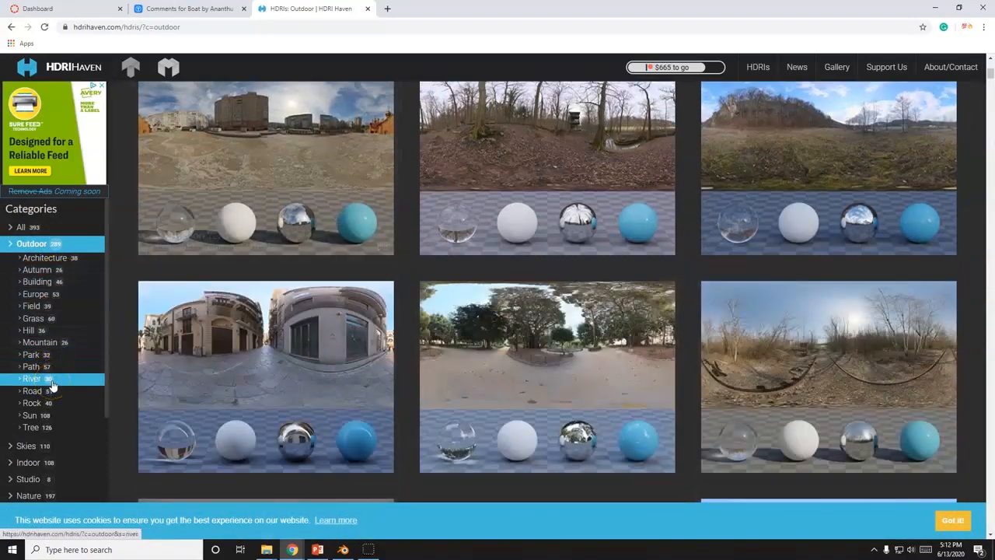
left_click(33, 378)
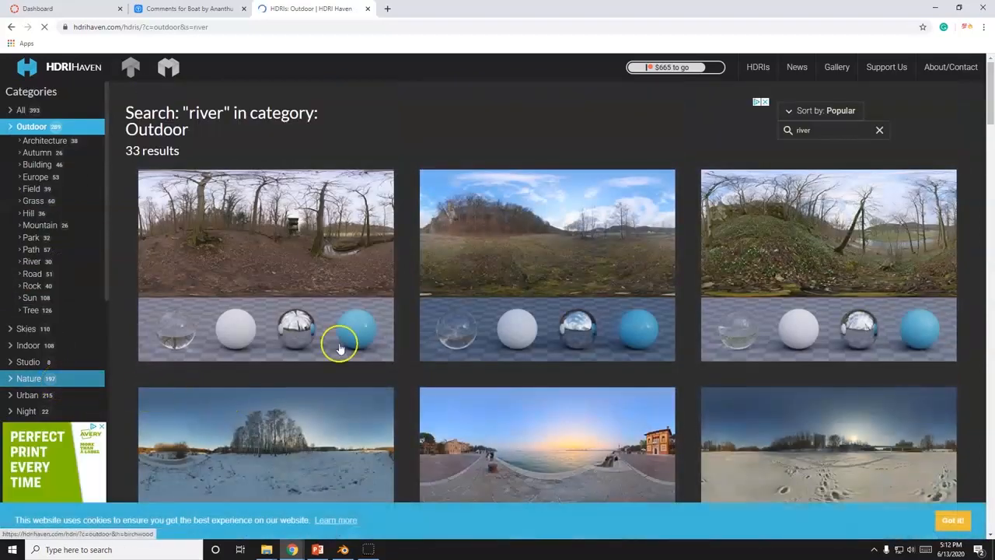
scroll("down", 3)
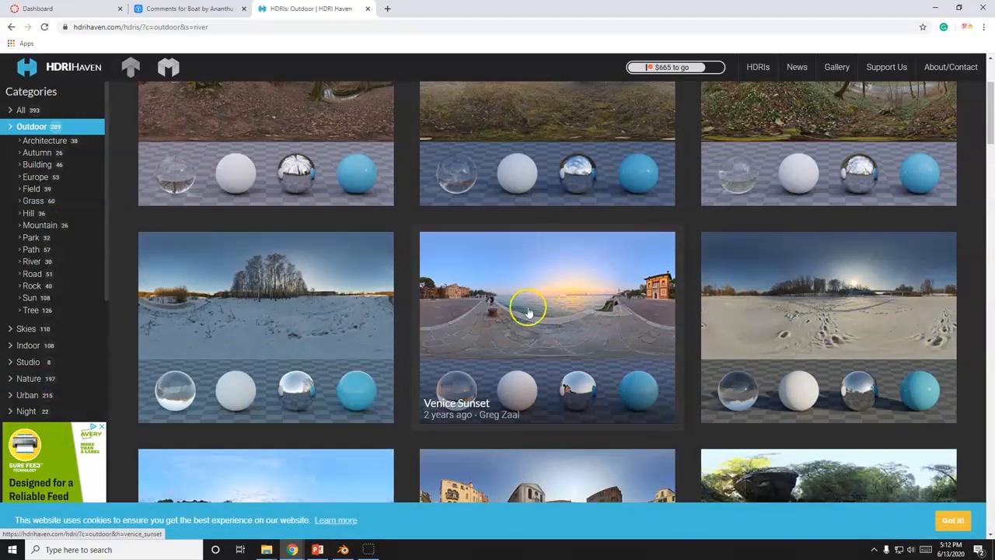
scroll("down", 3)
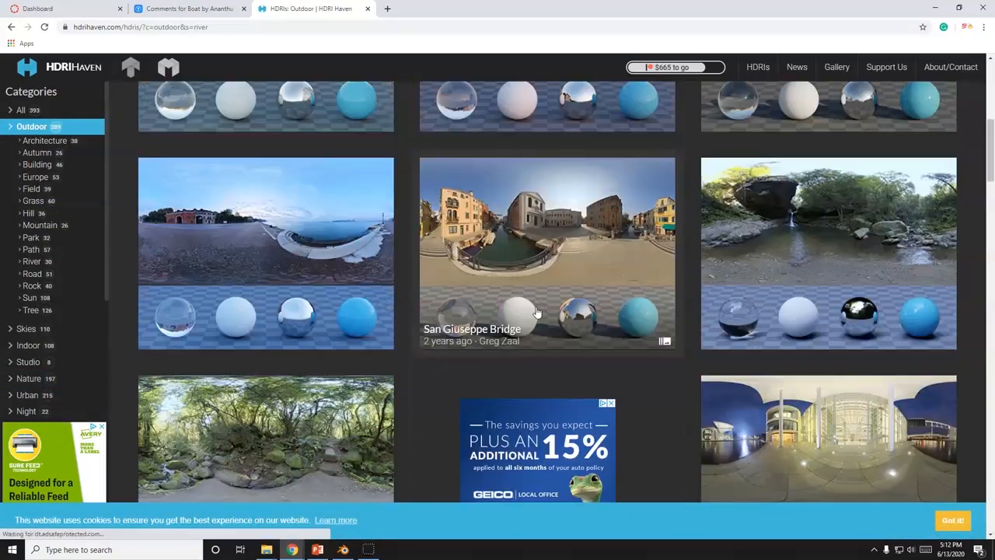
scroll("down", 3)
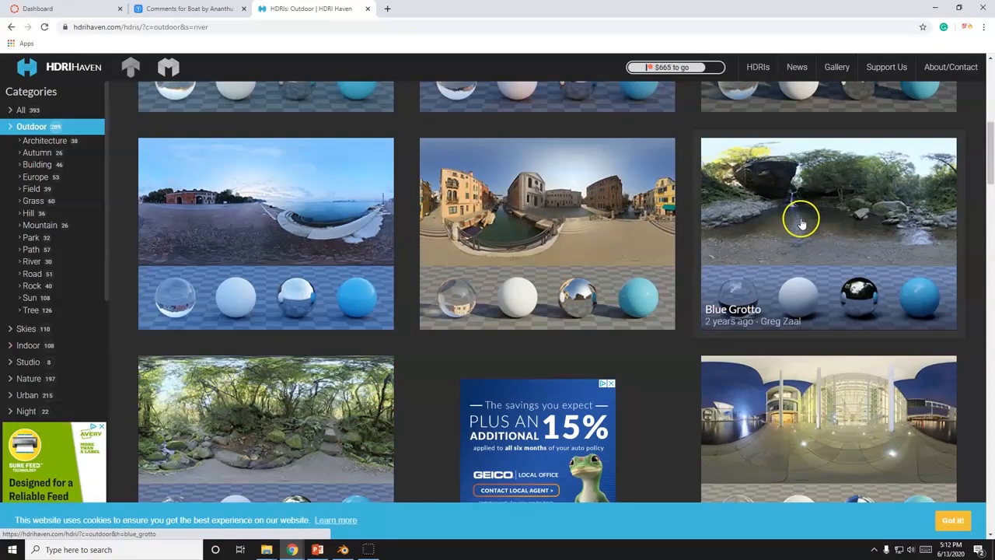
scroll("down", 3)
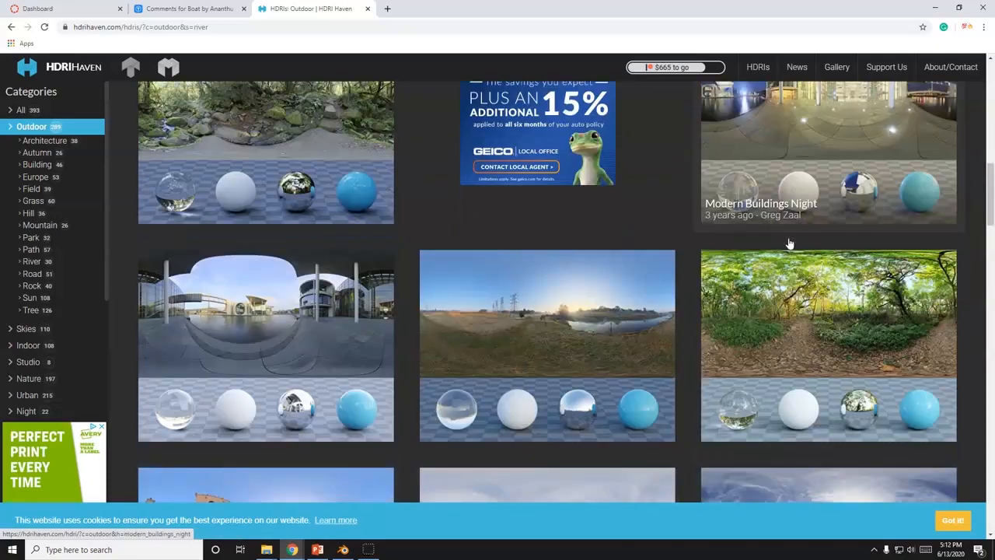
scroll("down", 3)
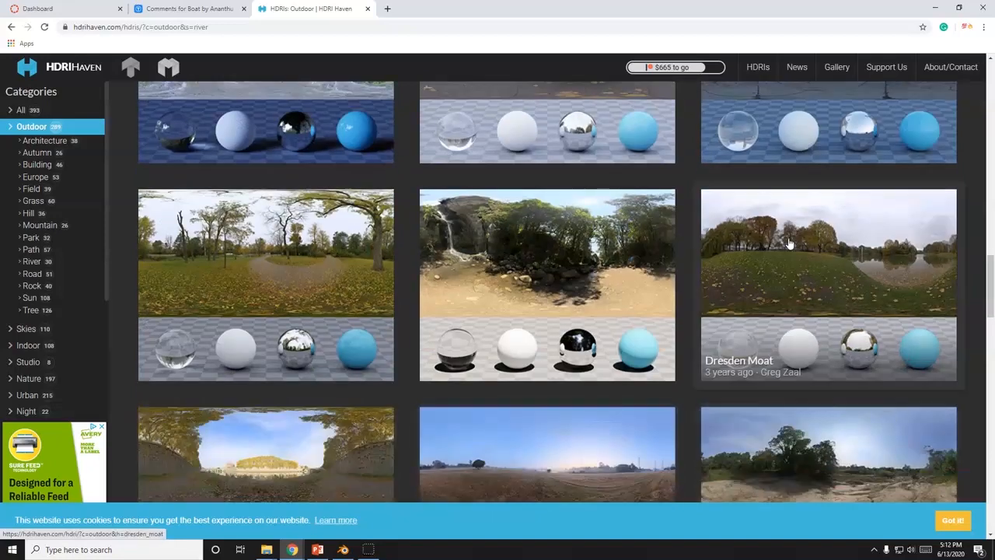
scroll("down", 3)
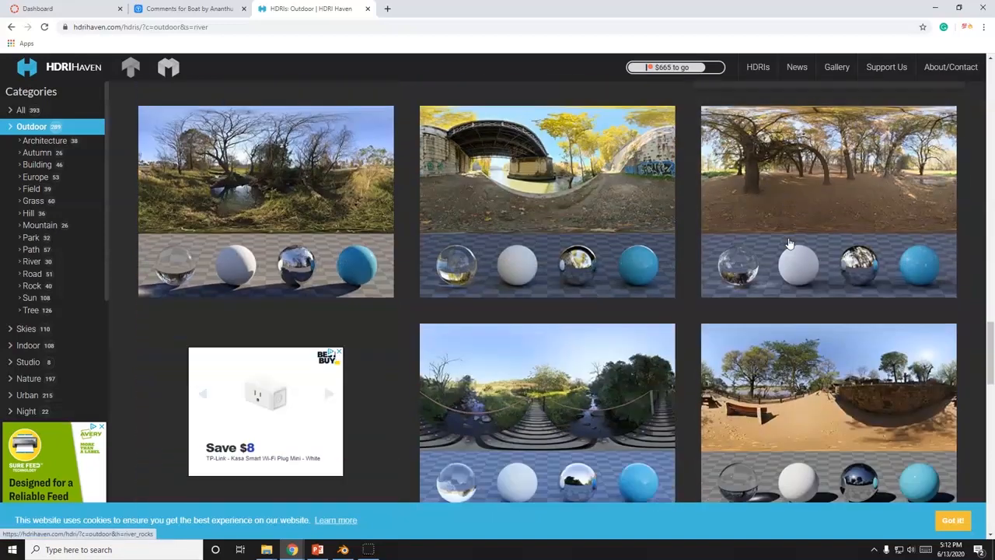
scroll("down", 3)
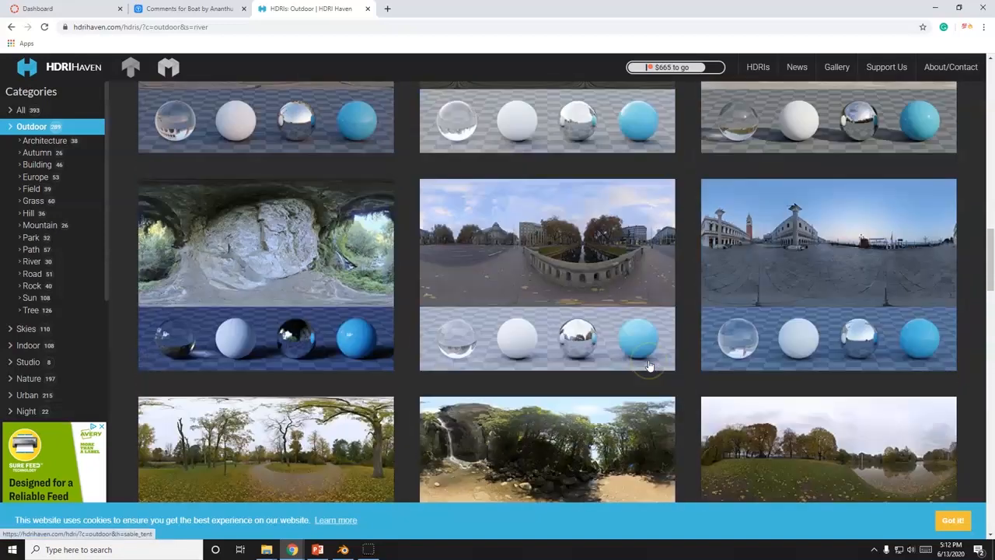
scroll("down", 3)
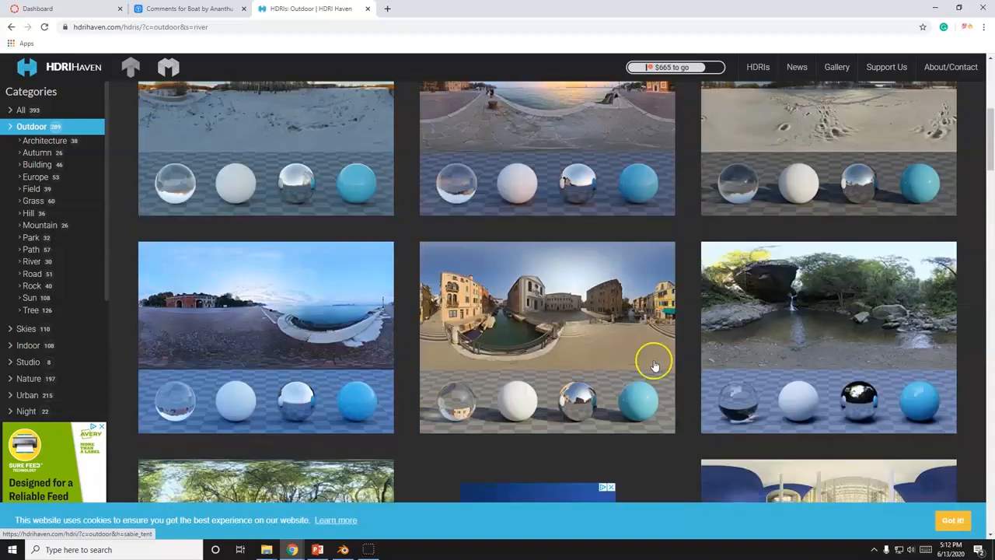
mouse_move(772, 342)
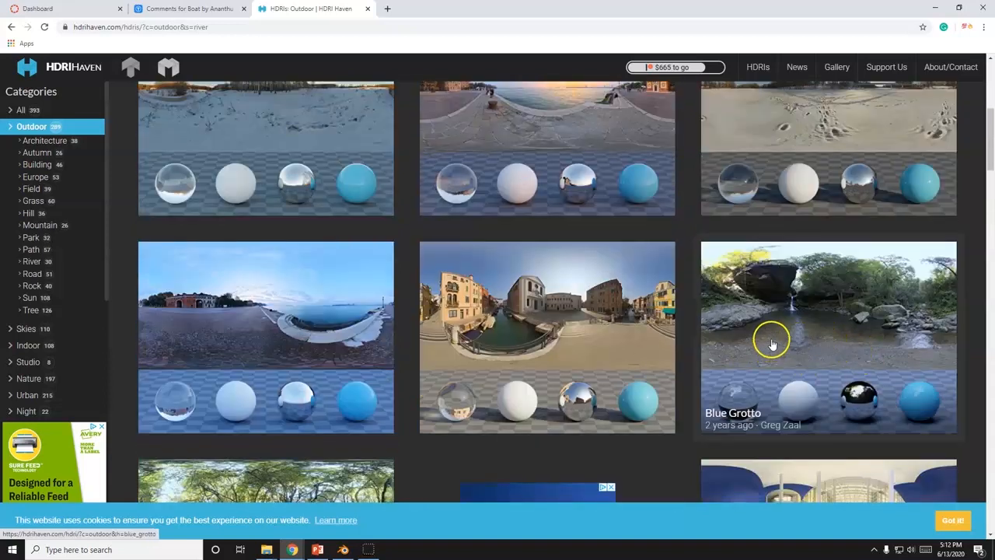
mouse_move(801, 323)
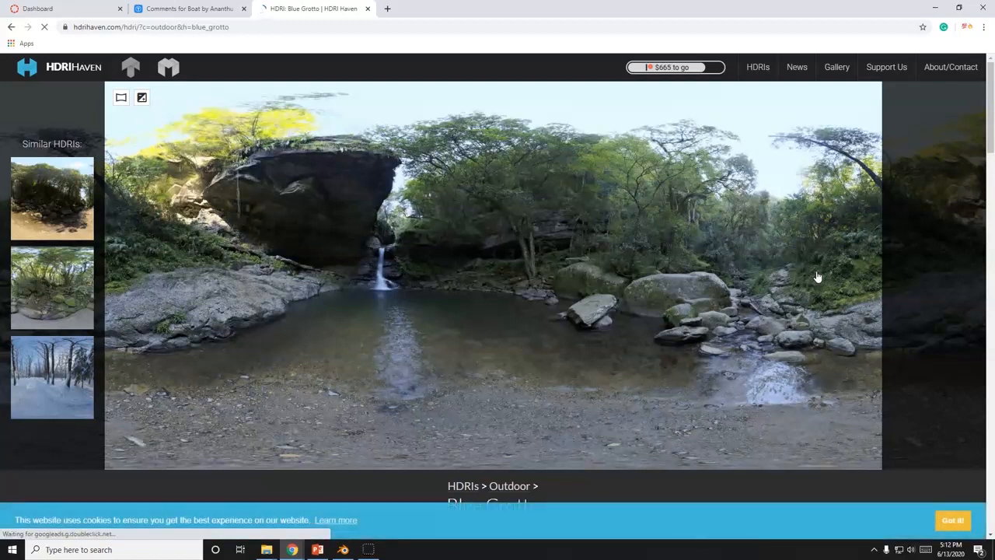
- Download the Blue Grotto '4k · 27.2 MB · HDR' file from the Download list
scroll("down", 3)
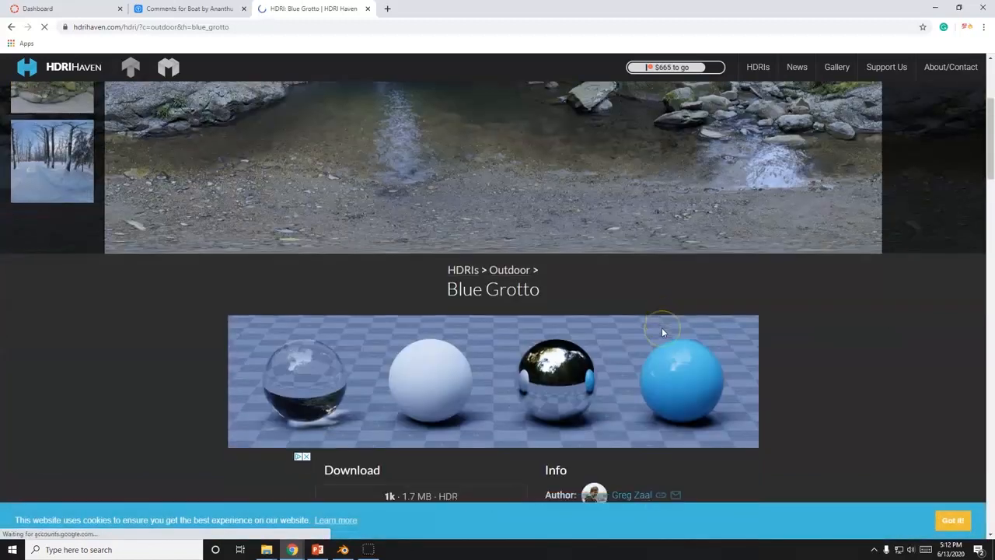
scroll("down", 3)
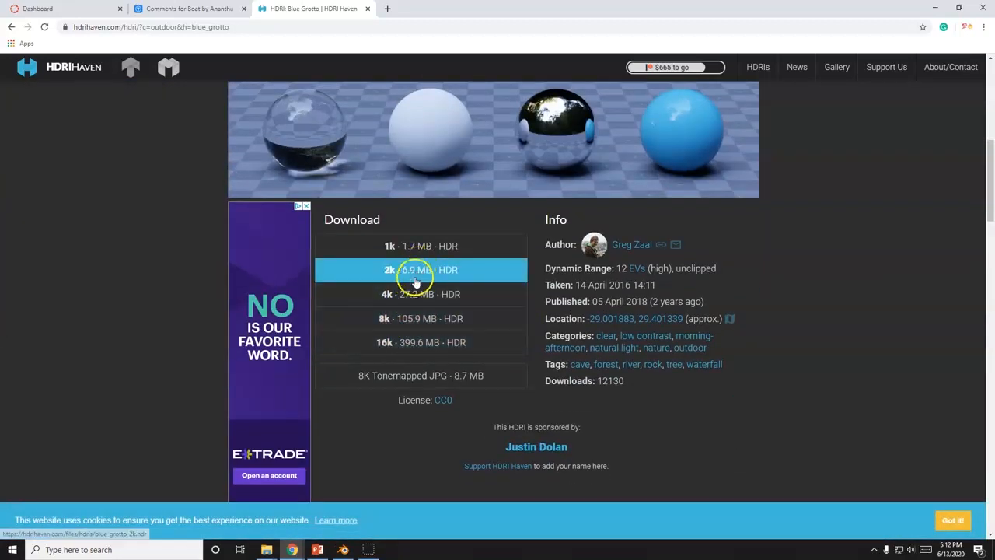
mouse_move(429, 346)
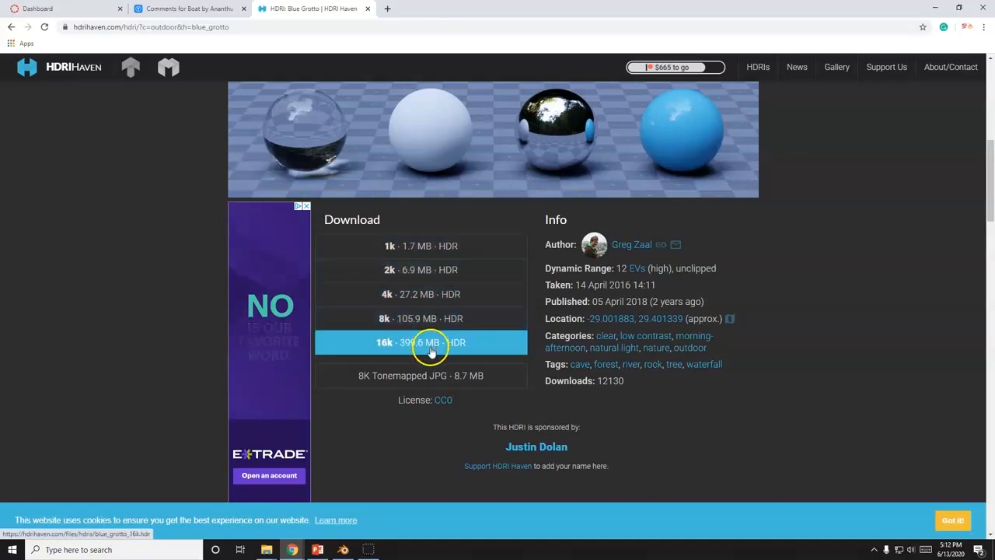
mouse_move(455, 293)
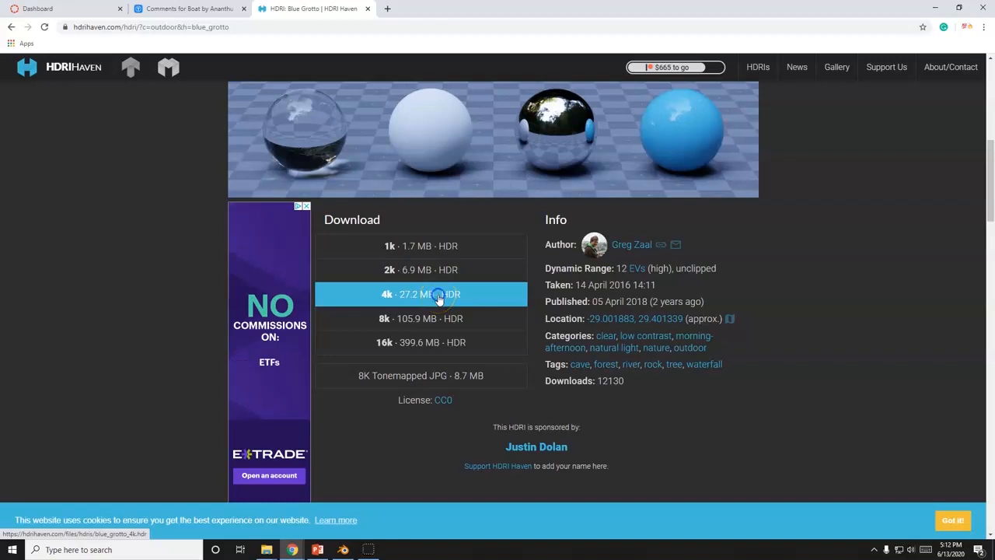
left_click(421, 294)
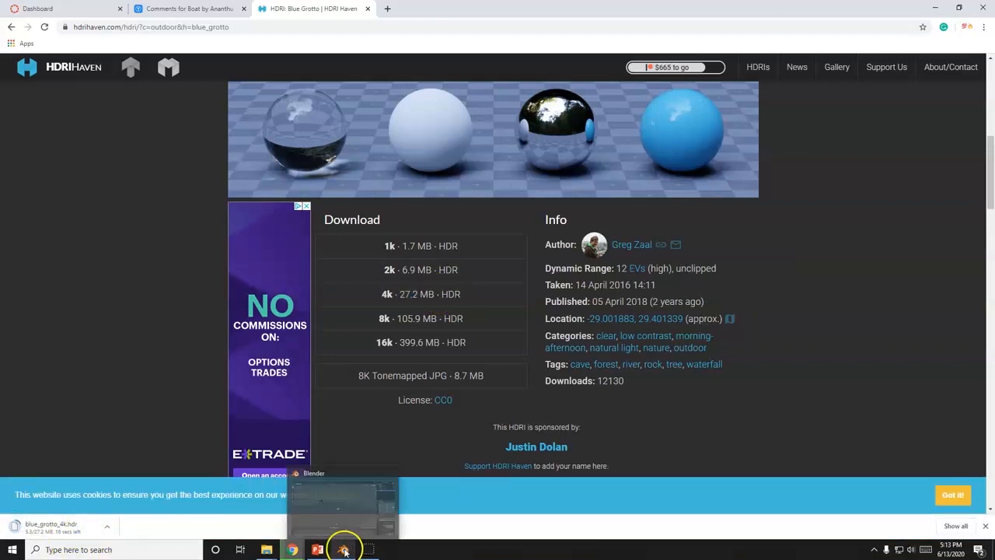
- In Blender, set the boat material's Base Color to blue and orbit to inspect it
left_click(343, 550)
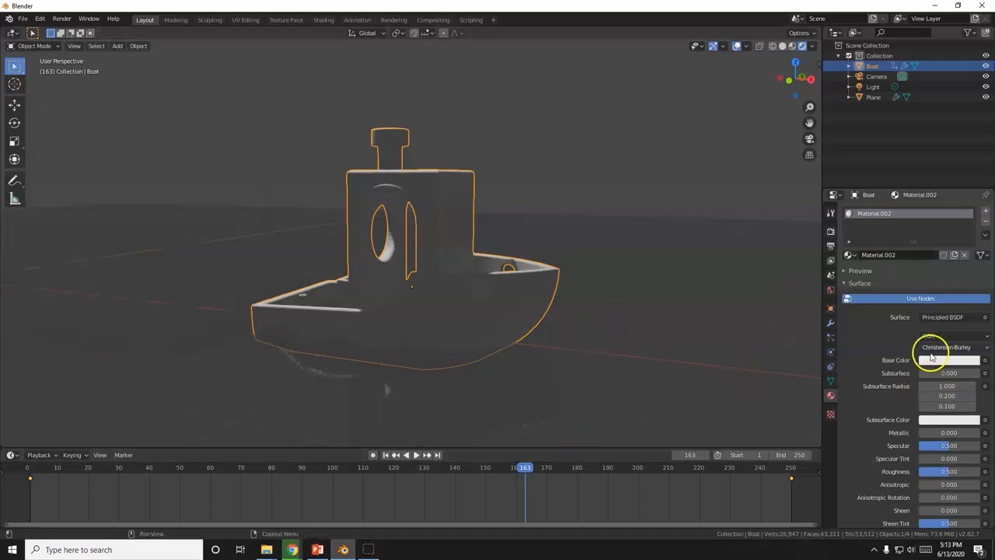
left_click(948, 359)
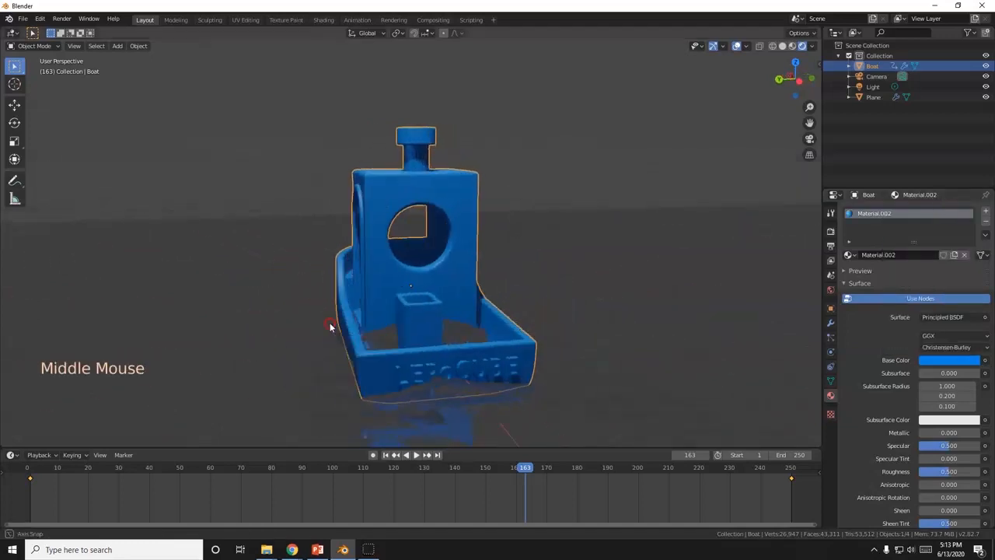
left_click_drag(331, 326, 412, 339)
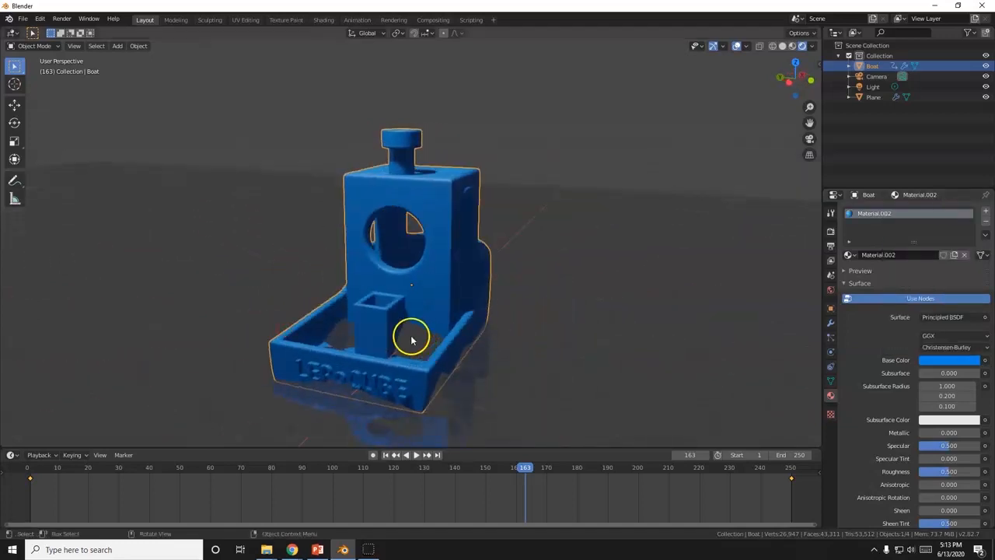
left_click_drag(412, 340, 360, 352)
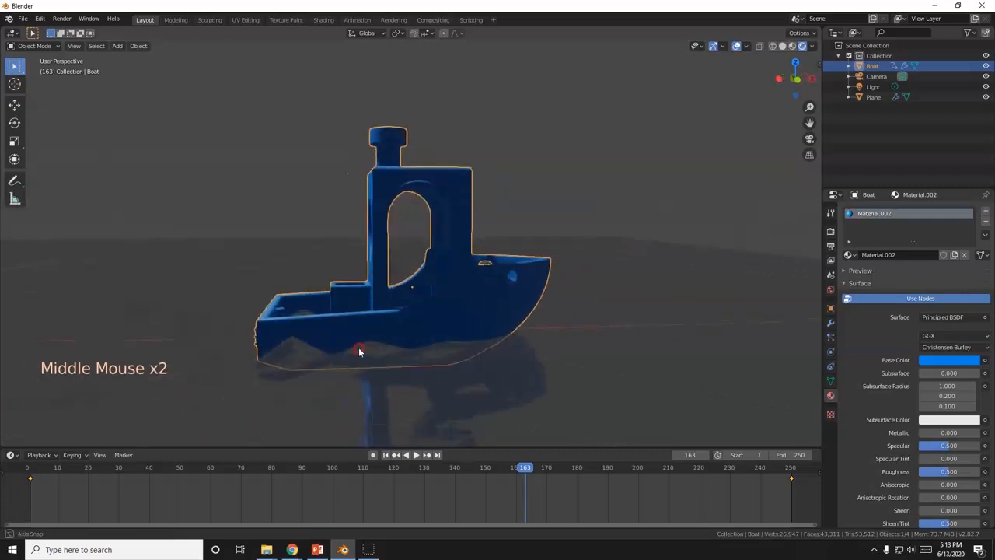
left_click_drag(362, 350, 418, 333)
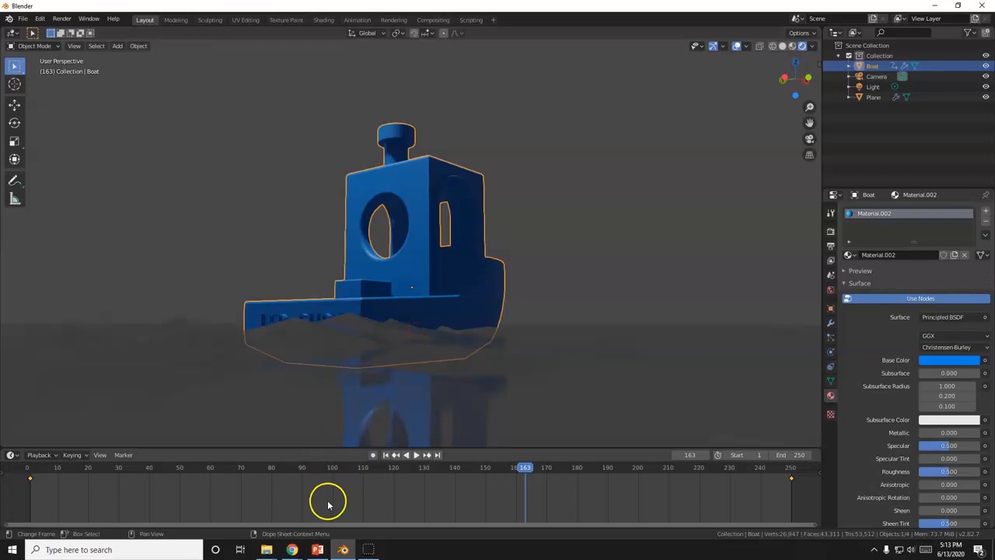
left_click(267, 550)
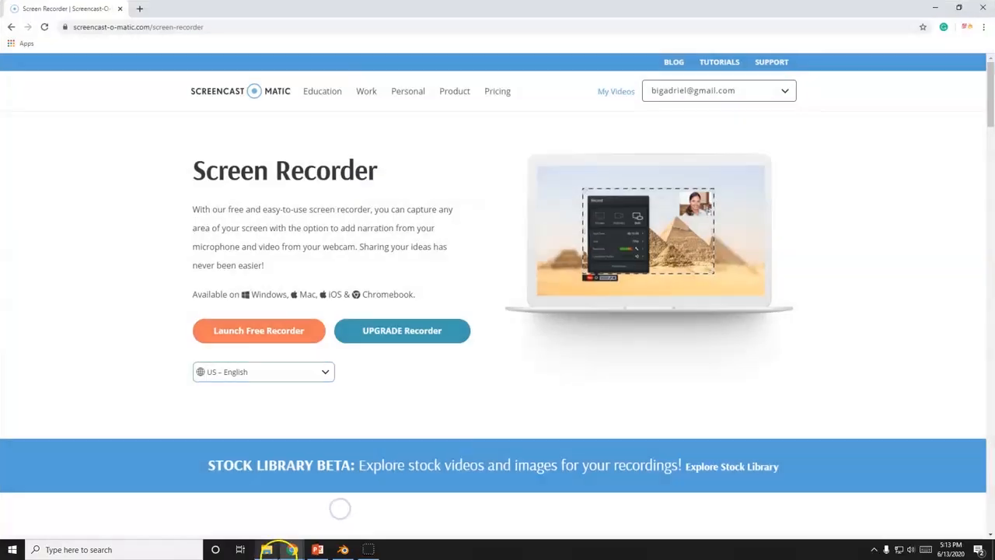
- Confirm the Blue Grotto 4K HDR download in Chrome, then minimize the browser
left_click(311, 9)
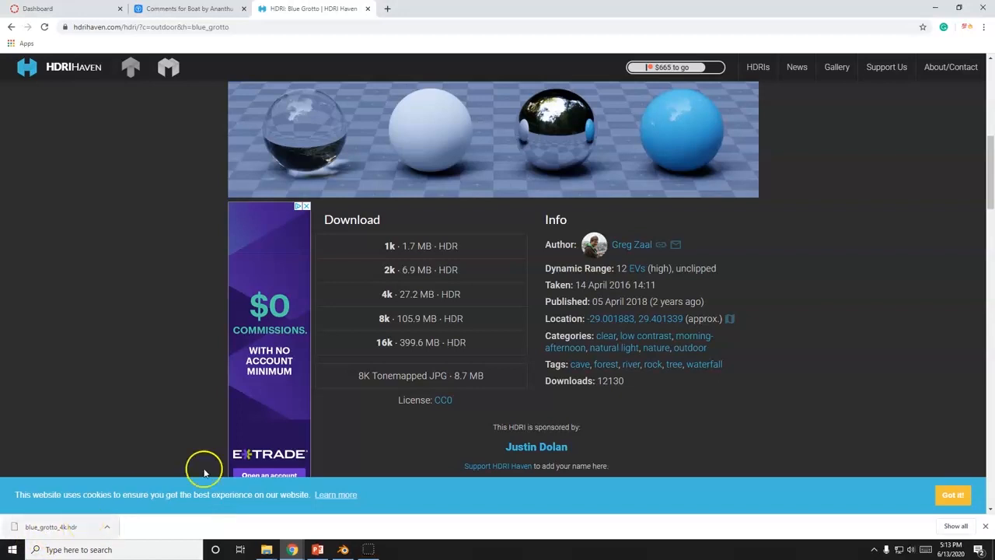
mouse_move(987, 99)
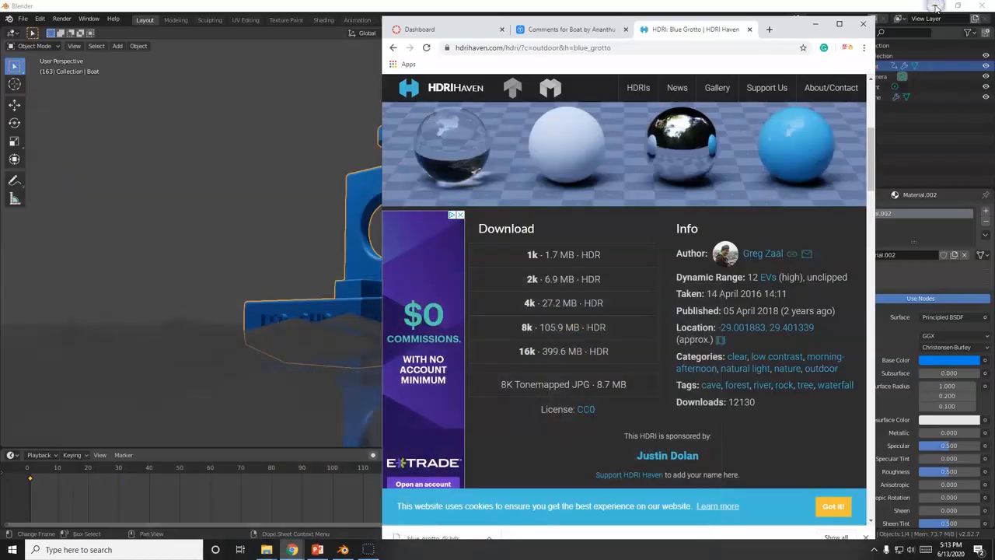
left_click(317, 549)
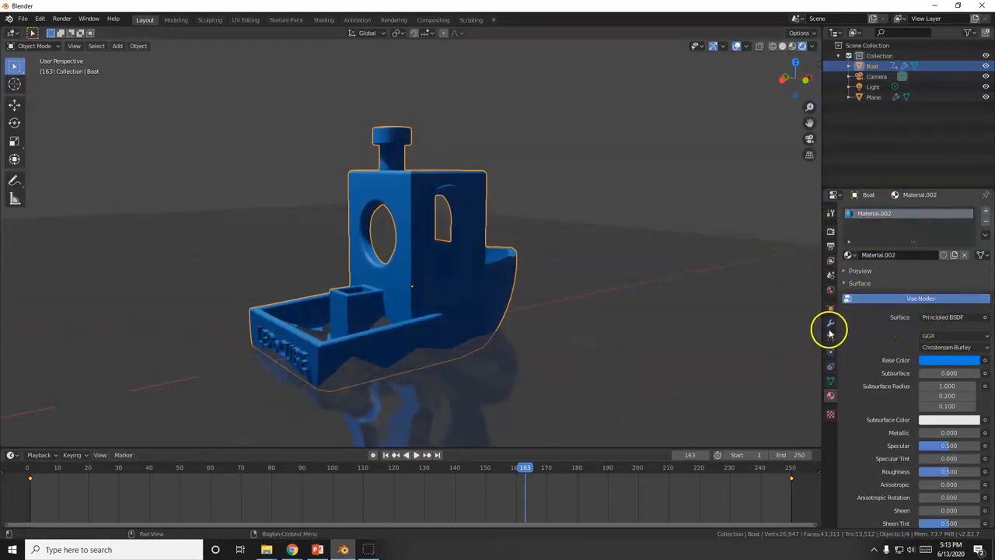
- Set the World Color to an Environment Texture using blue_grotto_4k.hdr
left_click(830, 291)
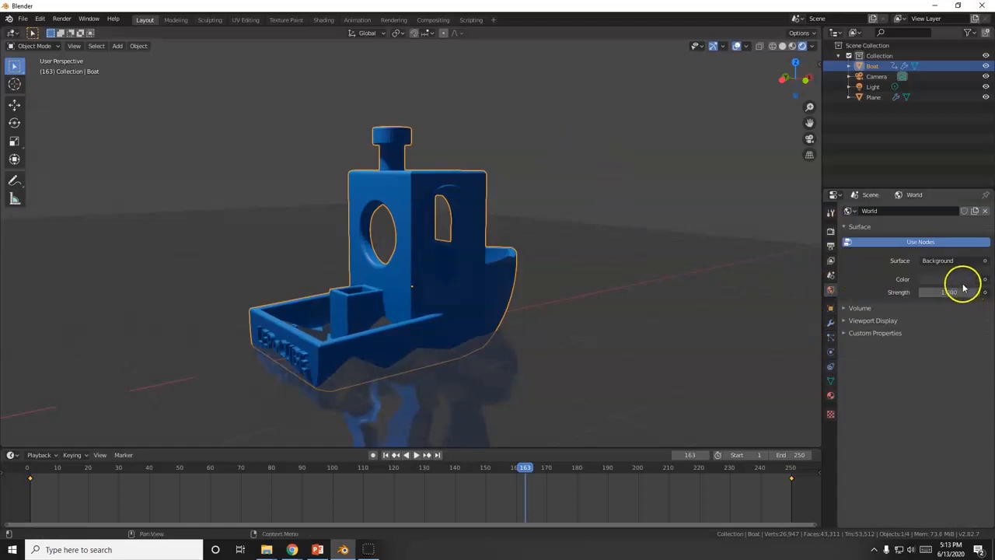
left_click(940, 279)
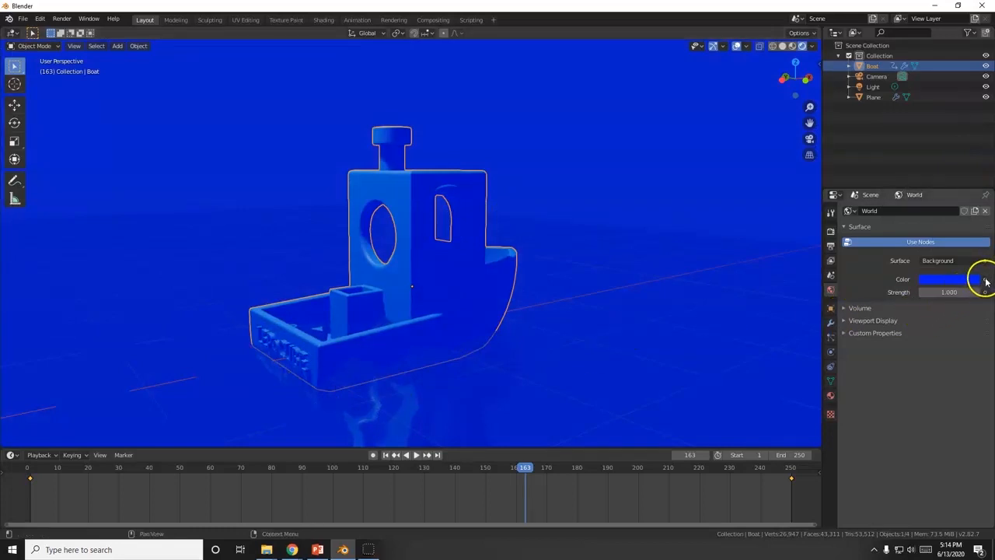
left_click(984, 279)
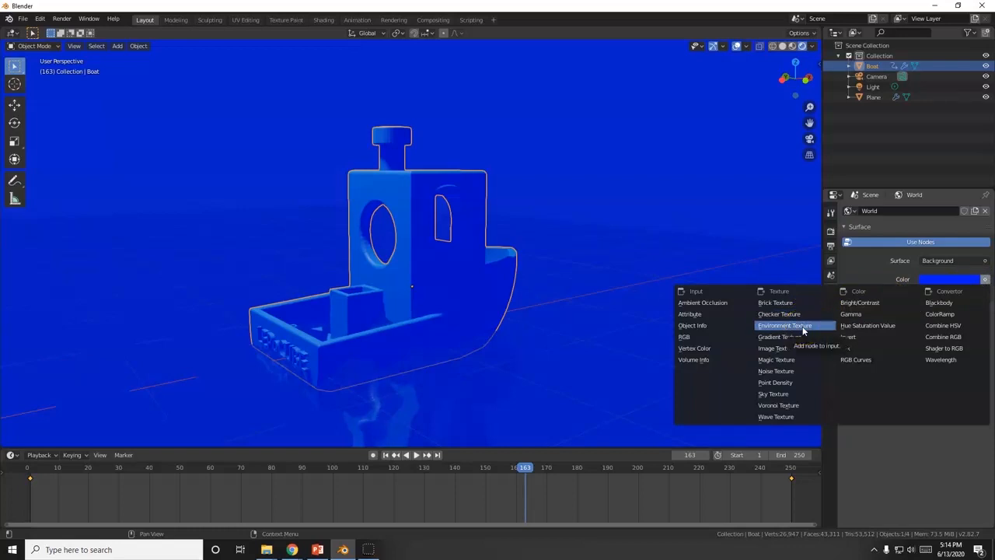
left_click(784, 325)
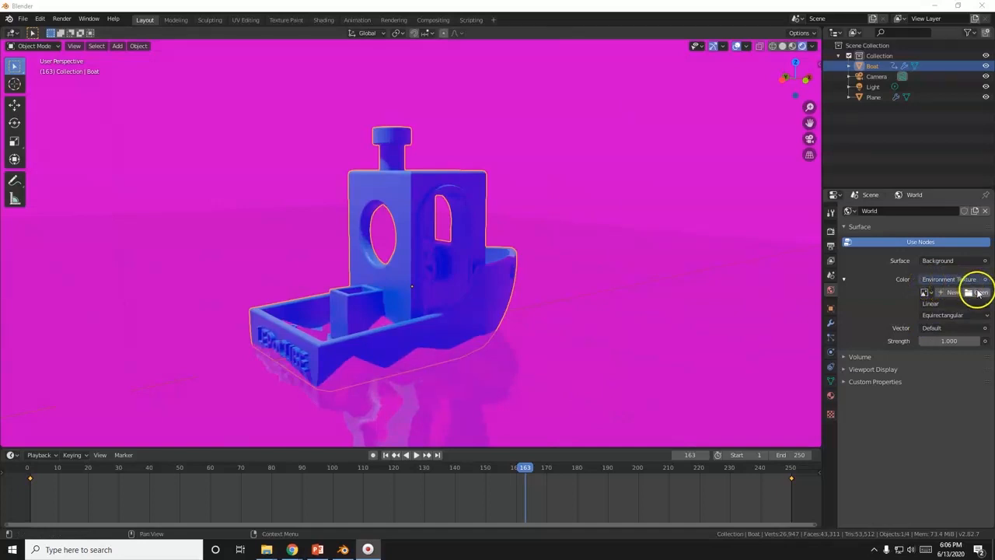
left_click(981, 291)
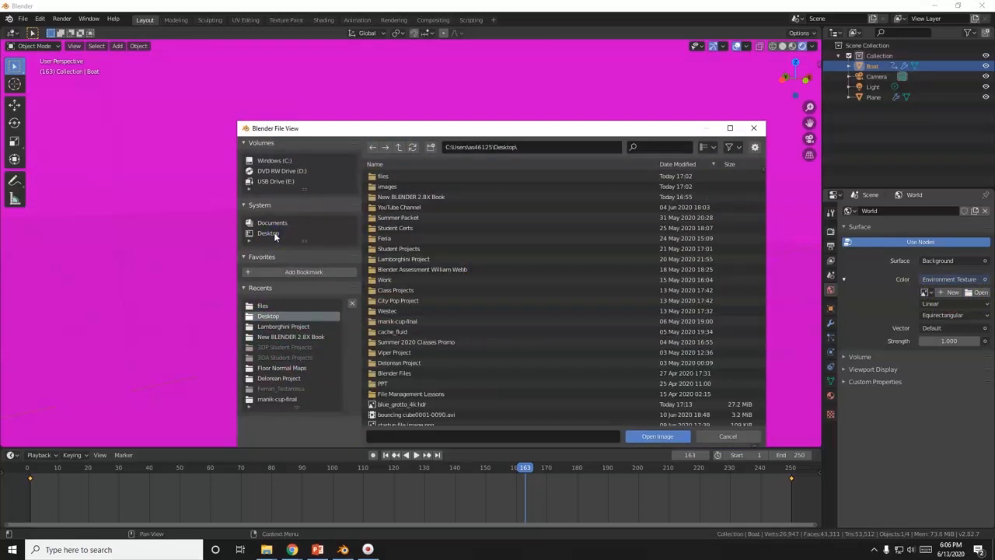
scroll("down", 3)
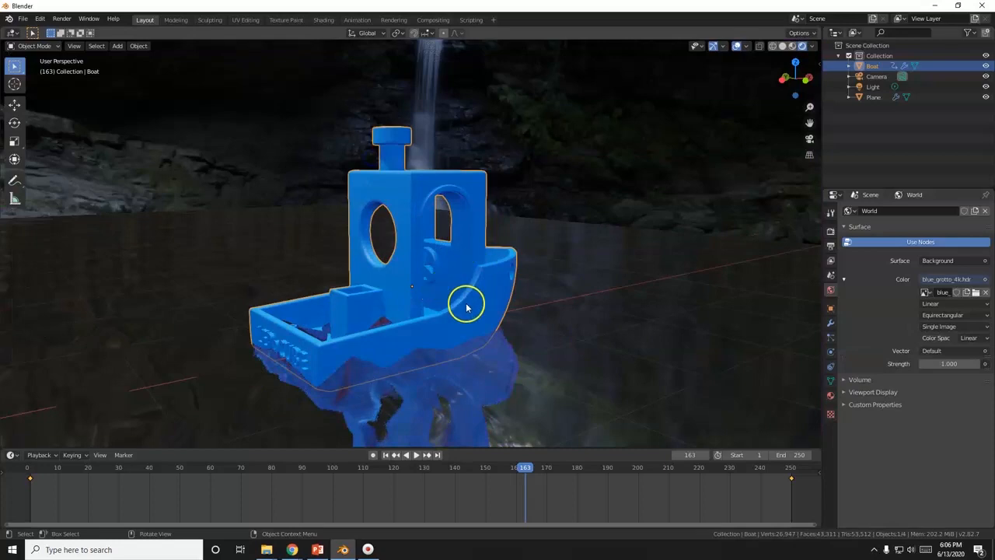
scroll("down", 3)
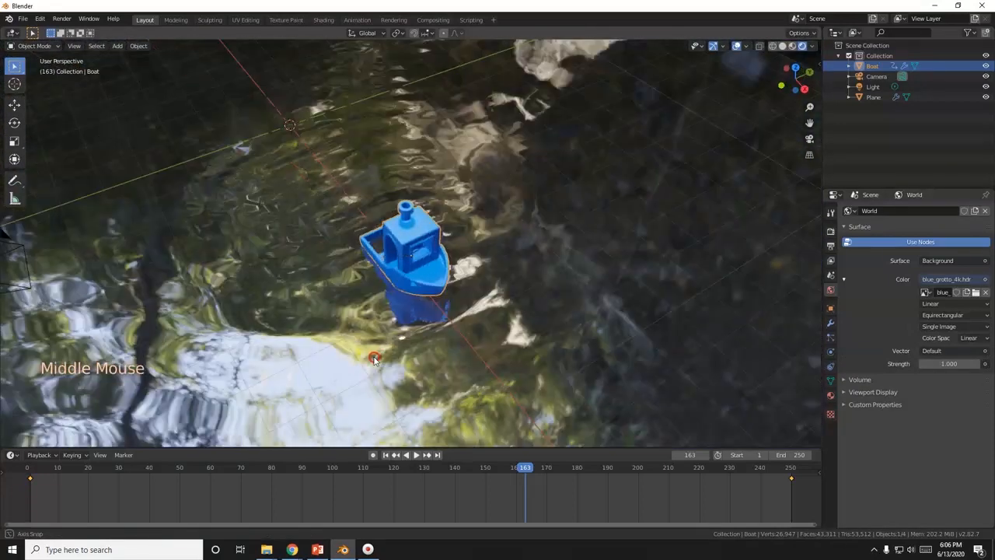
left_click_drag(373, 359, 324, 325)
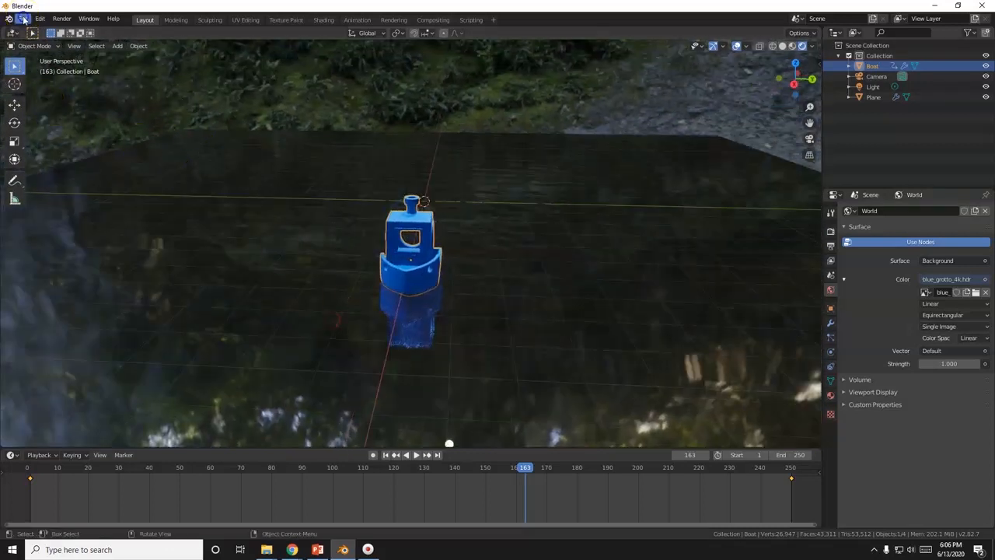
- Turn on File > External Data > Automatically Pack Into .blend
left_click(23, 19)
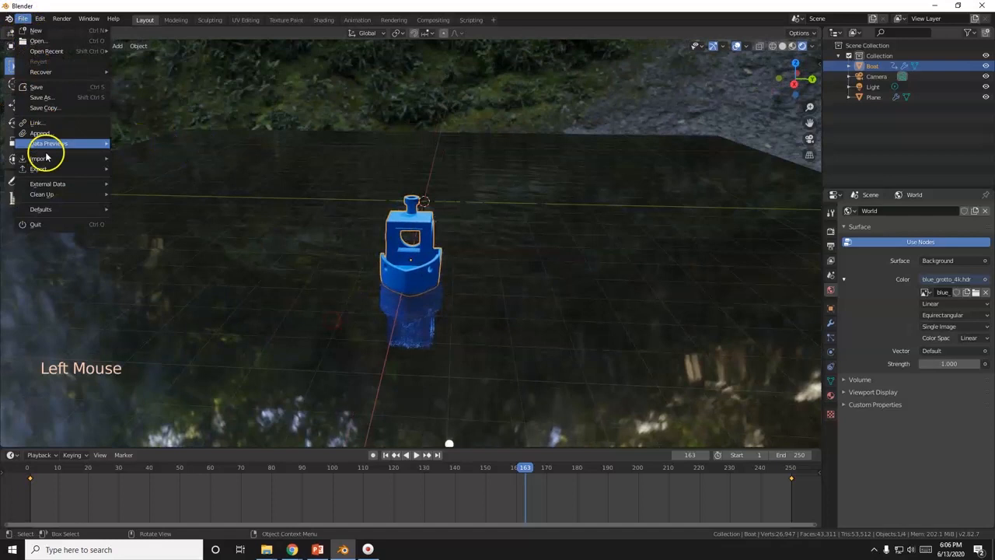
mouse_move(47, 183)
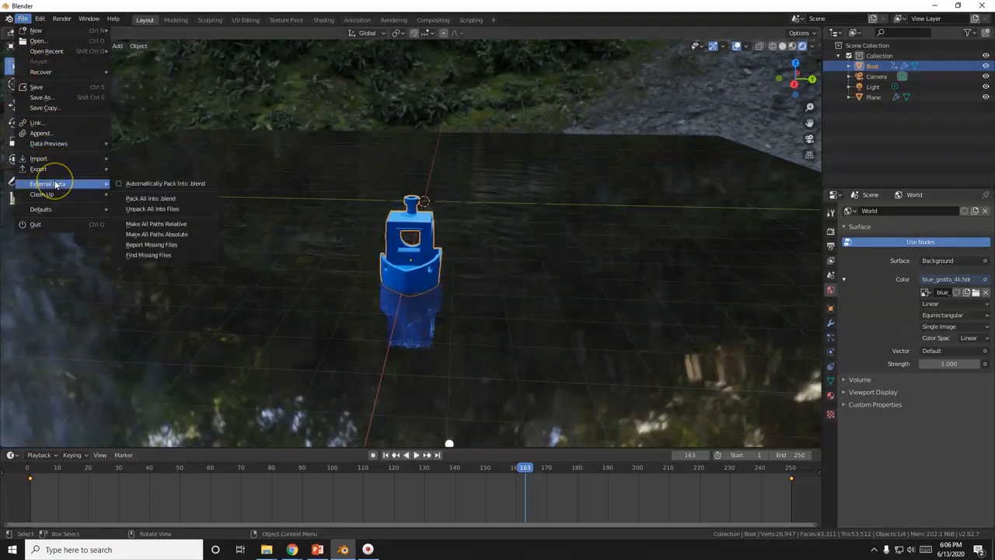
mouse_move(164, 184)
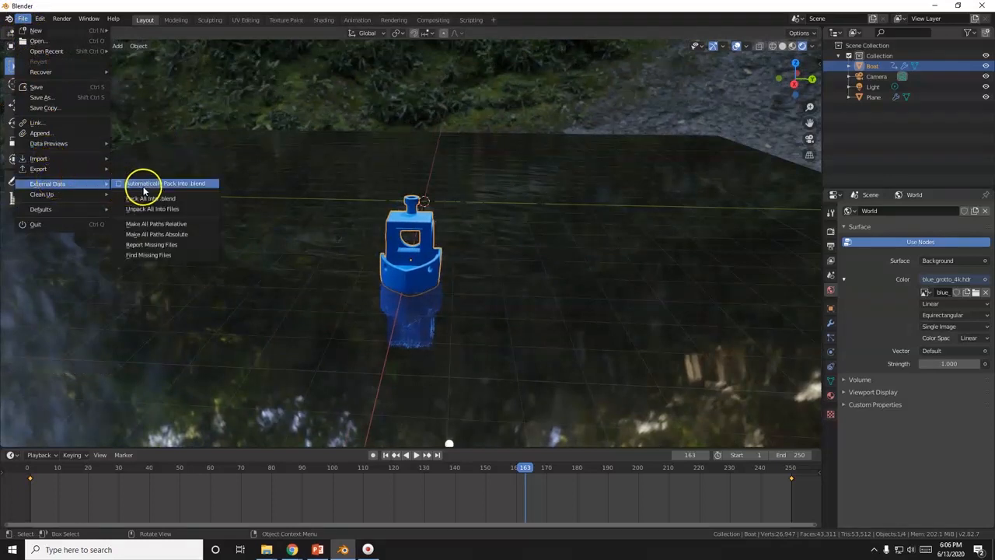
left_click(150, 198)
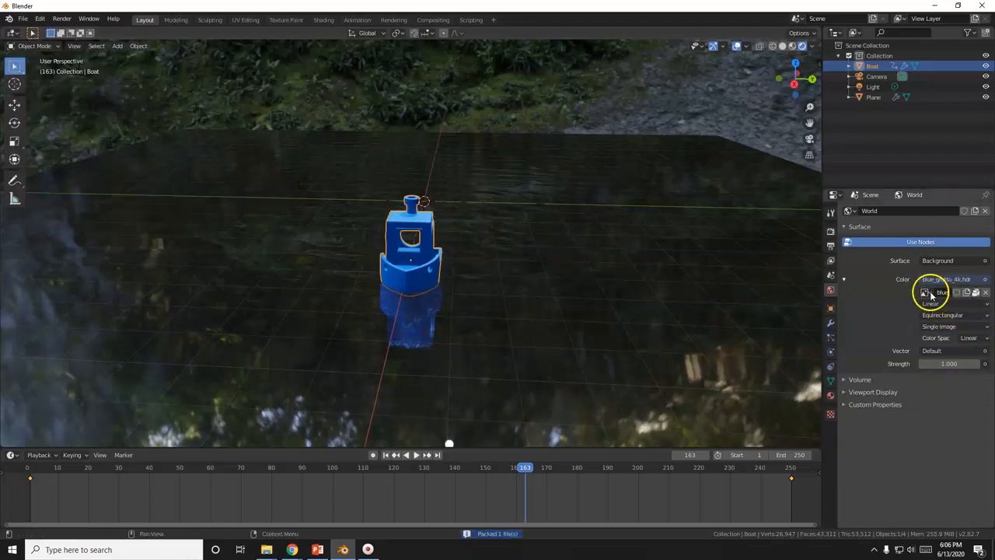
scroll("down", 3)
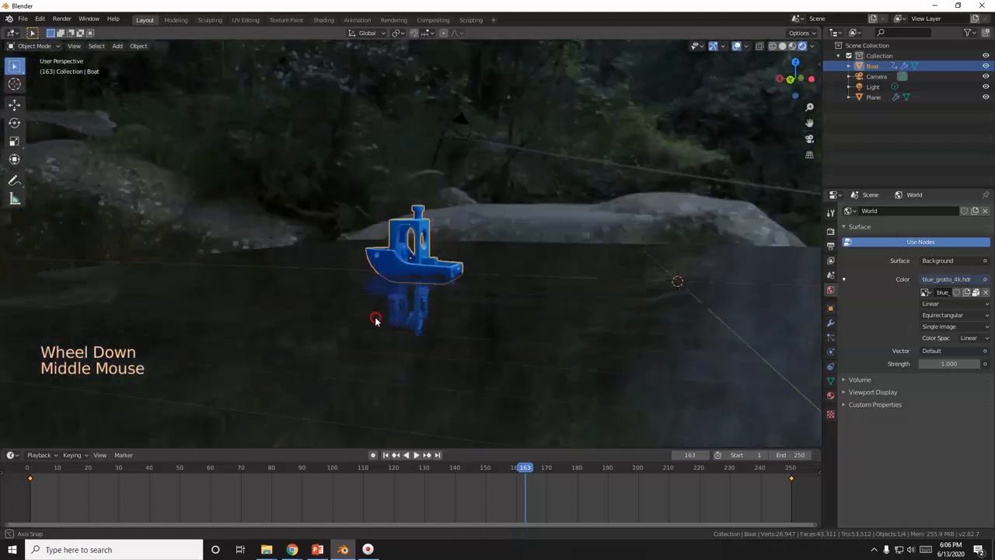
scroll("down", 3)
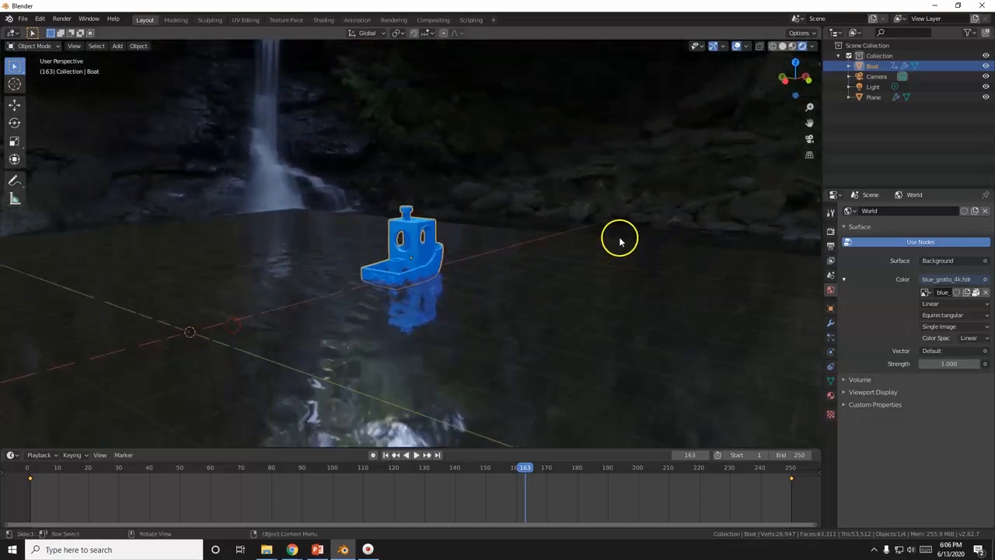
mouse_move(571, 231)
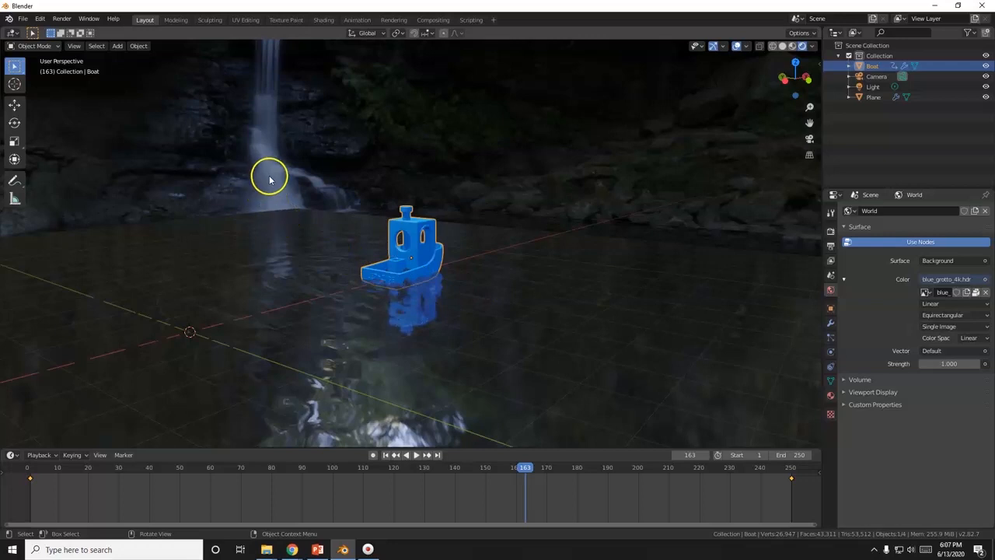
left_click_drag(269, 176, 317, 227)
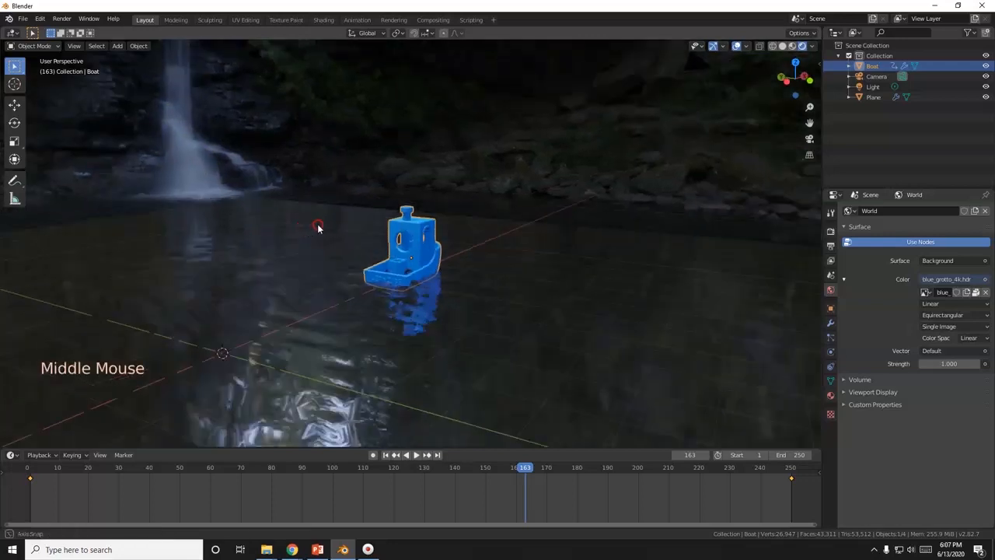
left_click_drag(317, 226, 373, 223)
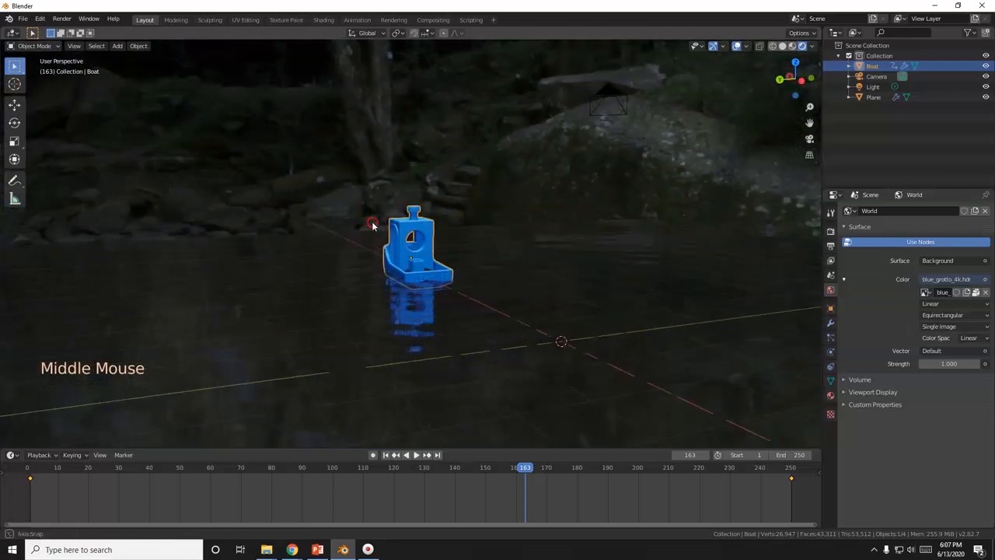
left_click_drag(373, 224, 408, 229)
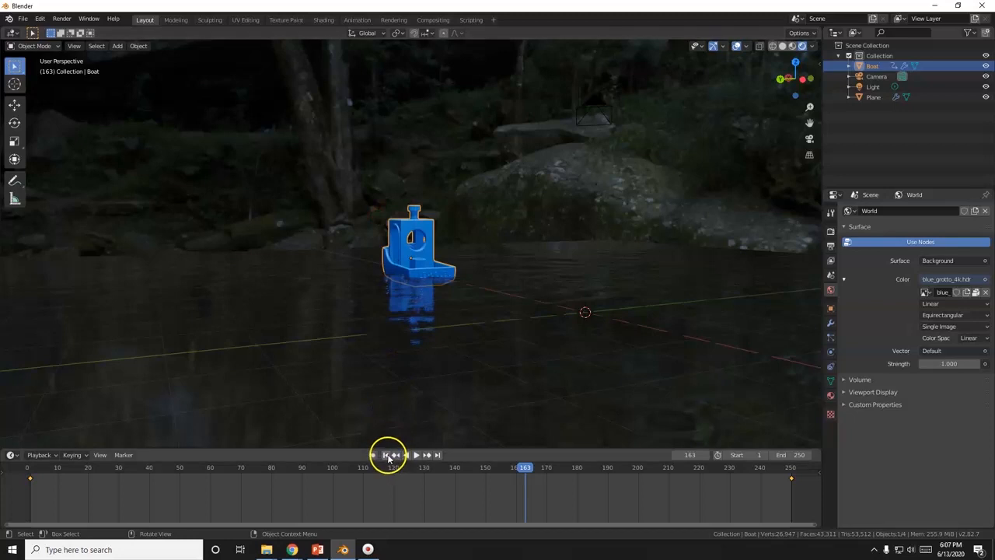
left_click(415, 455)
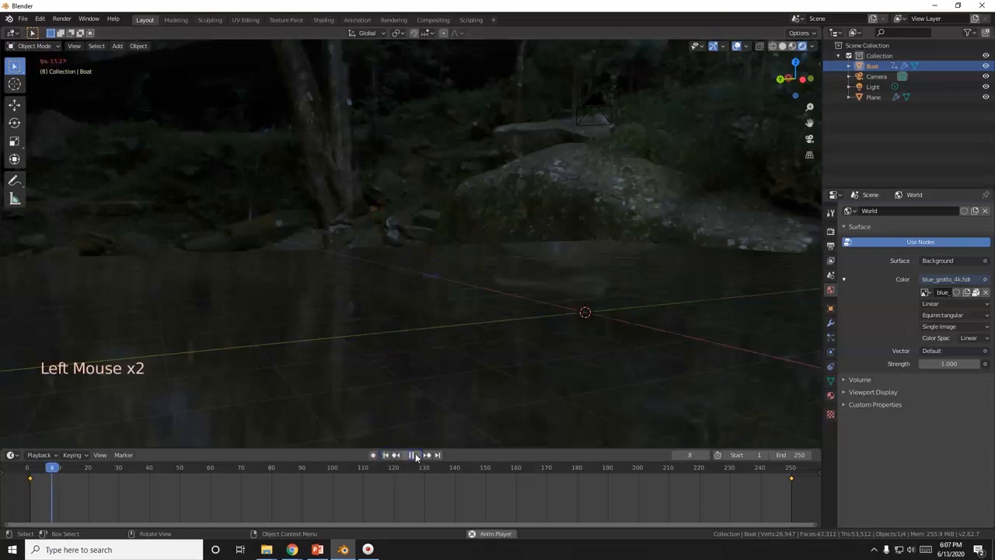
left_click(411, 454)
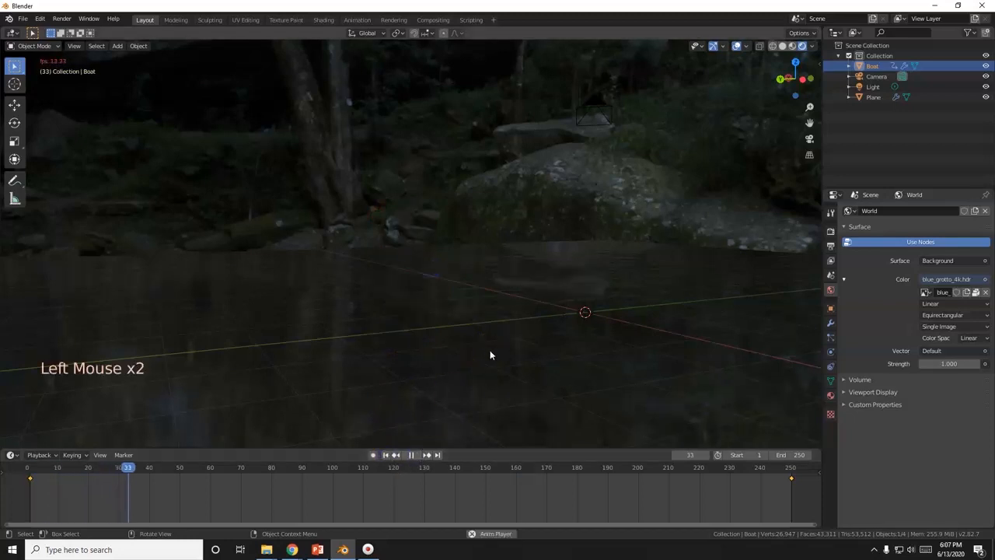
scroll("down", 3)
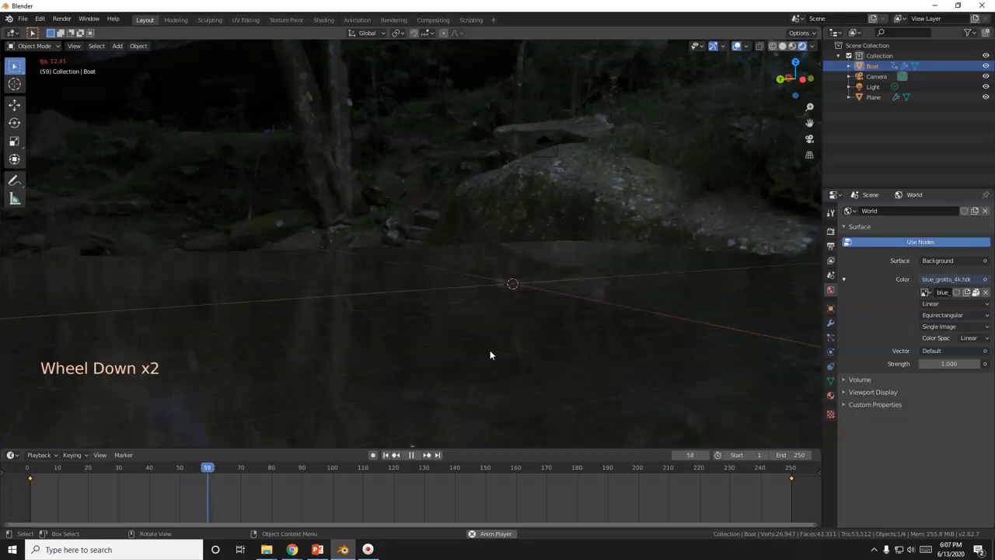
key("space")
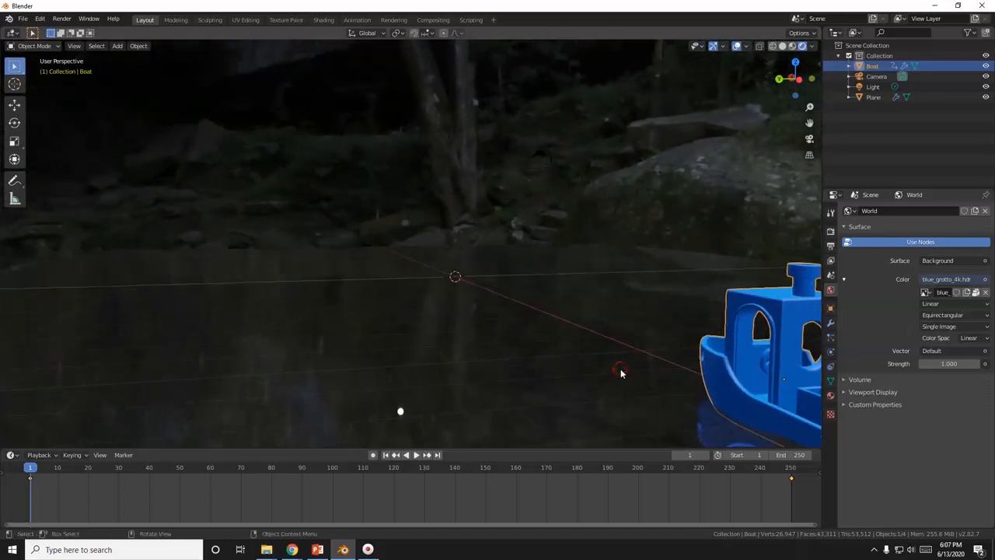
left_click(408, 455)
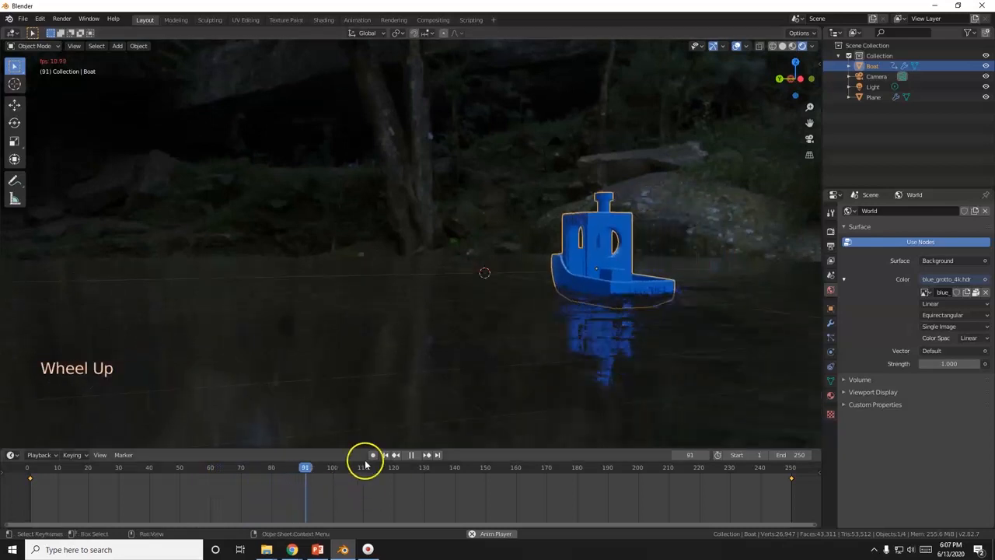
left_click(396, 455)
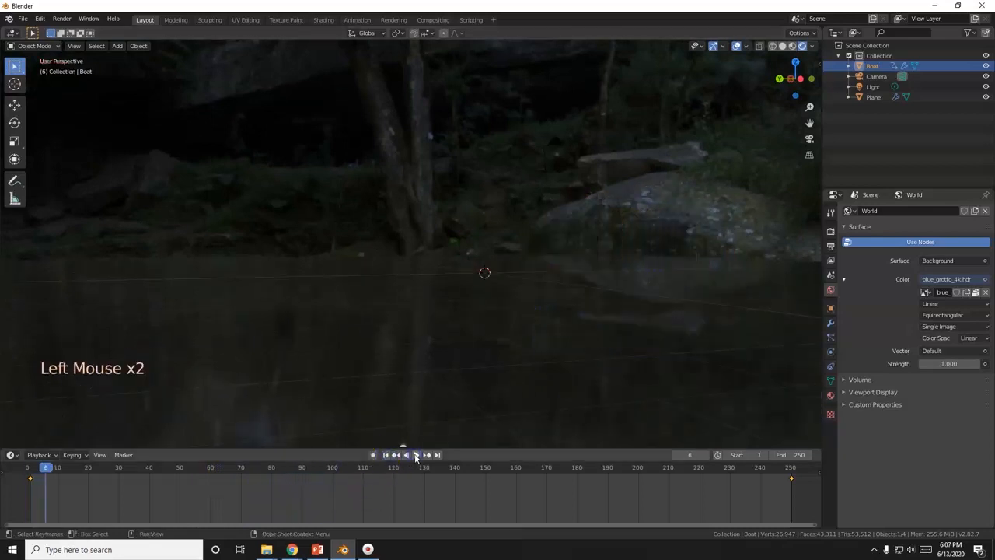
left_click(414, 455)
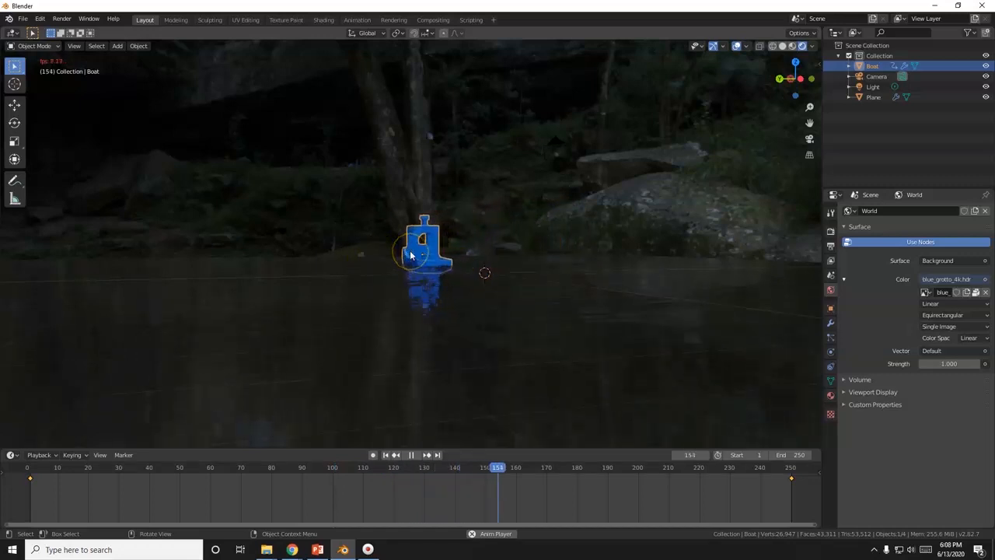
left_click(410, 455)
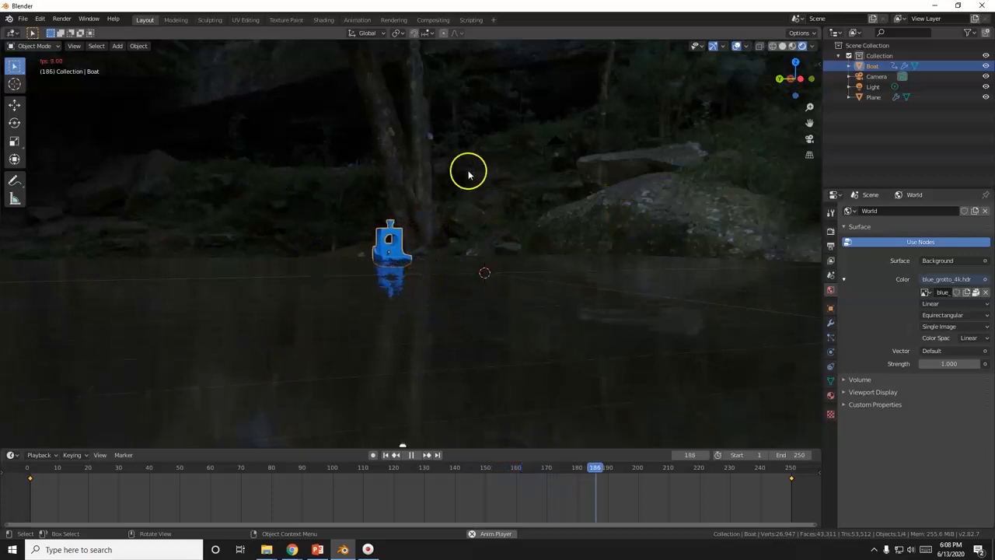
scroll("up", 3)
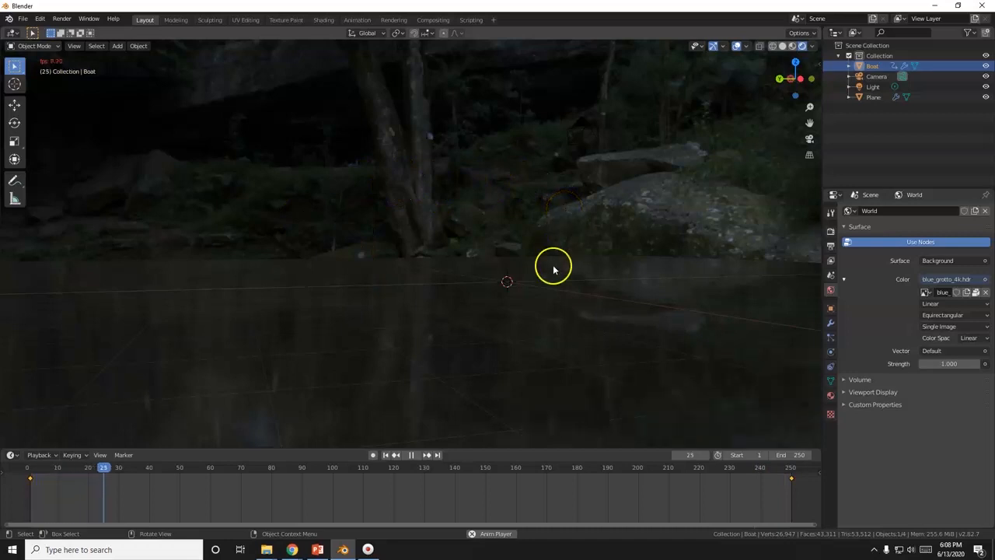
left_click(407, 454)
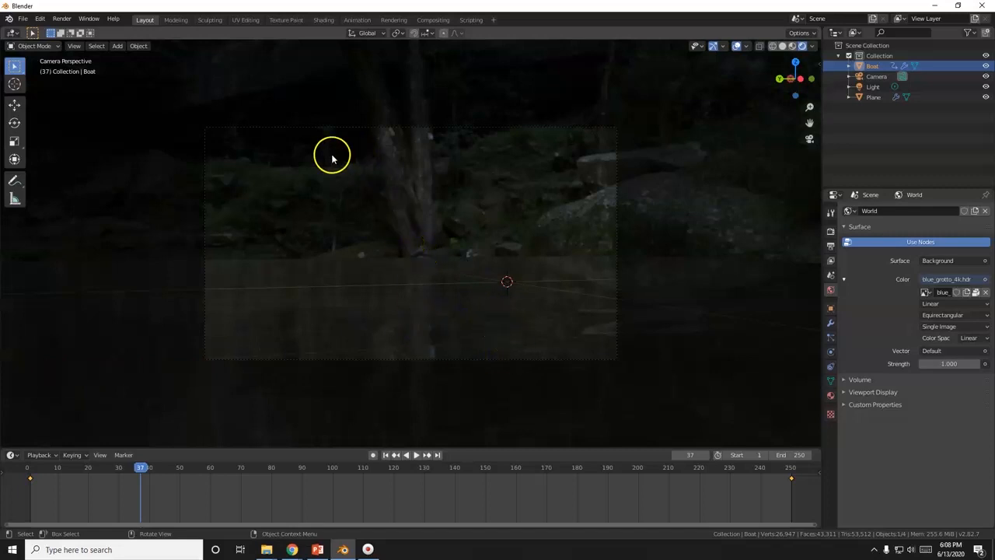
mouse_move(338, 23)
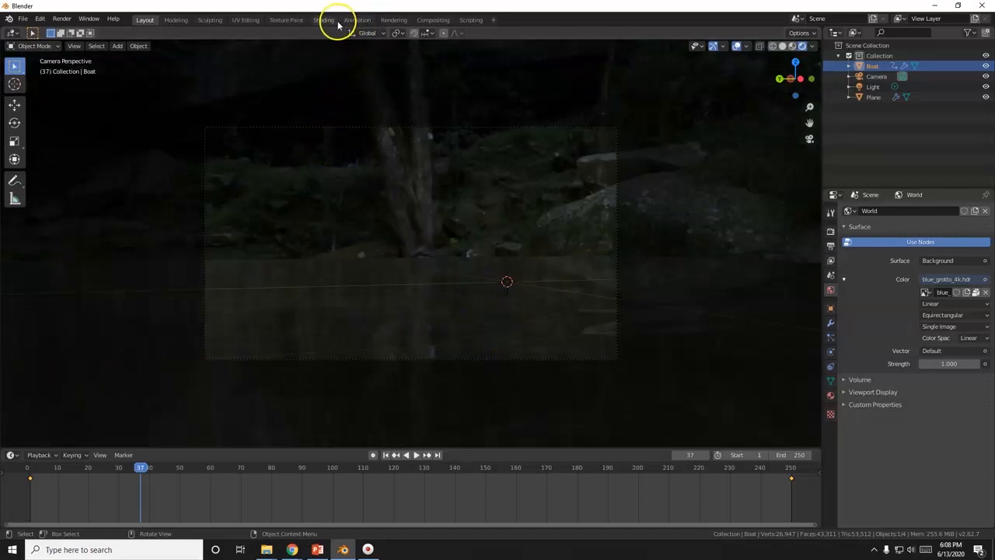
- Switch to the Animation workspace
left_click(357, 19)
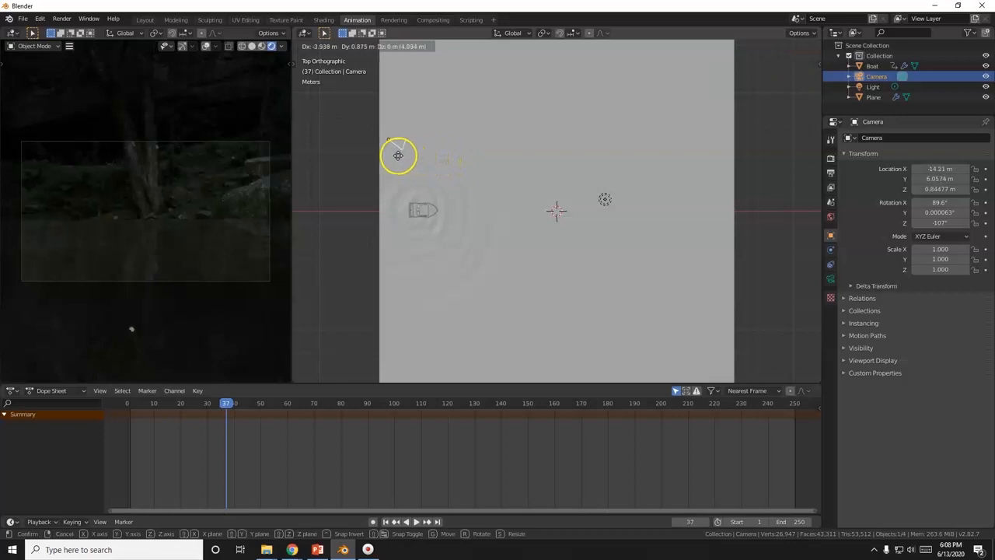
- Drag the camera to a new spot in top view, then replay from frame one to check framing
left_click_drag(398, 156, 385, 173)
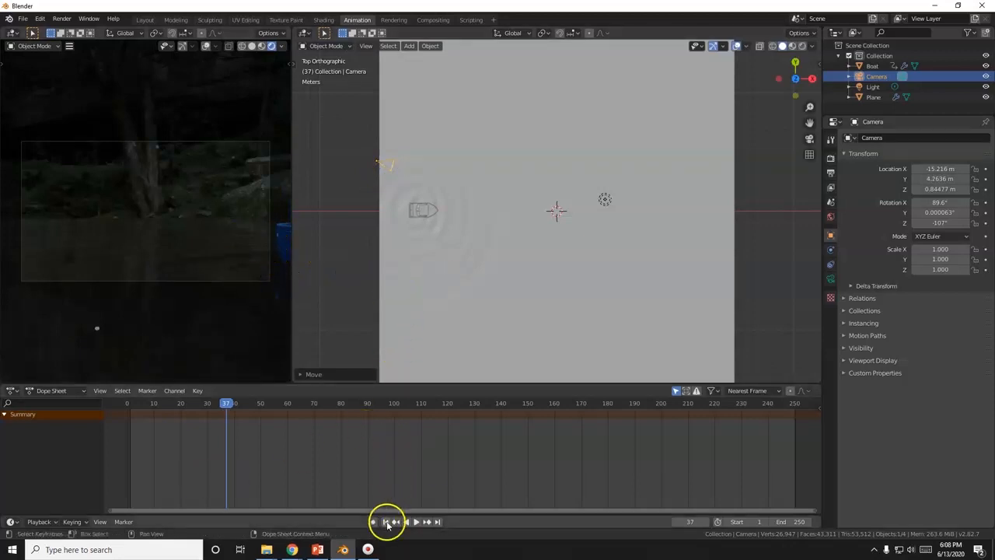
left_click(385, 522)
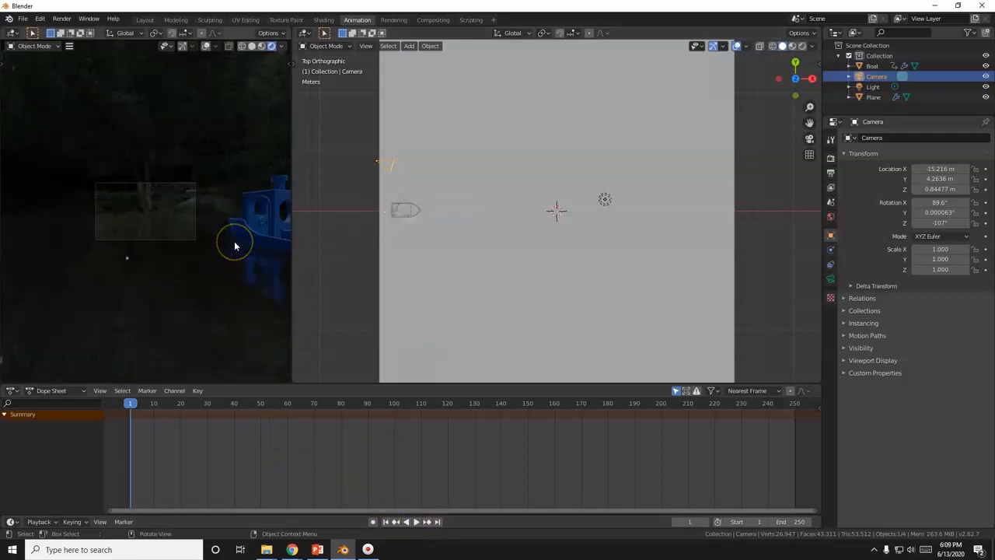
mouse_move(451, 167)
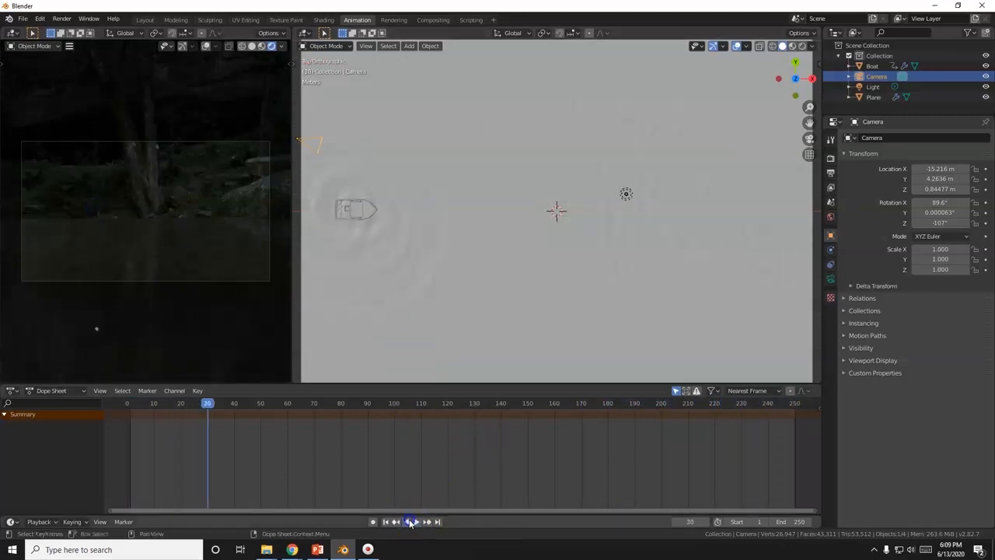
left_click(411, 521)
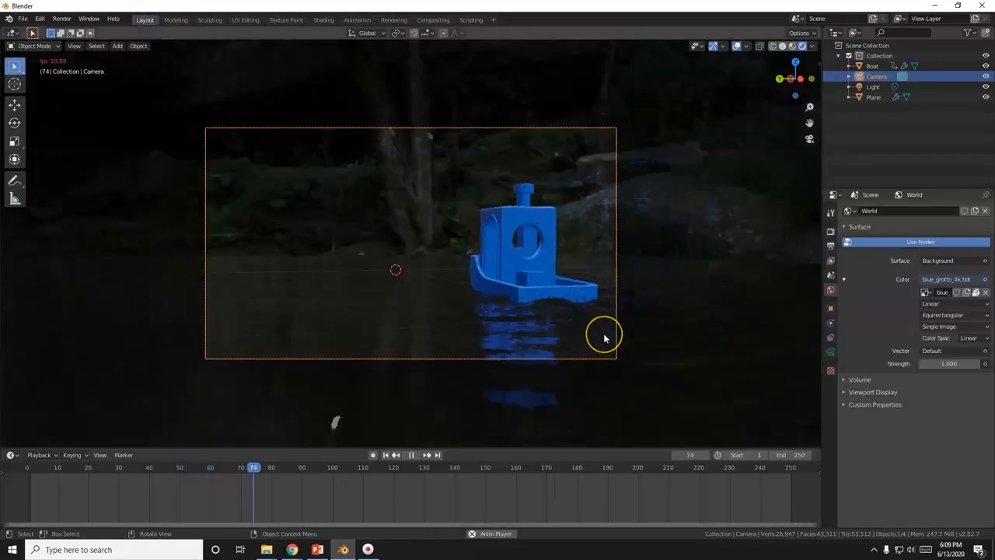
- Enable Eevee Motion Blur, Screen Space Reflections, and its Refraction option
left_click(425, 455)
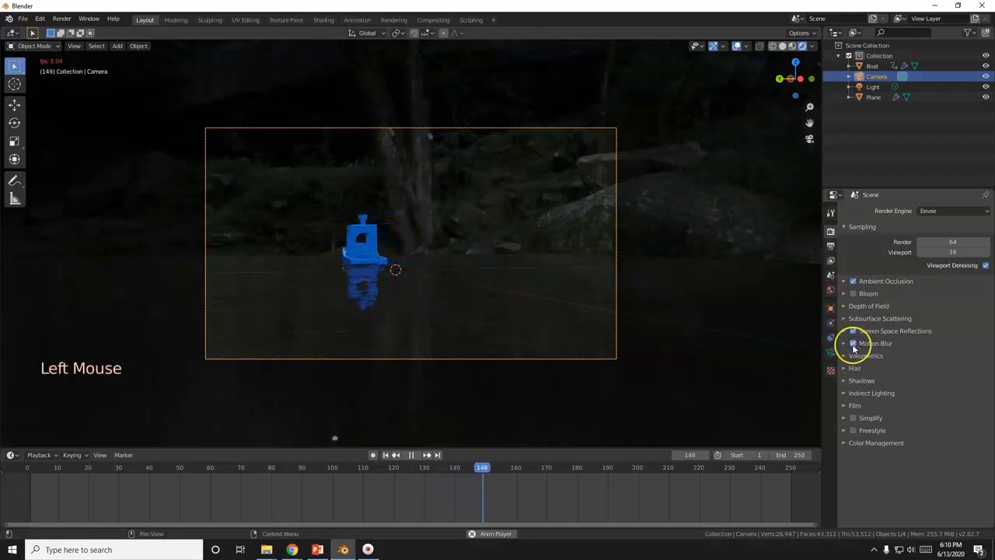
left_click(866, 355)
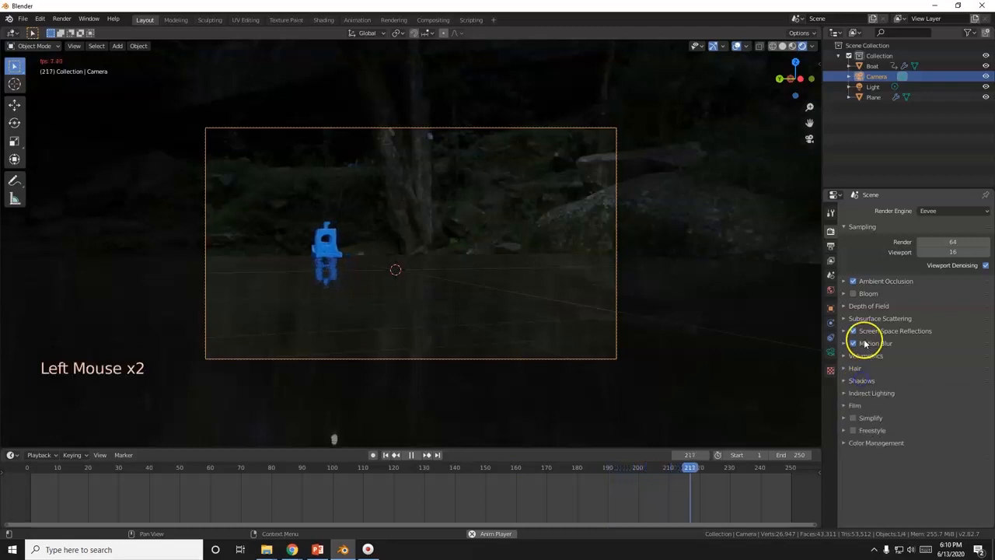
left_click(879, 318)
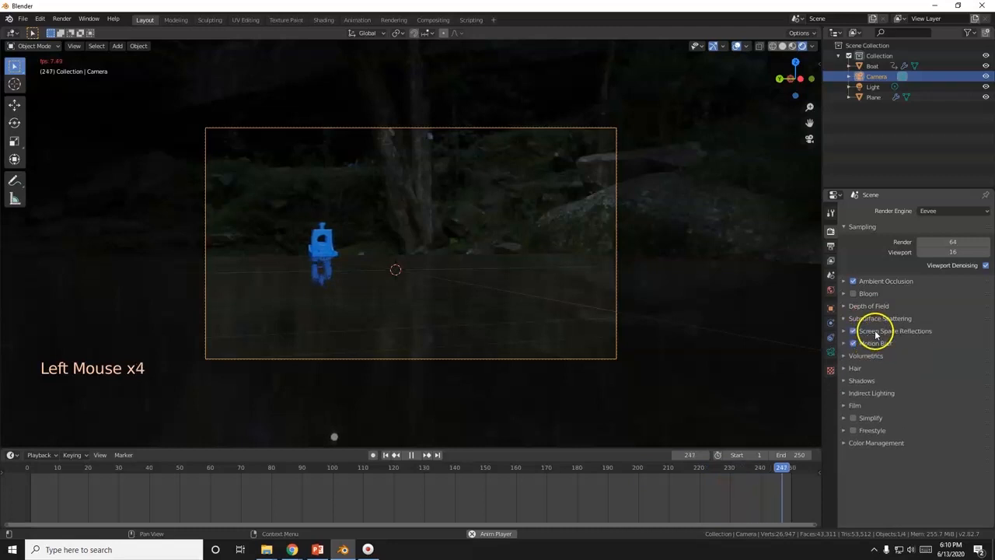
left_click(844, 330)
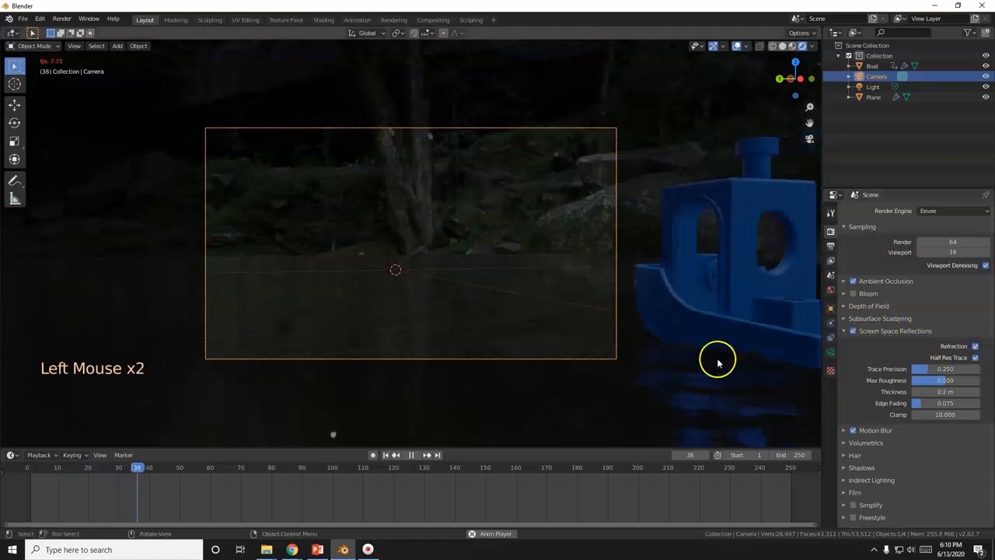
left_click(411, 454)
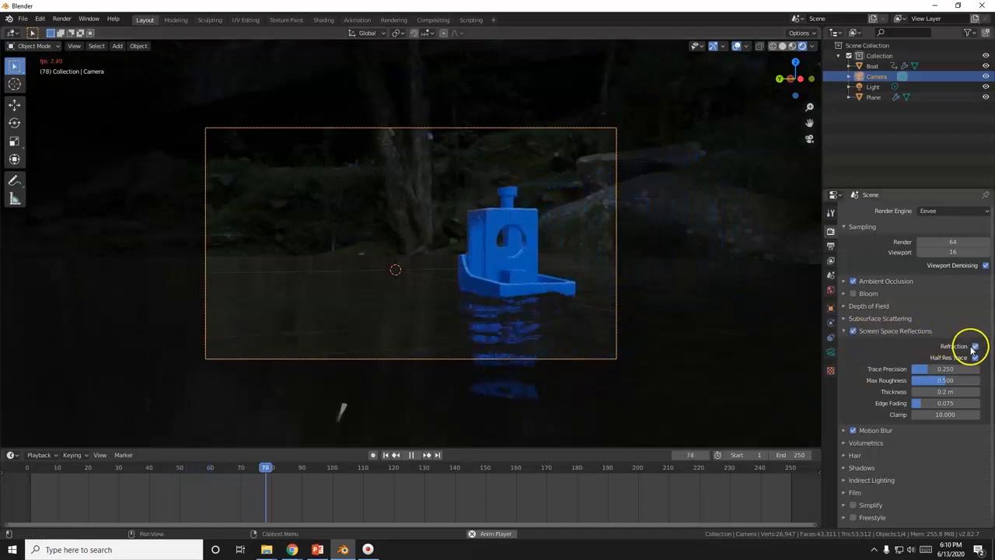
left_click(830, 247)
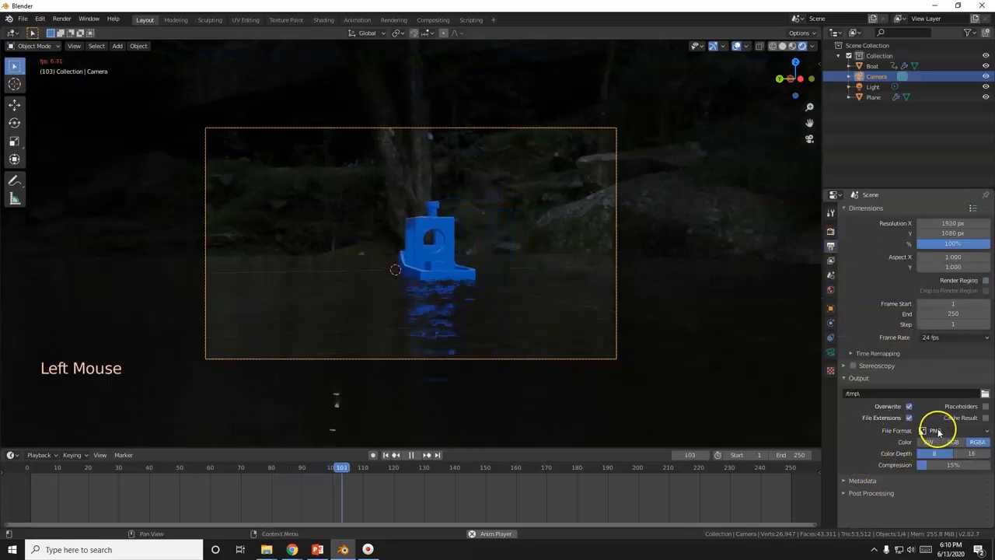
- Set output to AVI JPEG in the Desktop boat folder and start the animation render
left_click(938, 430)
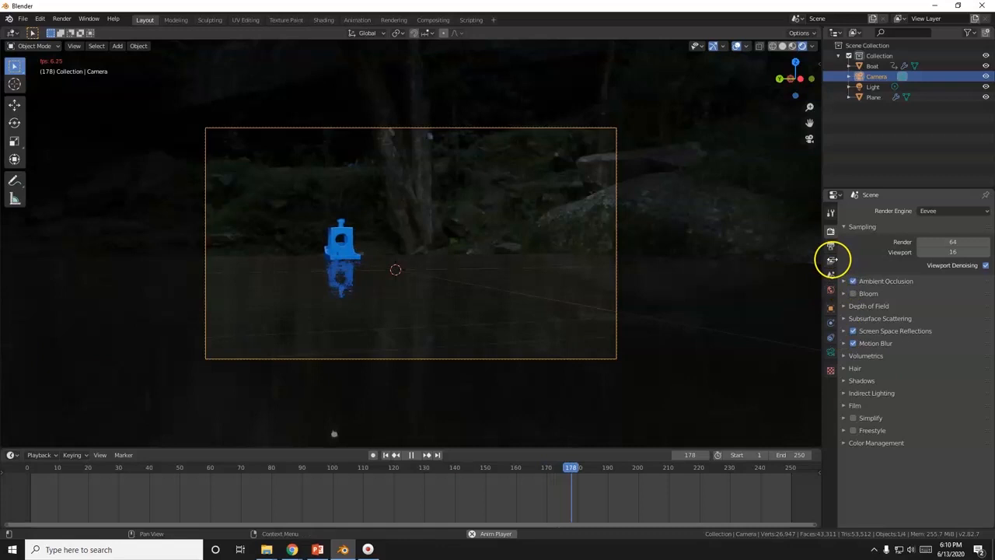
left_click(831, 247)
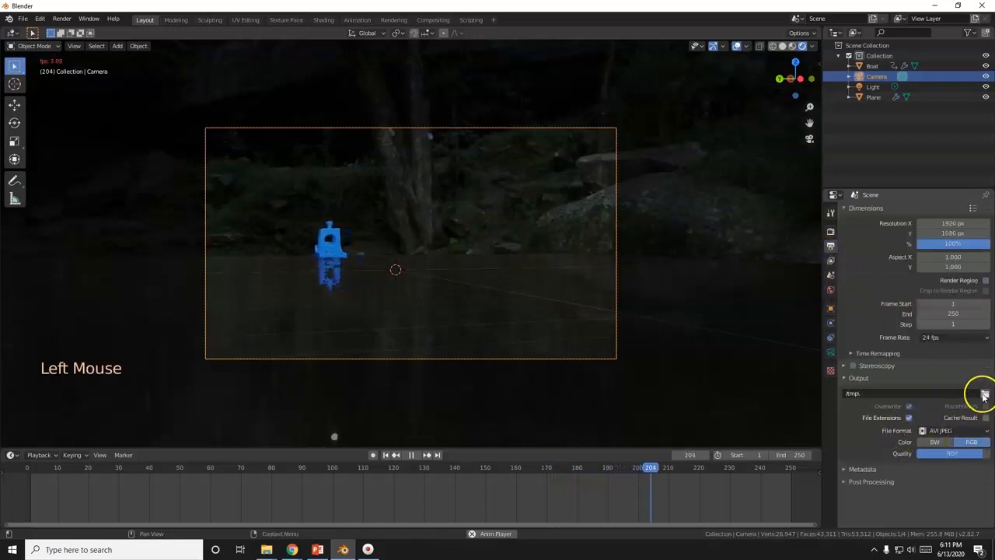
left_click(984, 393)
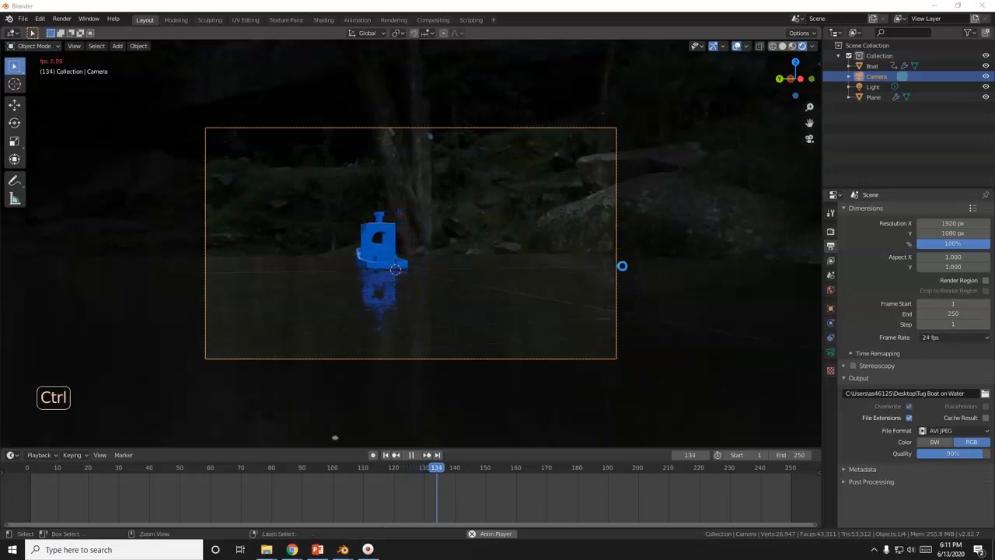
key("F12")
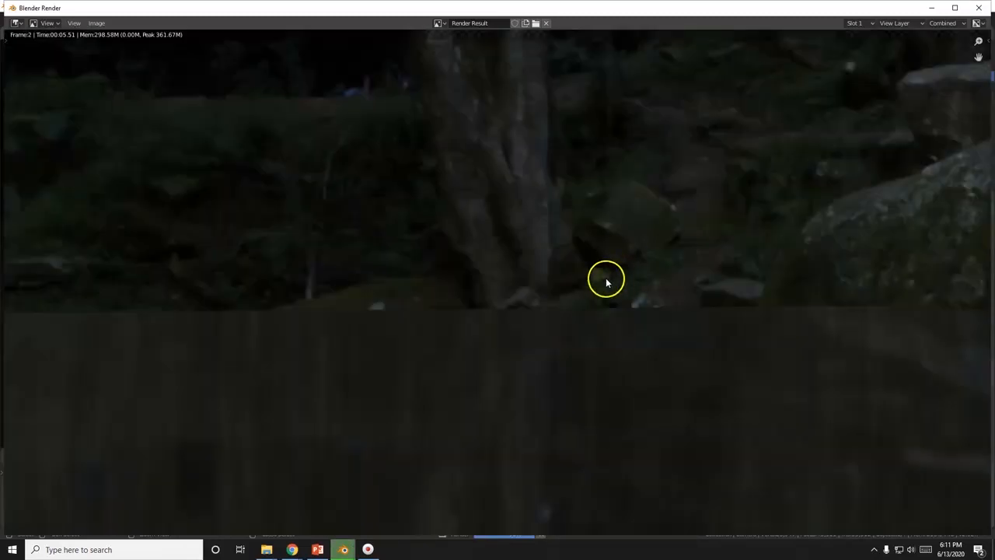
mouse_move(517, 348)
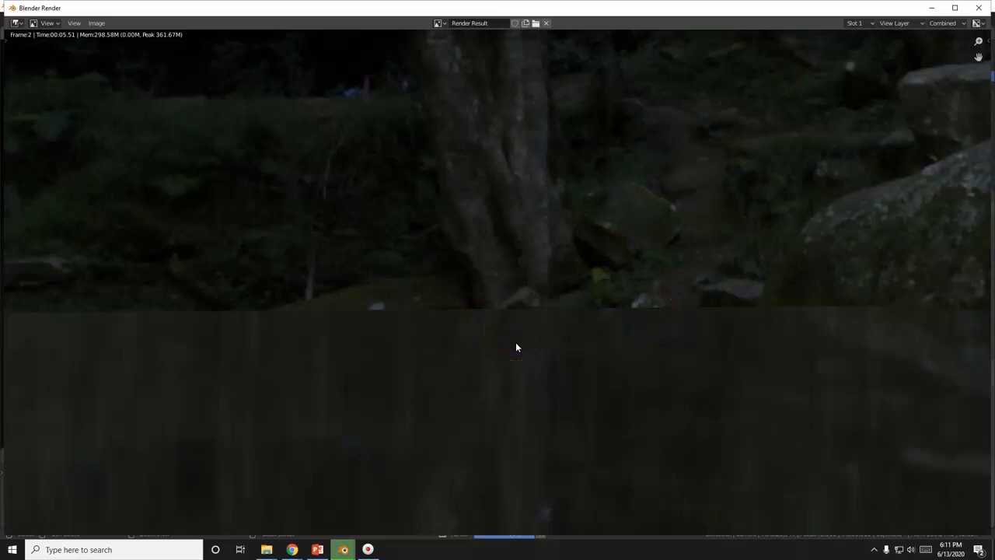